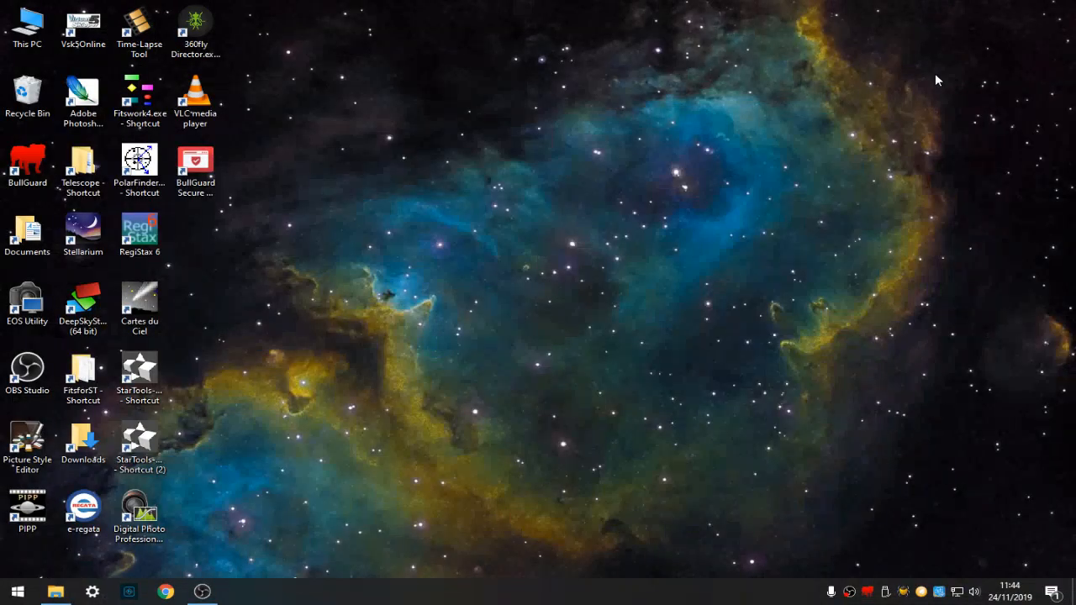
# - Launch Easy Movie Maker from the desktop taskbar
pyautogui.click(28, 370)
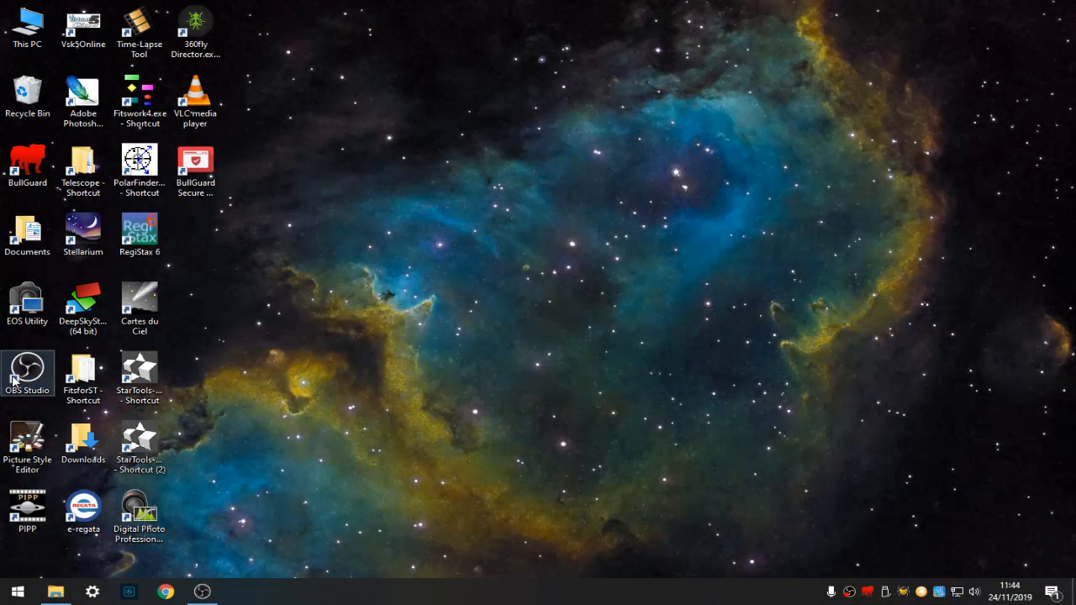
pyautogui.click(16, 592)
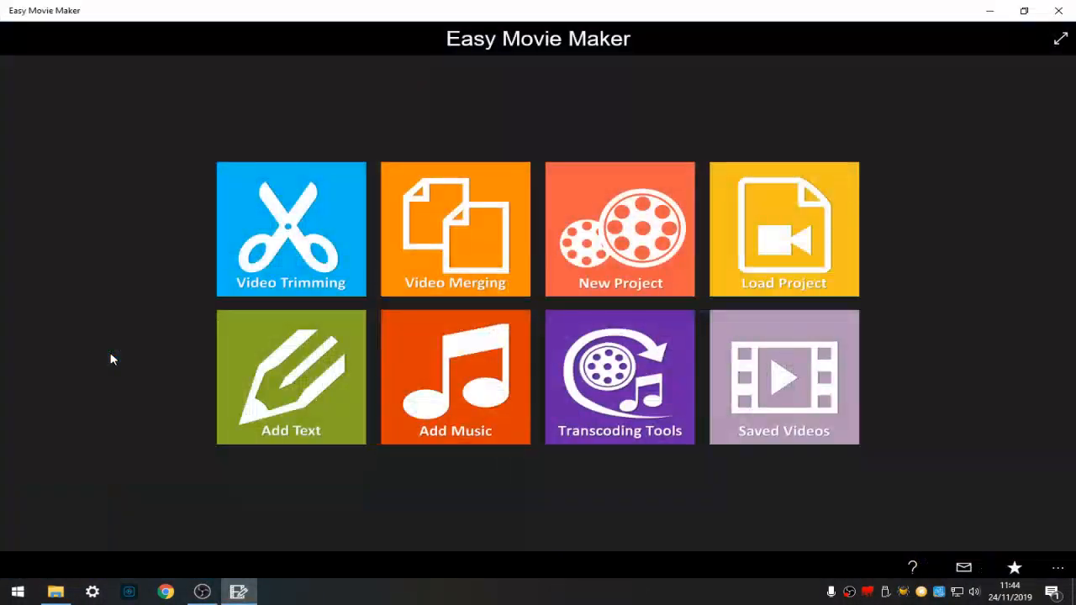
pyautogui.moveTo(580, 259)
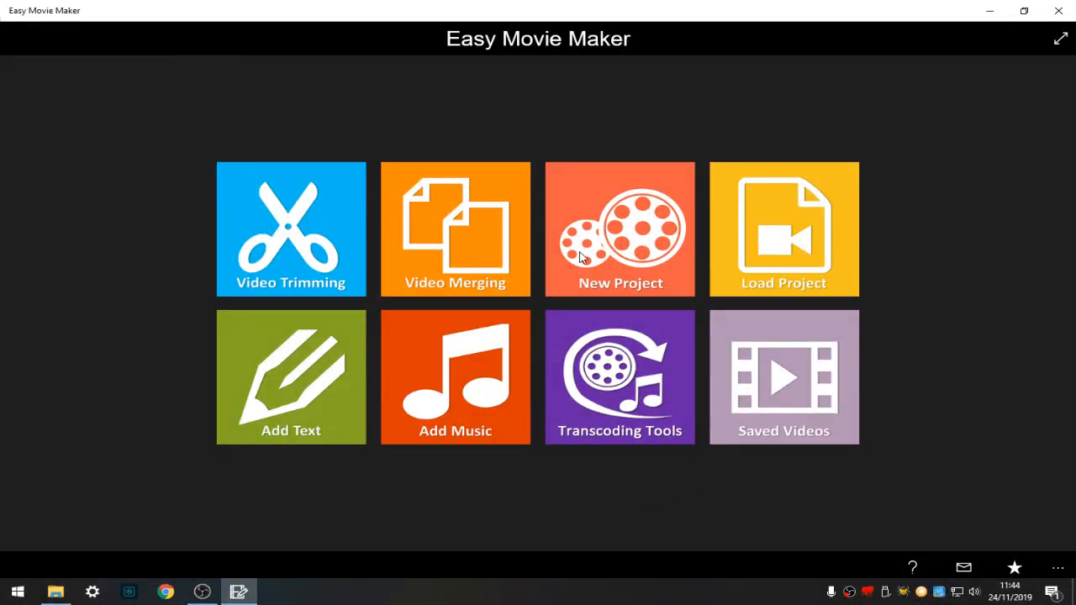
# - Start a new 16:9 landscape project and choose Picture as the import type
pyautogui.click(621, 229)
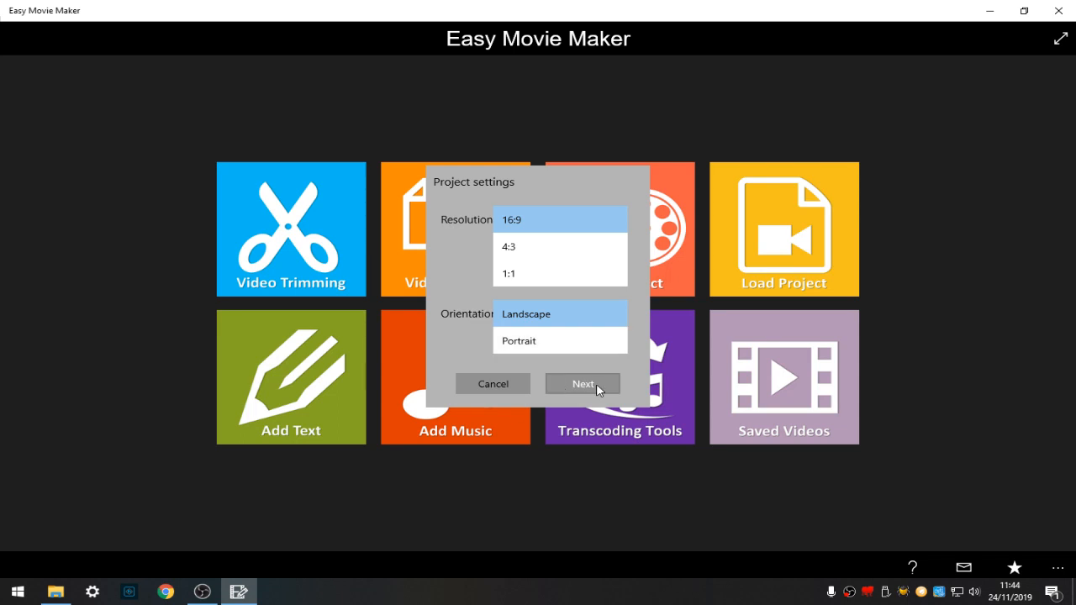
pyautogui.click(581, 383)
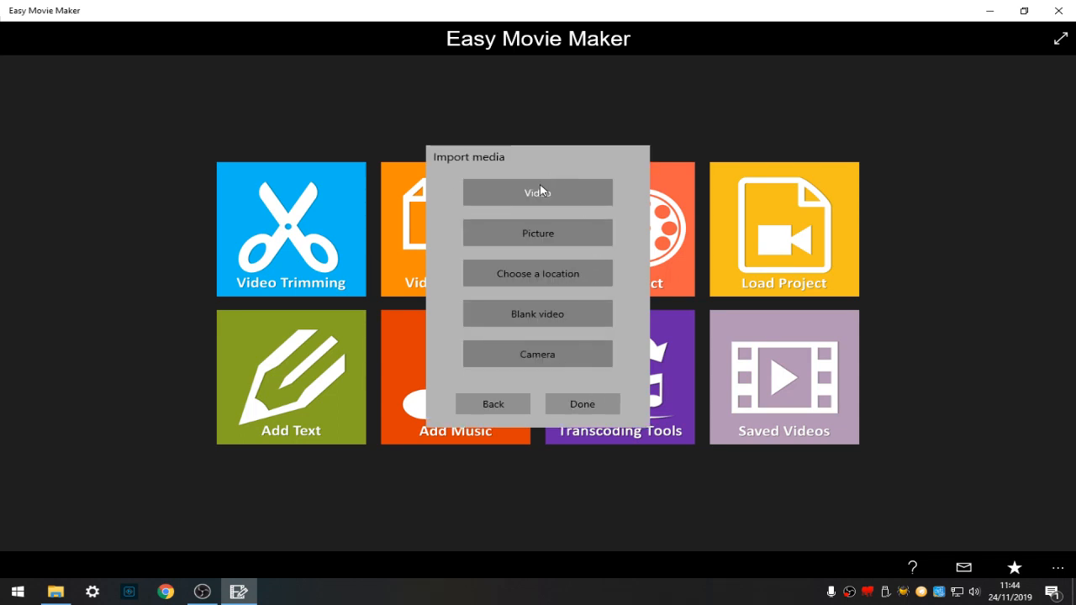
pyautogui.click(537, 191)
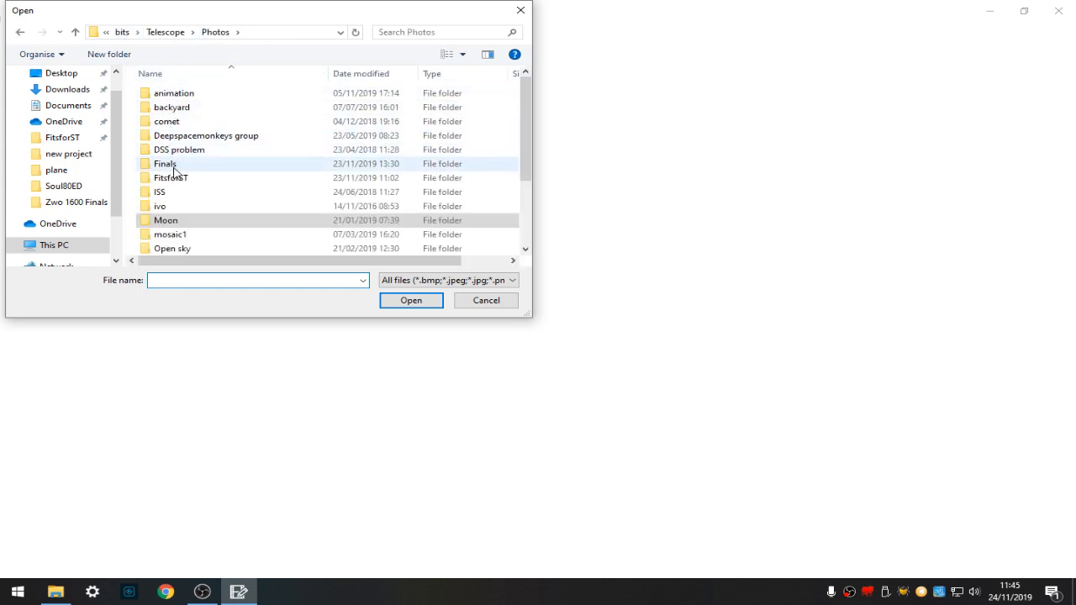
# - In the Sun folder, select two Mercury transit flip JPGs, including Transit no2flip.jpg
pyautogui.scroll(-3)
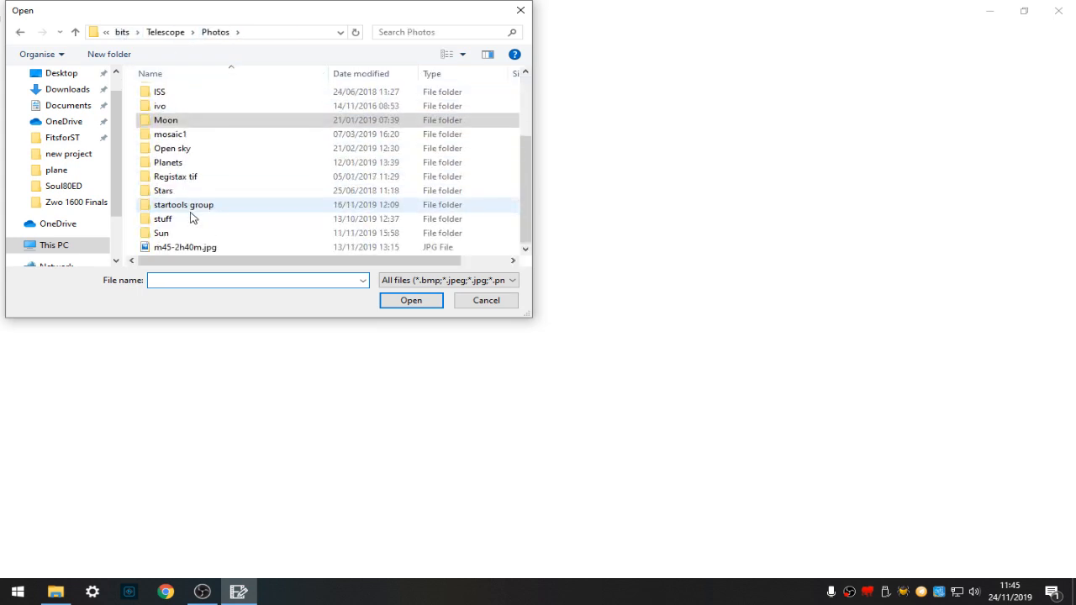
pyautogui.click(161, 233)
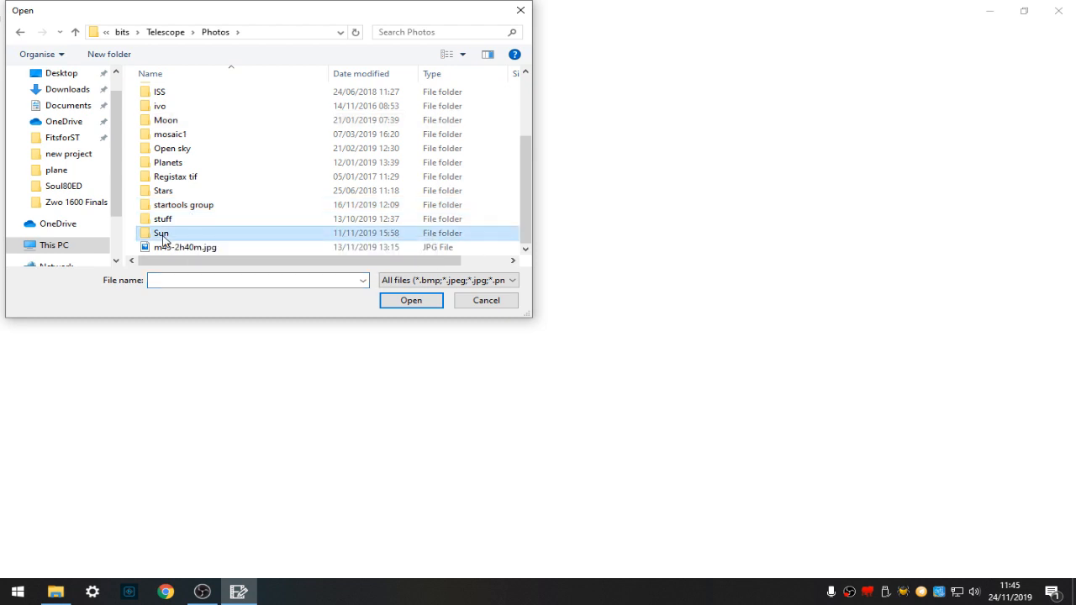
pyautogui.doubleClick(161, 233)
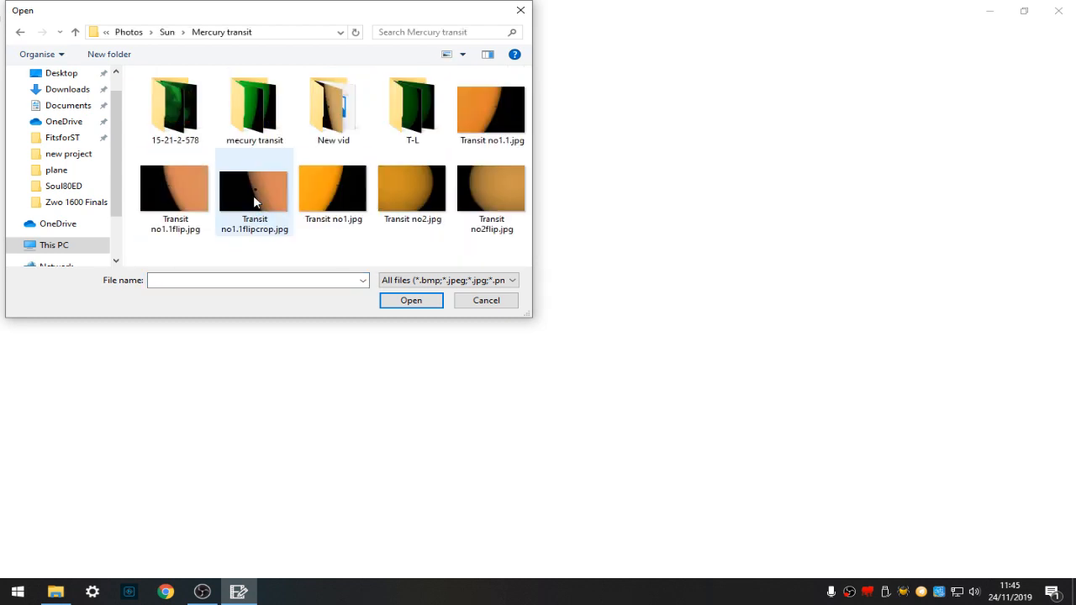
pyautogui.moveTo(277, 195)
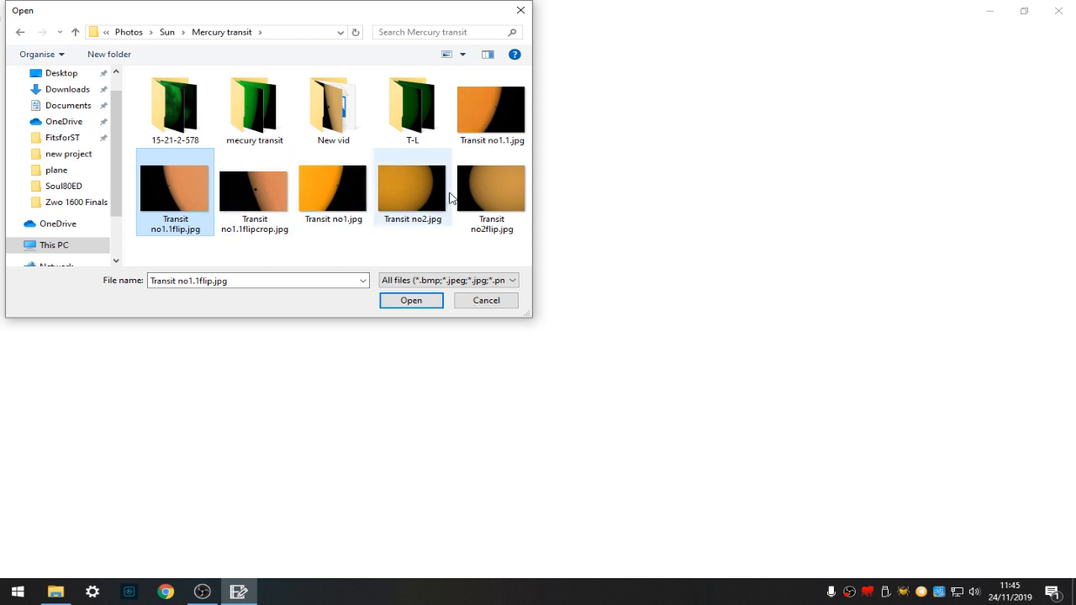
pyautogui.moveTo(484, 195)
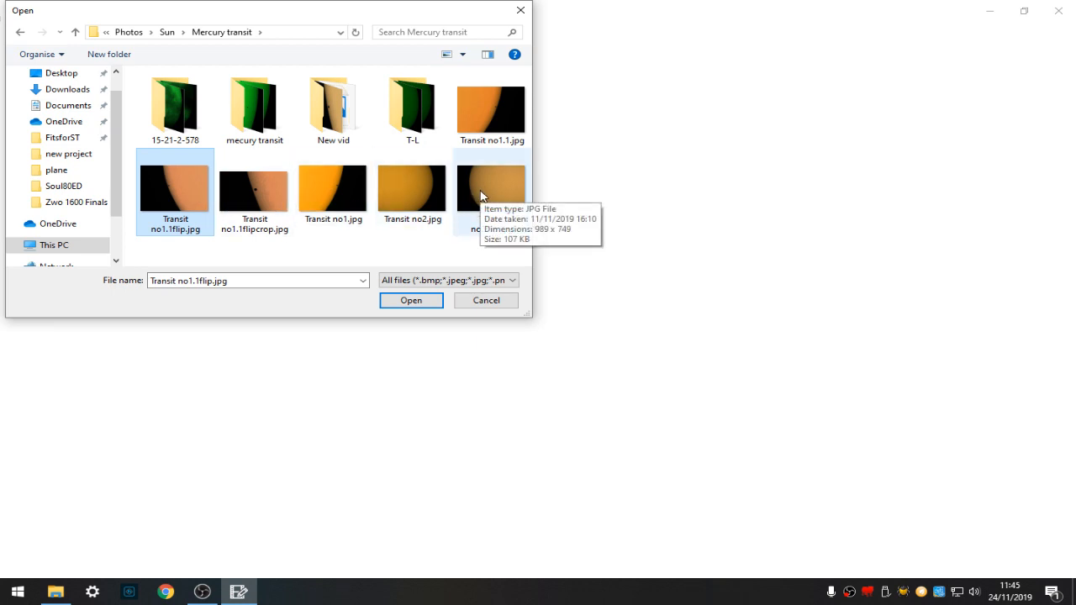
pyautogui.click(491, 189)
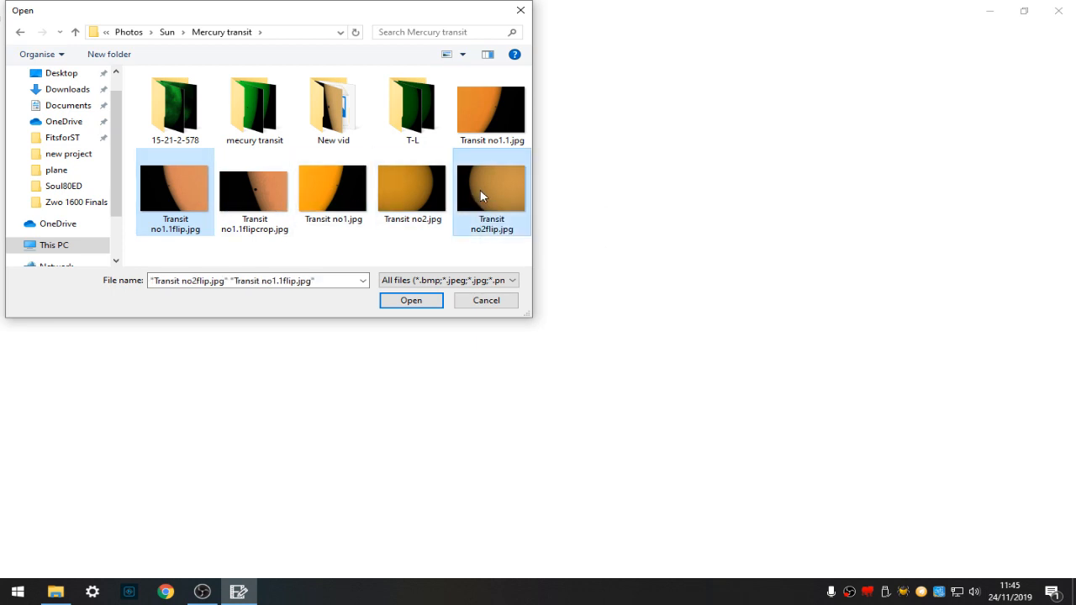
# - Import both transit pictures, then add the Flyby full.mp4 moon video as a clip
pyautogui.click(412, 300)
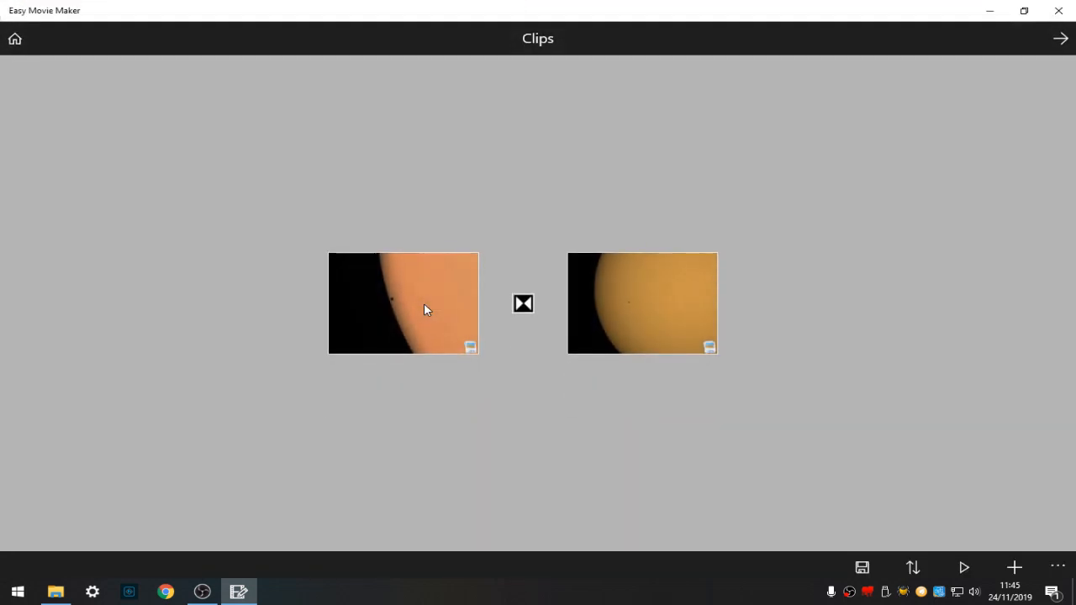
pyautogui.moveTo(521, 327)
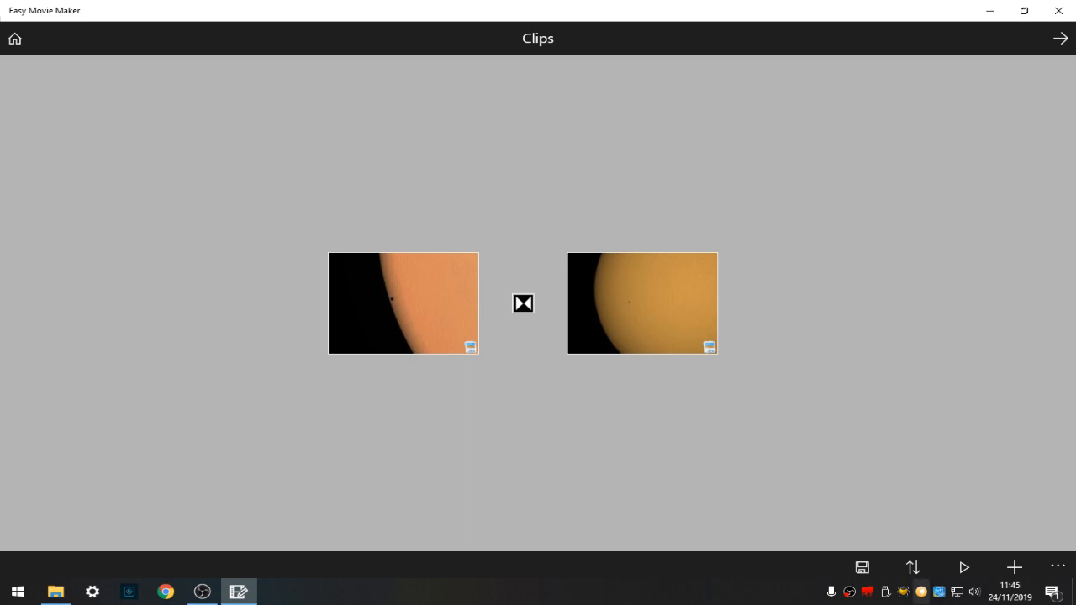
pyautogui.click(1015, 567)
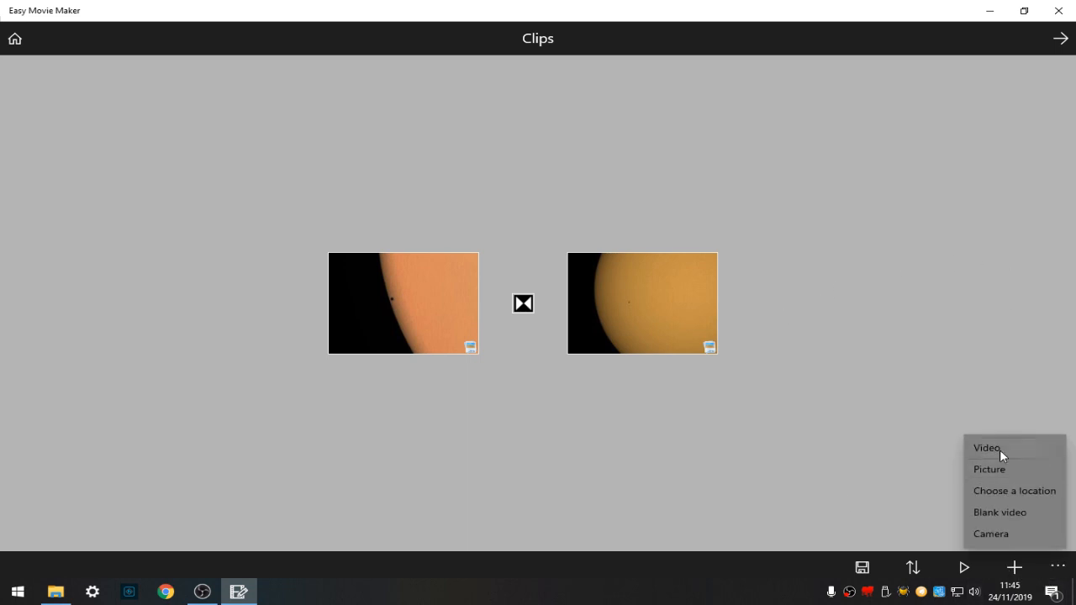
pyautogui.click(987, 447)
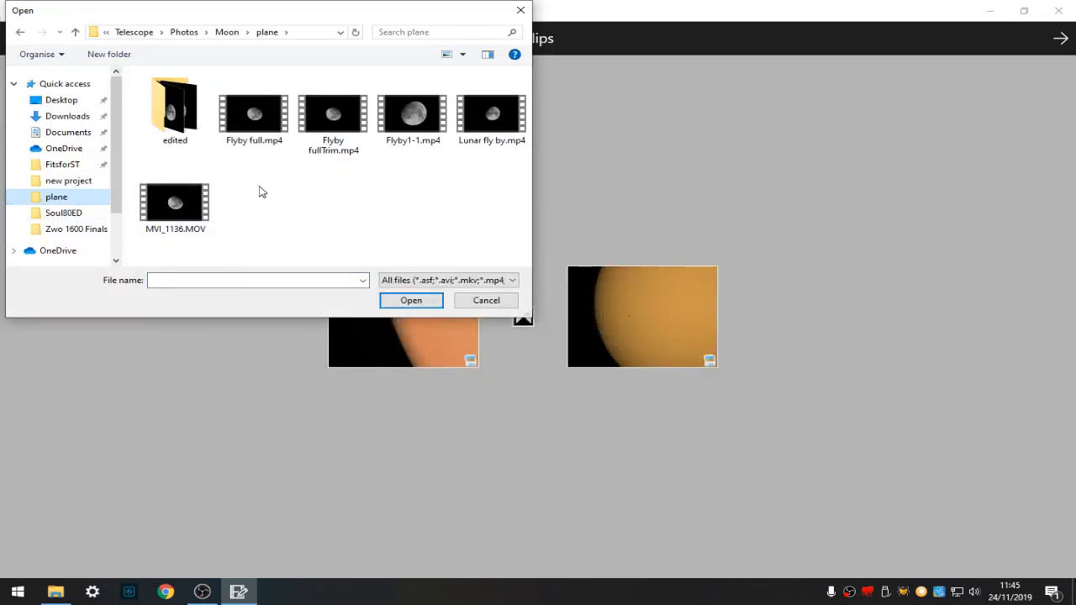
pyautogui.click(254, 113)
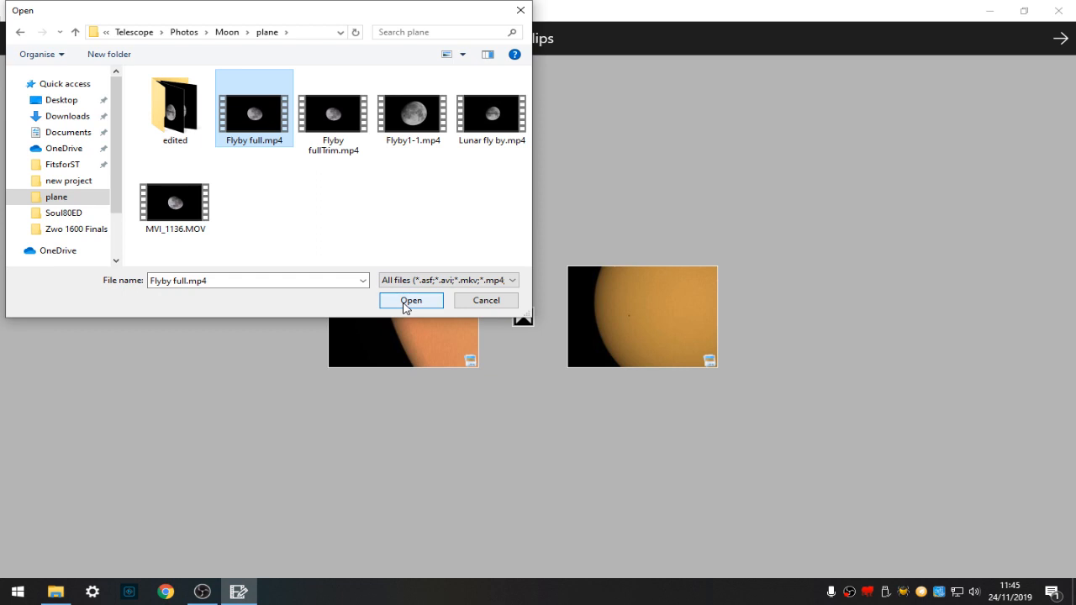
pyautogui.click(411, 301)
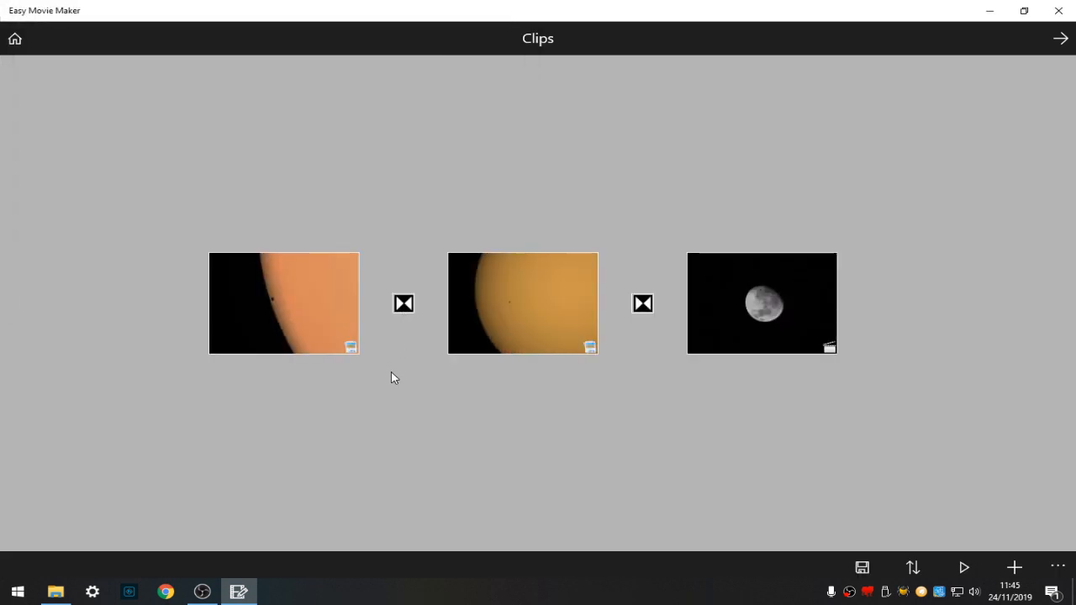
pyautogui.moveTo(727, 524)
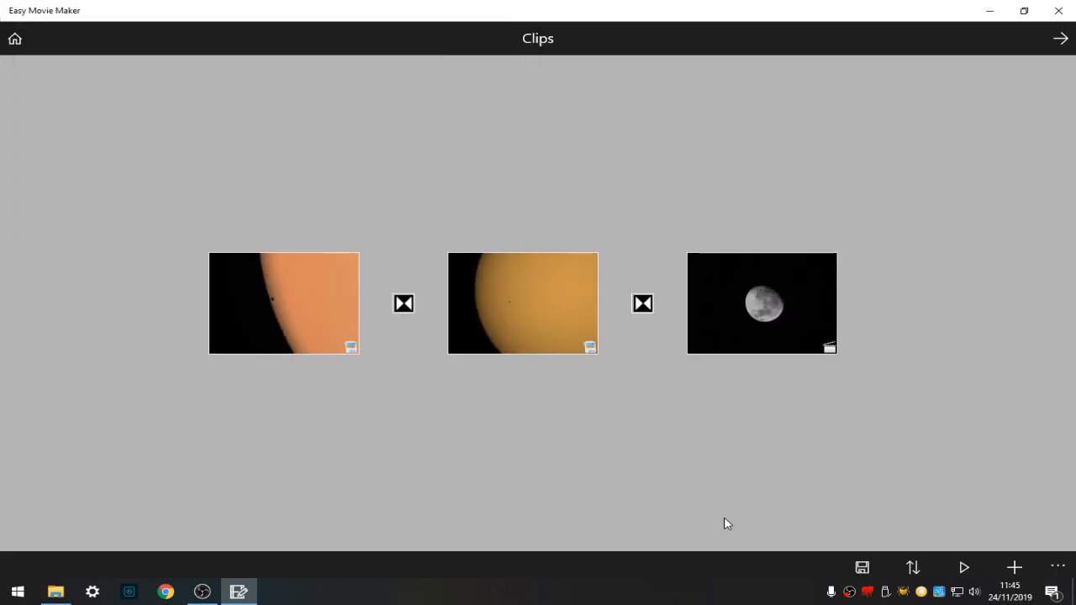
pyautogui.moveTo(712, 407)
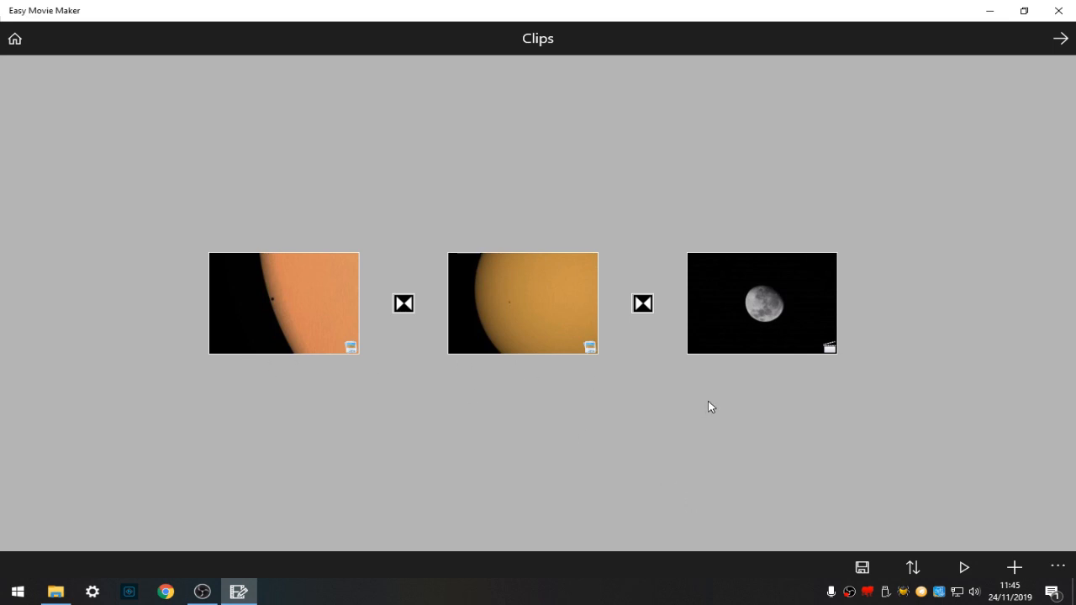
pyautogui.moveTo(259, 305)
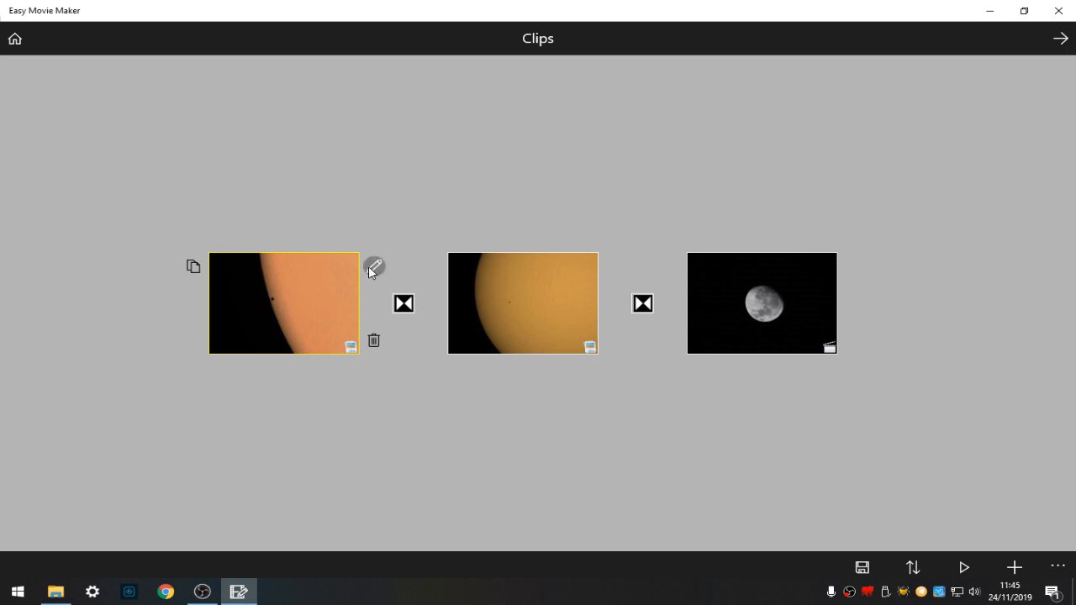
pyautogui.moveTo(192, 266)
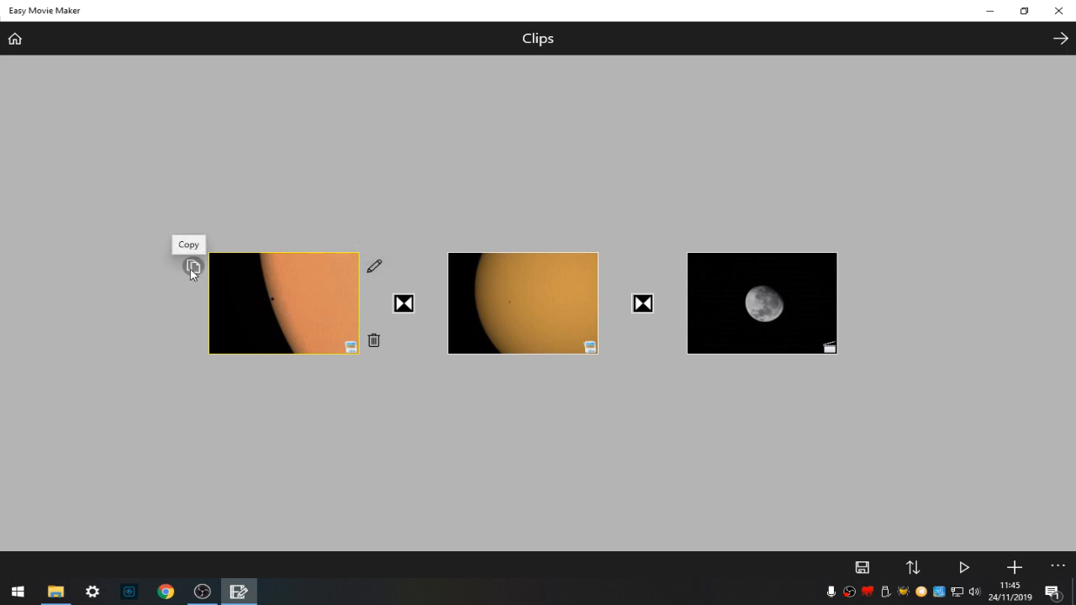
pyautogui.click(193, 267)
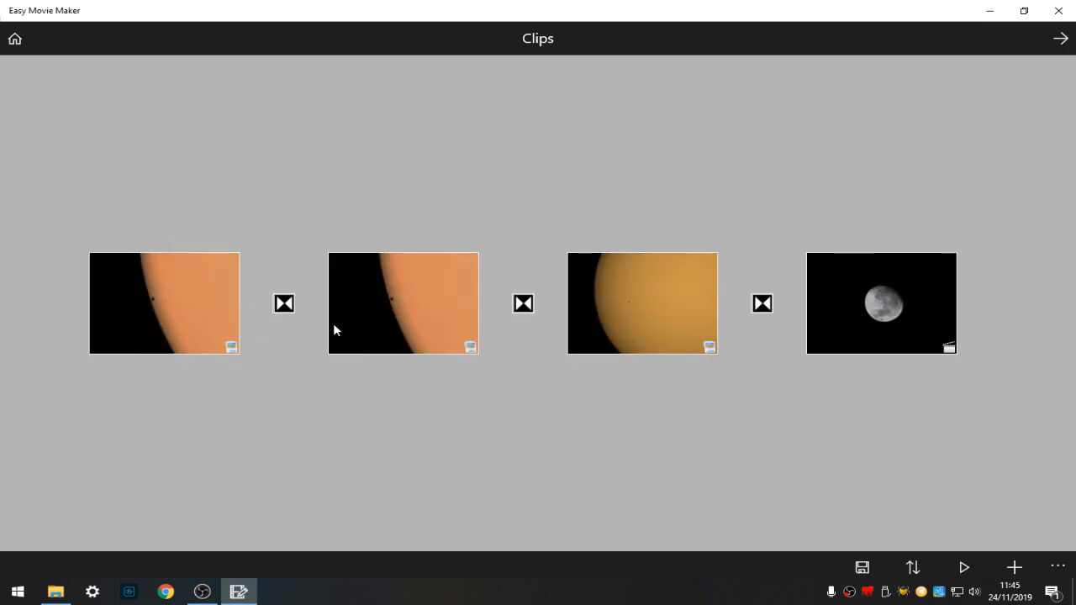
pyautogui.click(404, 303)
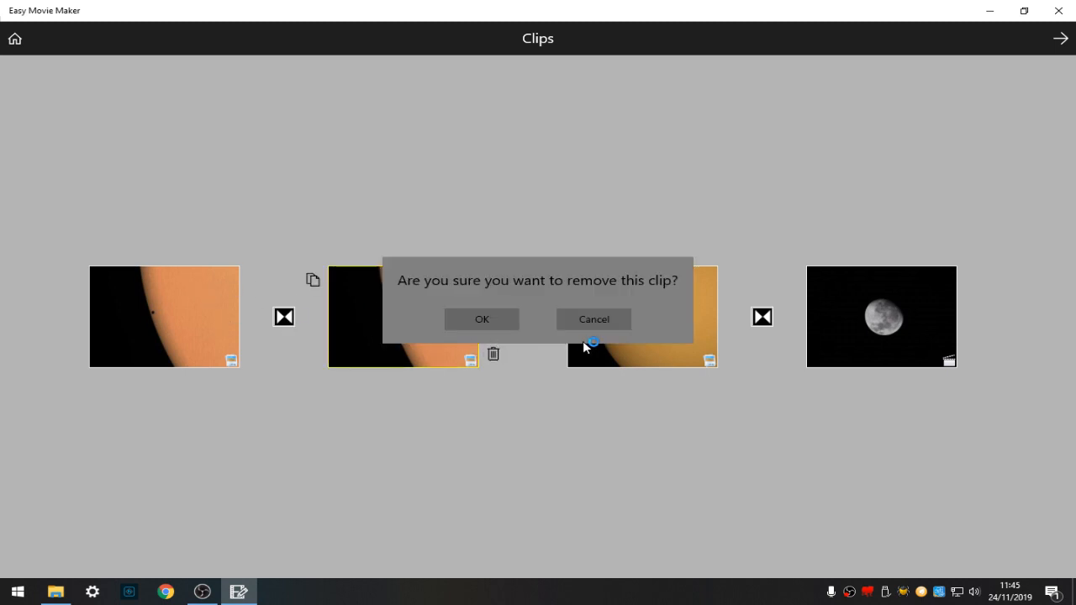
pyautogui.click(481, 320)
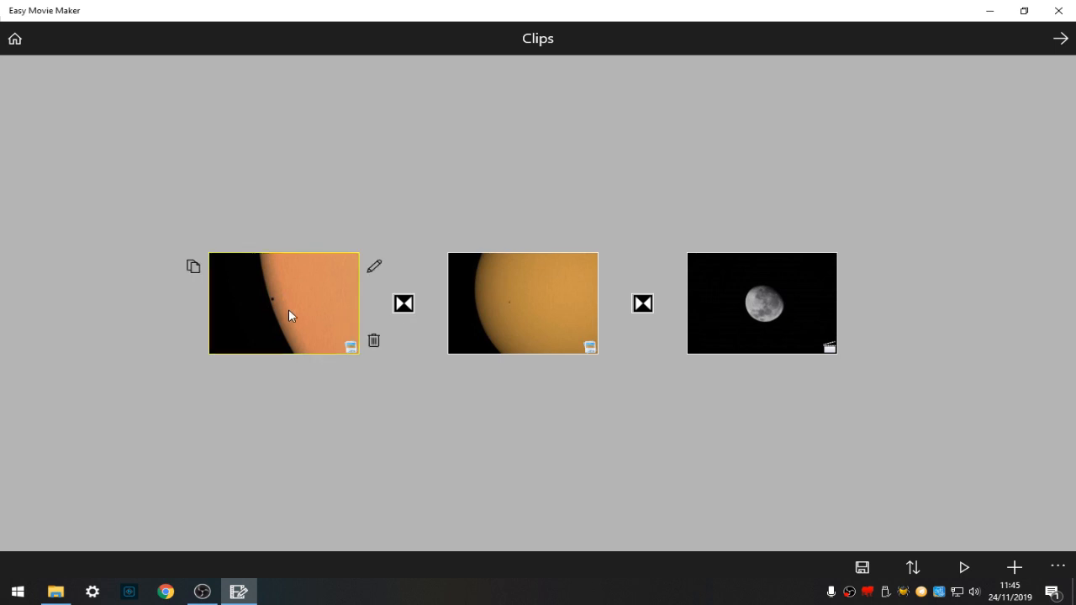
# - Set the first transit picture's display duration to 8 seconds
pyautogui.click(374, 265)
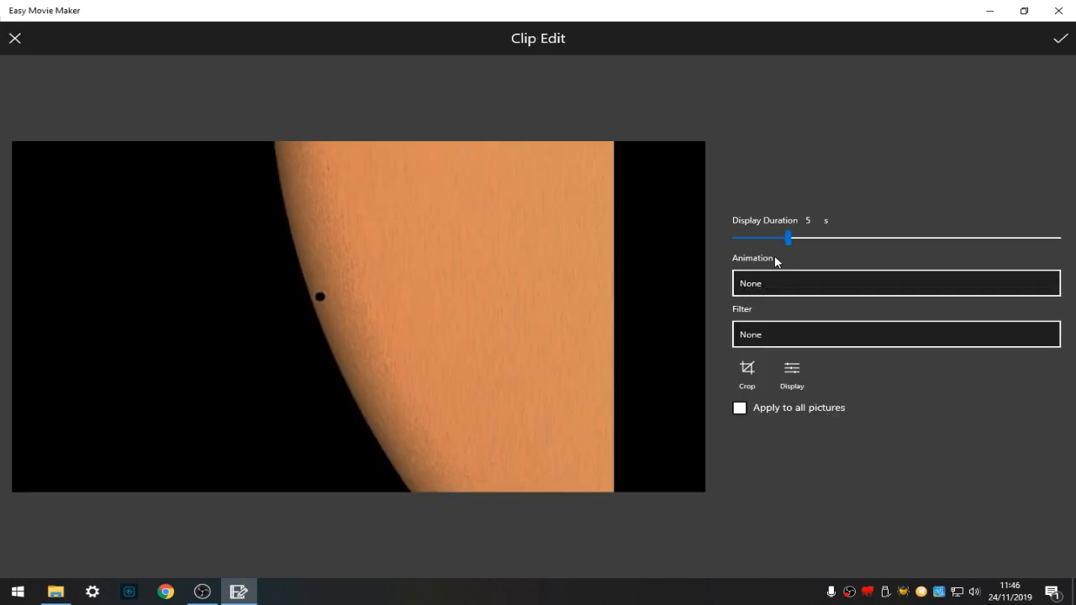
pyautogui.moveTo(789, 238); pyautogui.dragTo(829, 237)
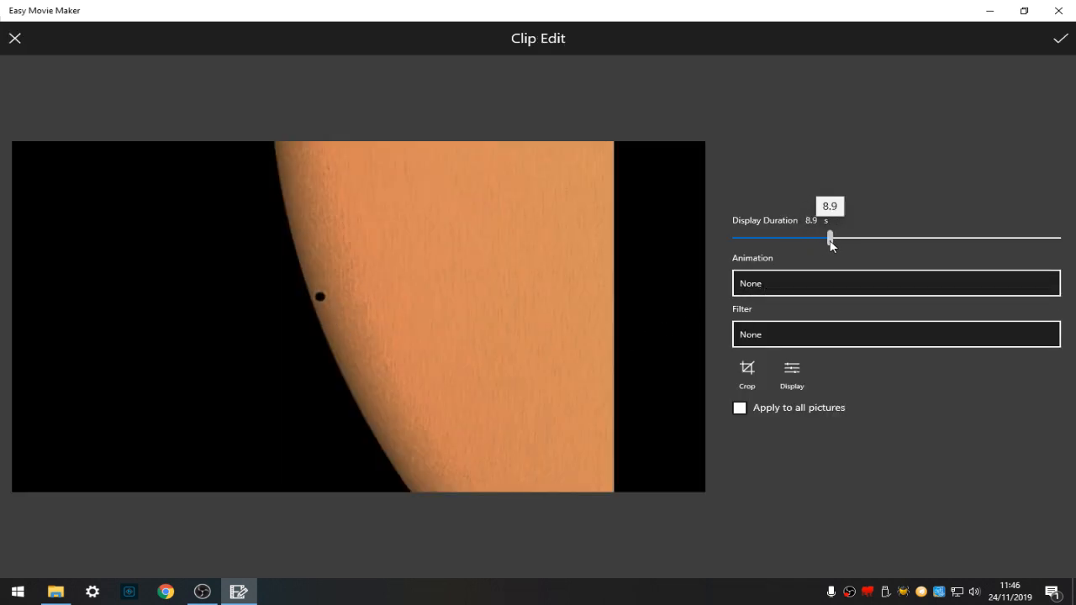
pyautogui.moveTo(830, 237); pyautogui.dragTo(843, 237)
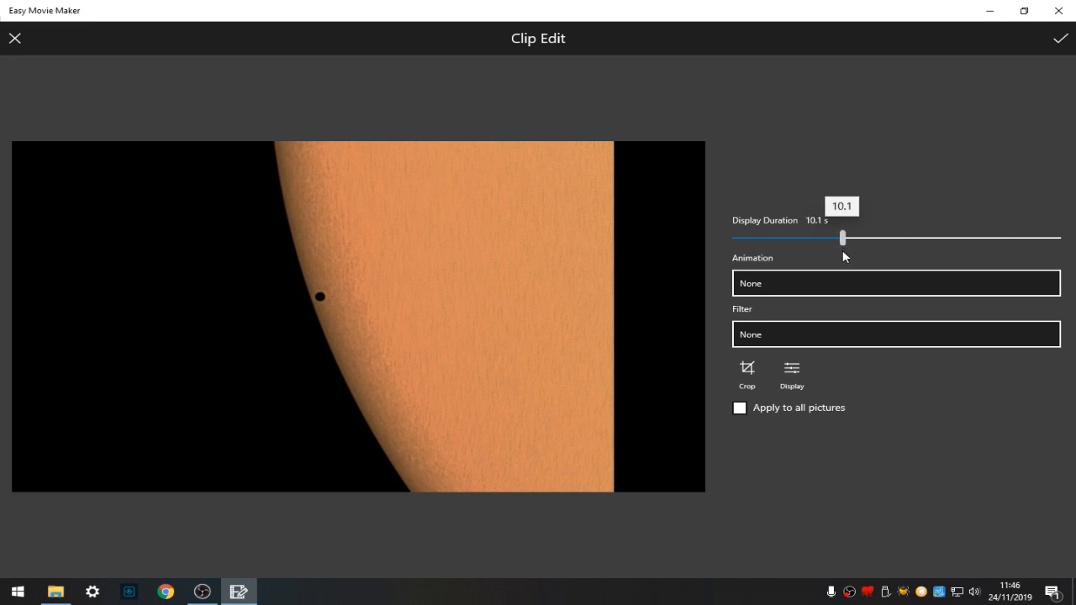
pyautogui.moveTo(842, 238); pyautogui.dragTo(818, 238)
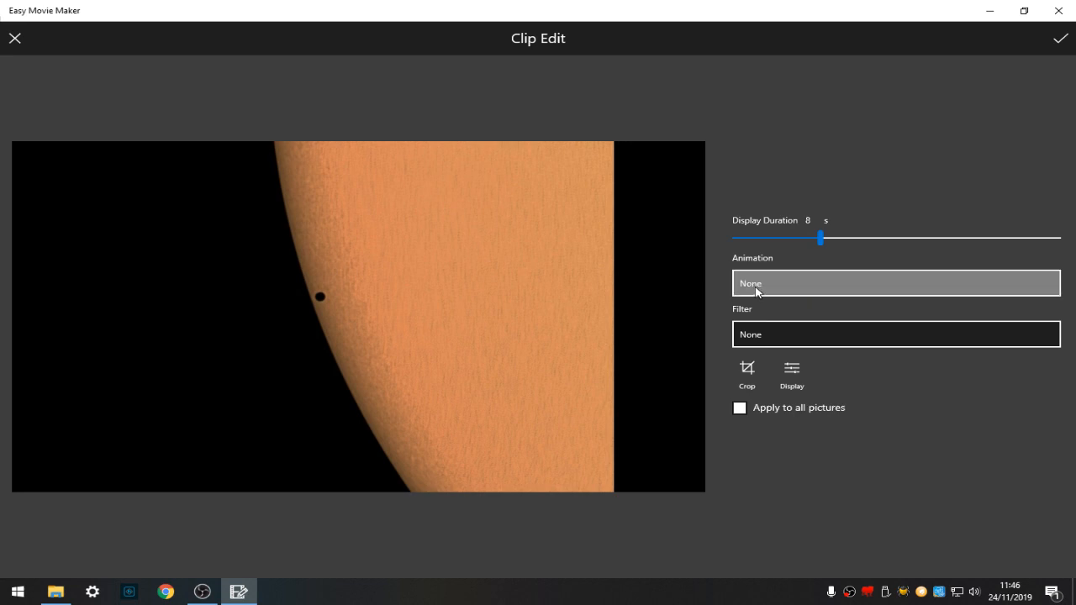
# - Give it a Zoom In animation and keep the filter at None after previewing 4 Grid
pyautogui.click(895, 282)
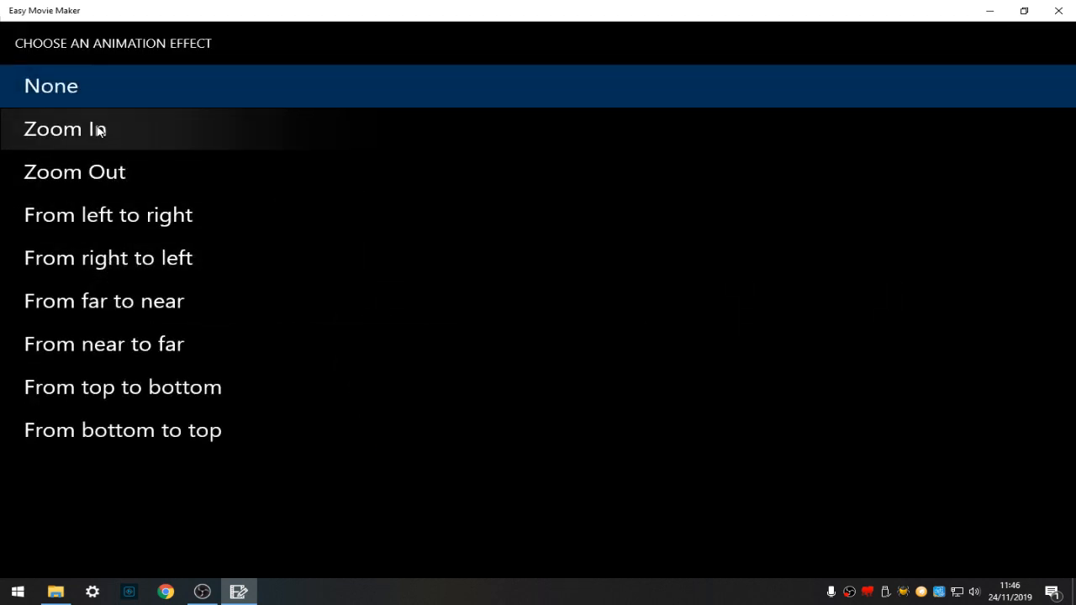
pyautogui.click(66, 128)
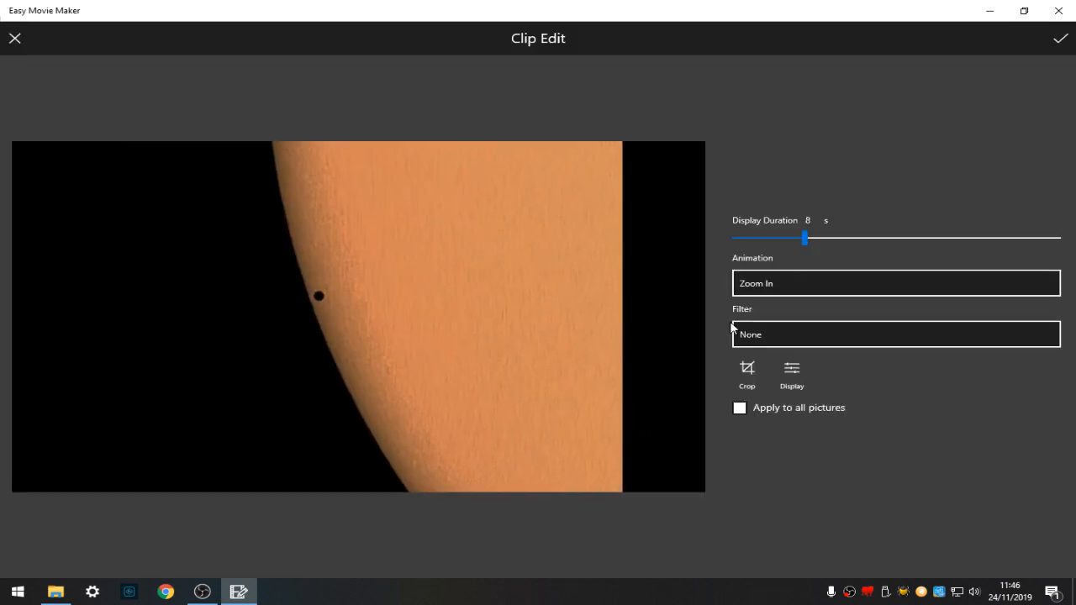
pyautogui.click(895, 334)
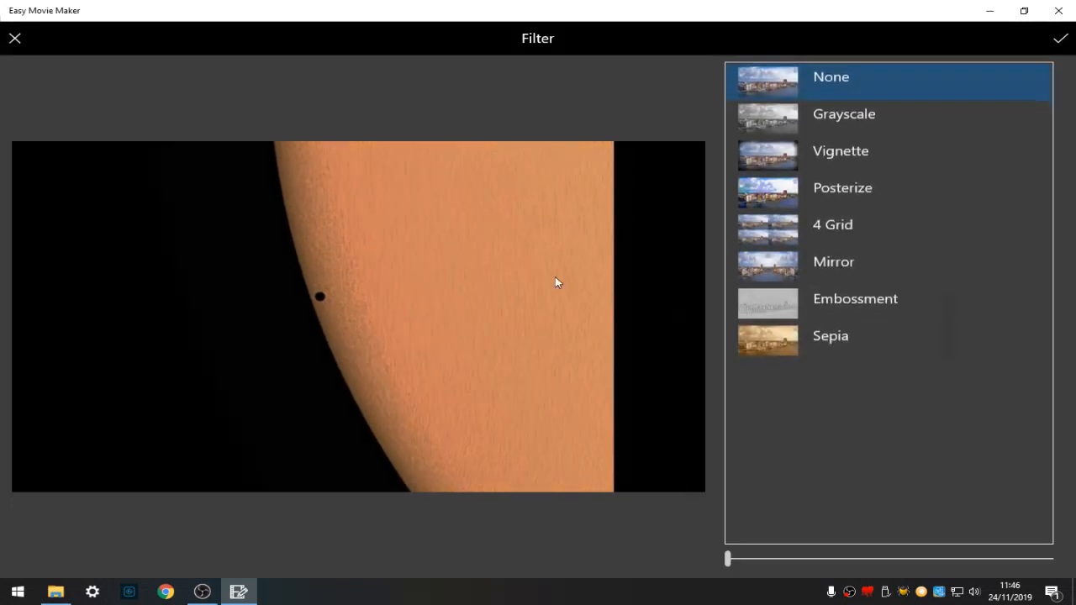
pyautogui.click(832, 224)
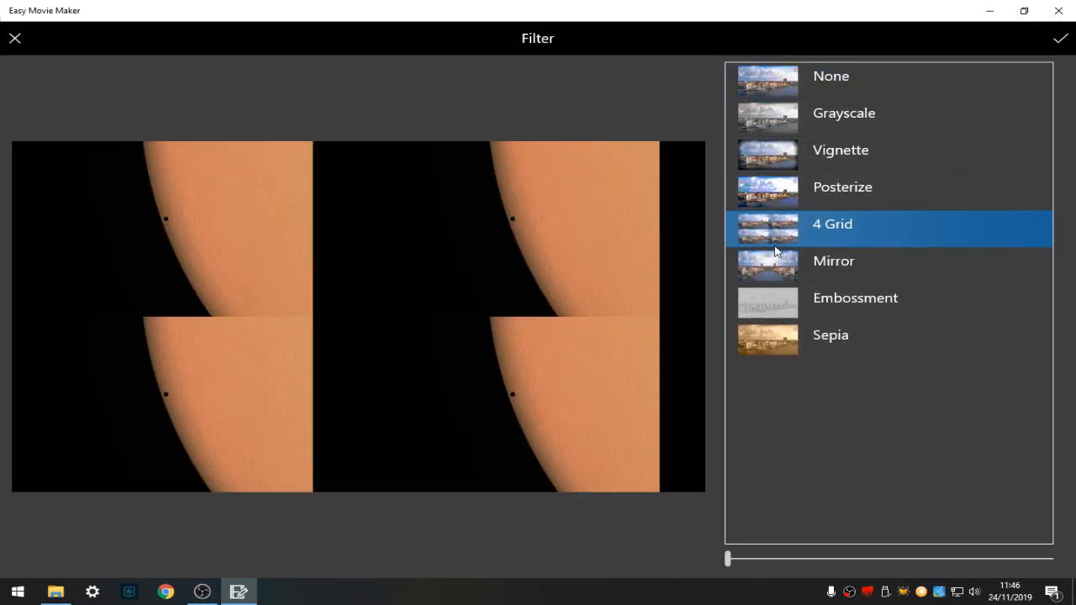
pyautogui.click(831, 76)
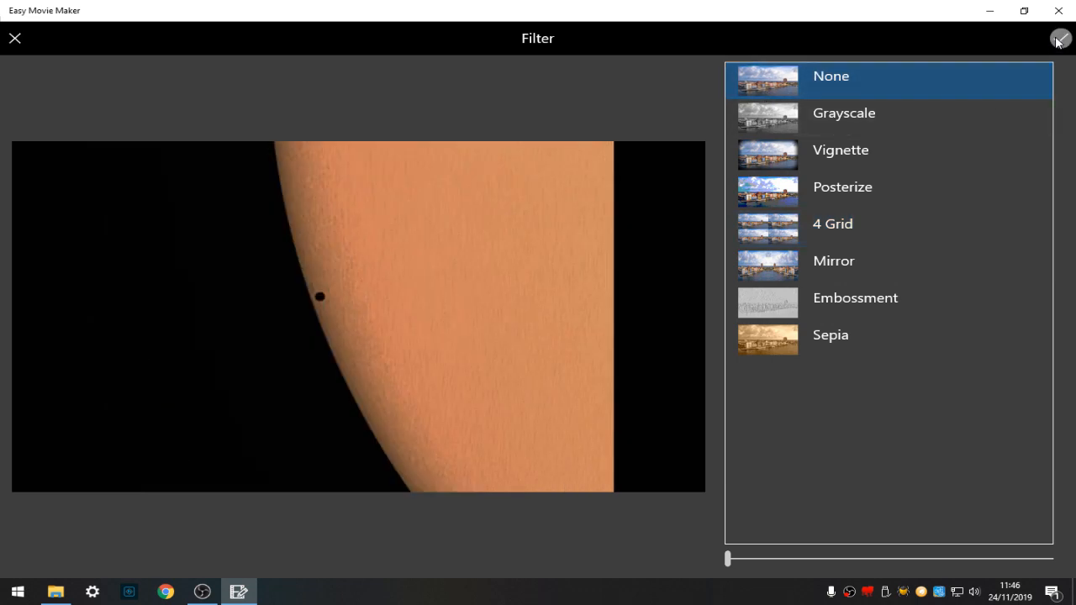
pyautogui.moveTo(26, 50)
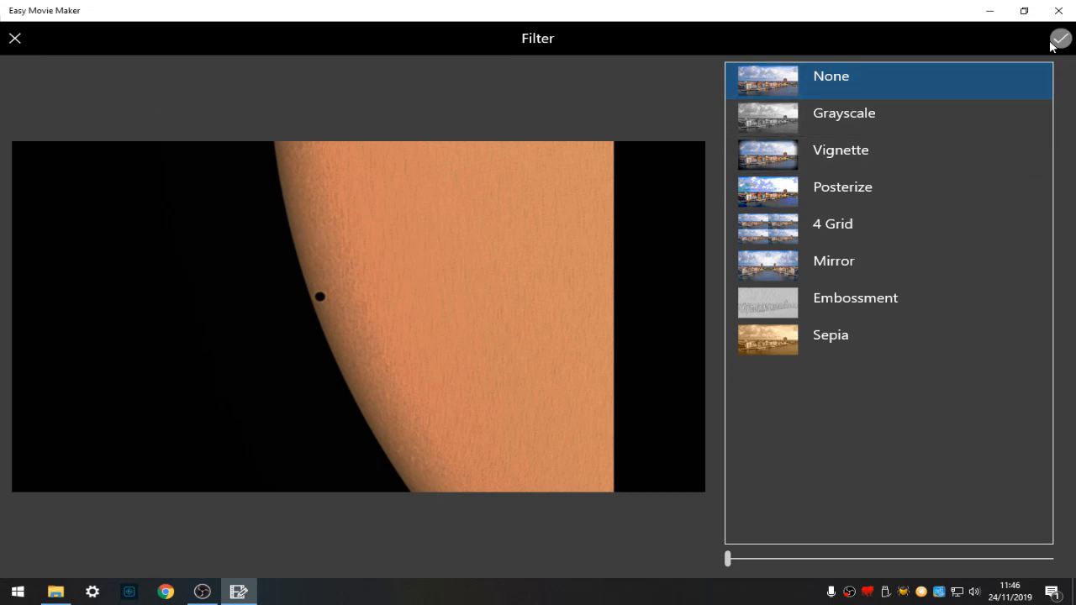
pyautogui.click(1060, 39)
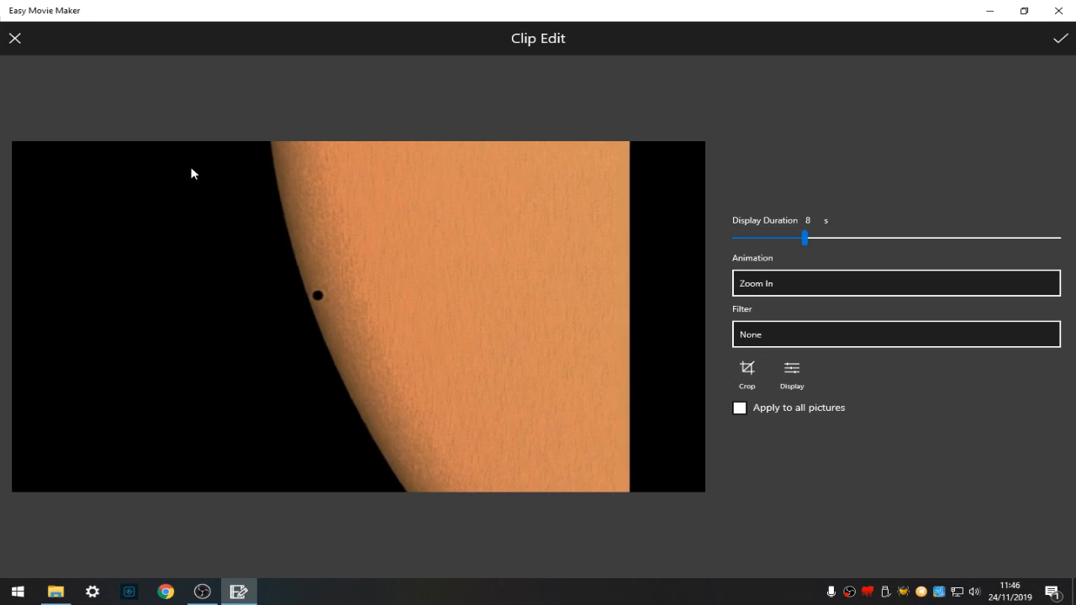
pyautogui.click(746, 374)
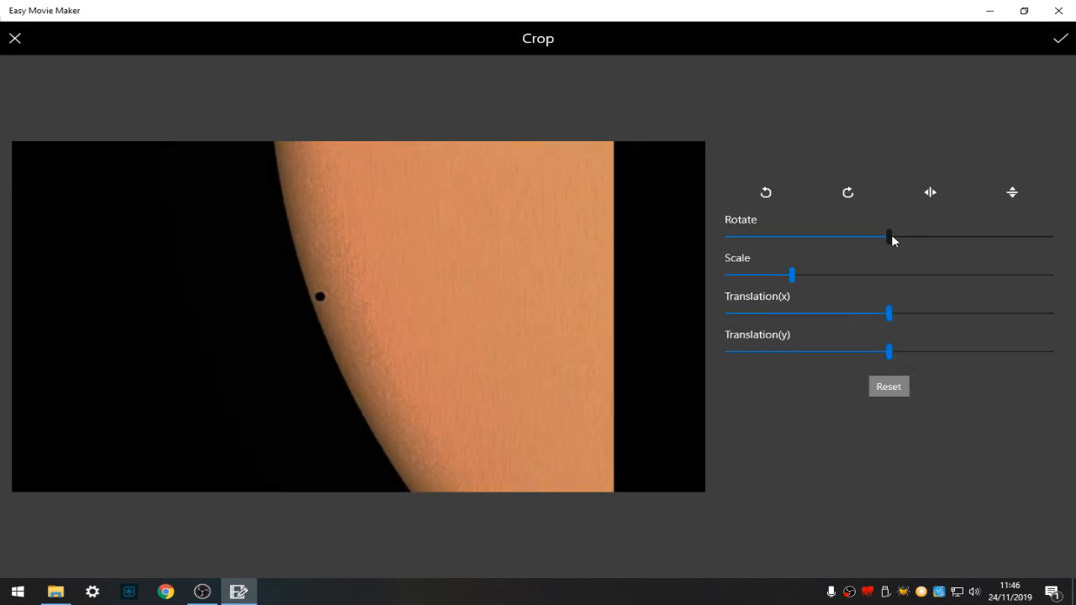
pyautogui.moveTo(888, 236); pyautogui.dragTo(902, 236)
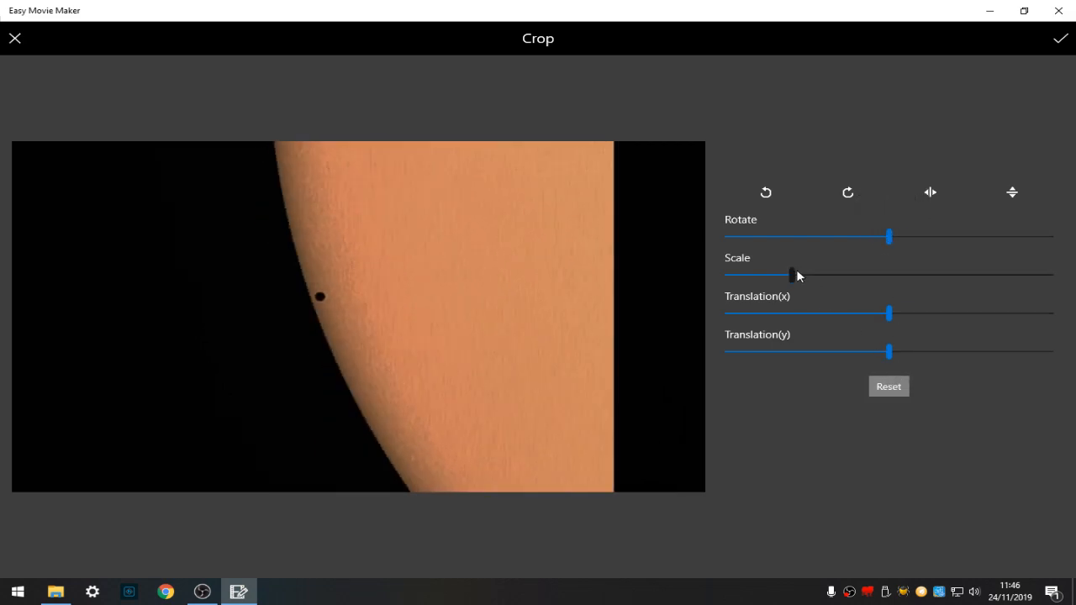
pyautogui.moveTo(790, 274); pyautogui.dragTo(1024, 274)
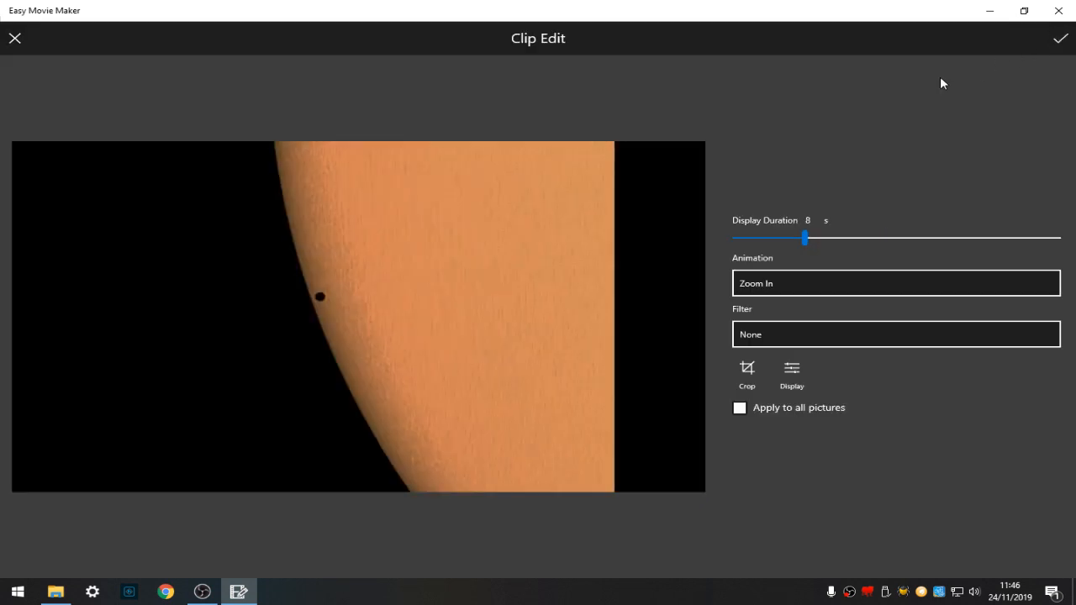
pyautogui.click(791, 368)
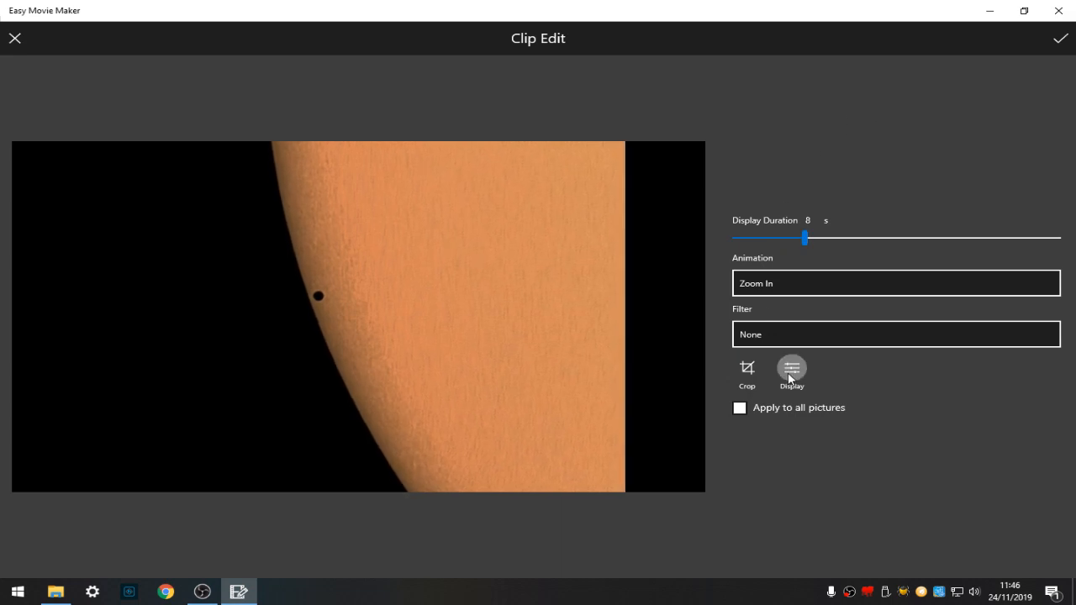
pyautogui.click(791, 368)
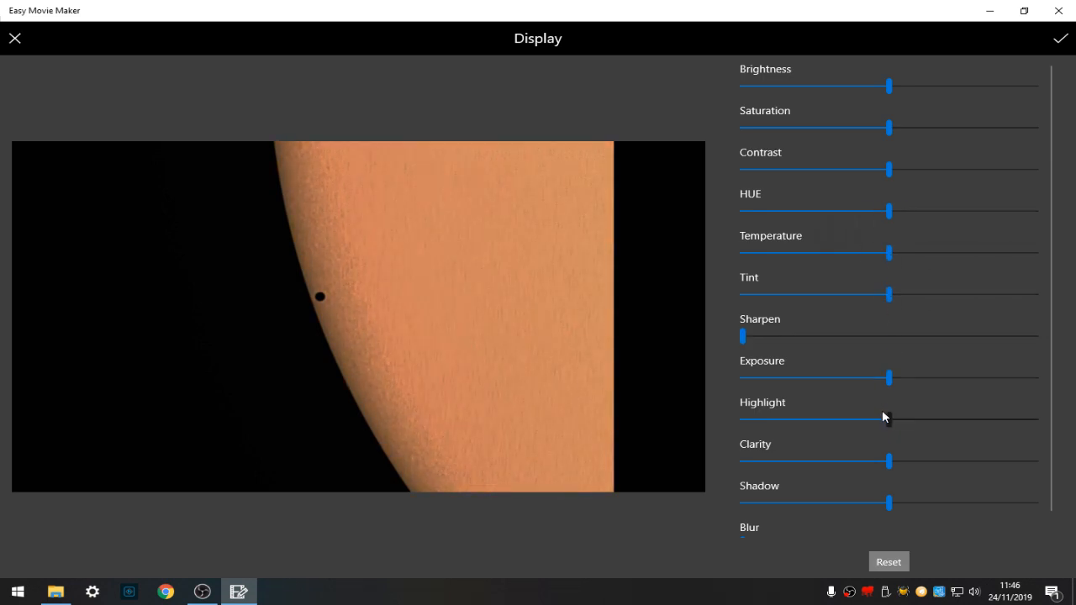
pyautogui.scroll(-3)
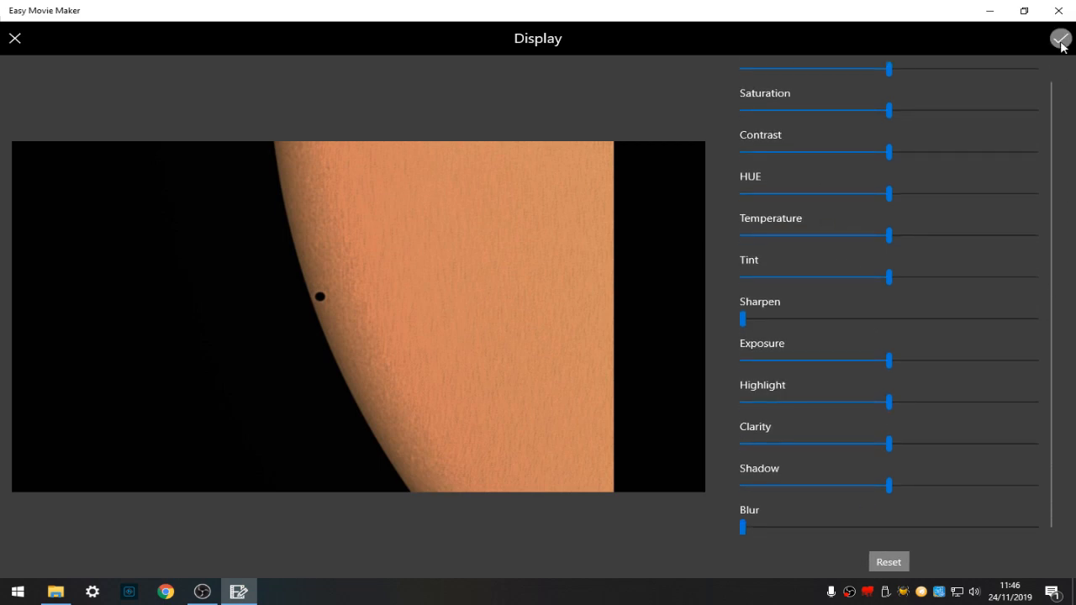
pyautogui.click(1060, 38)
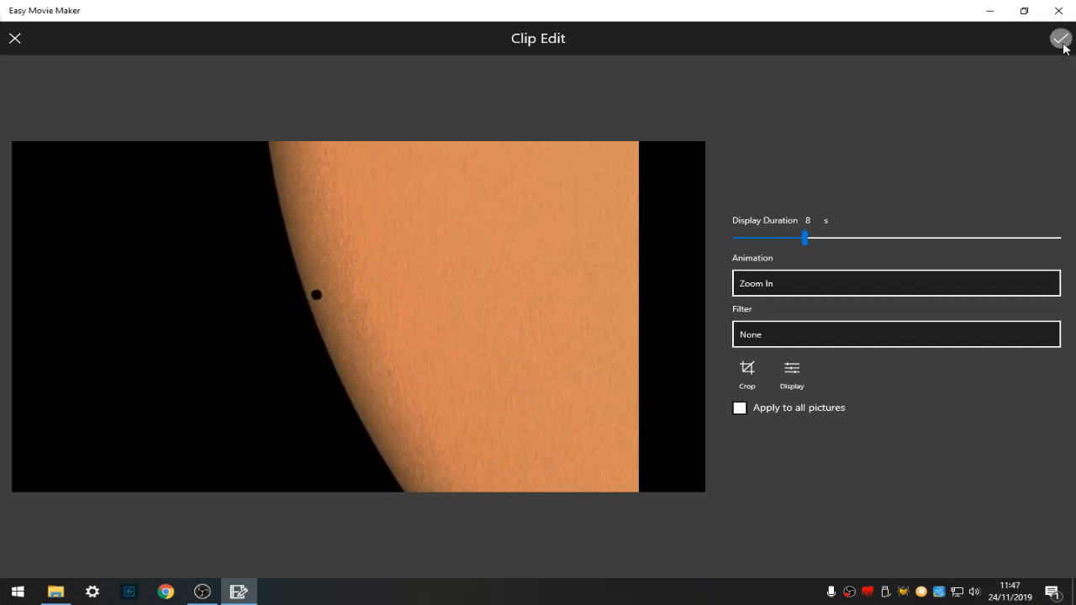
pyautogui.click(1061, 38)
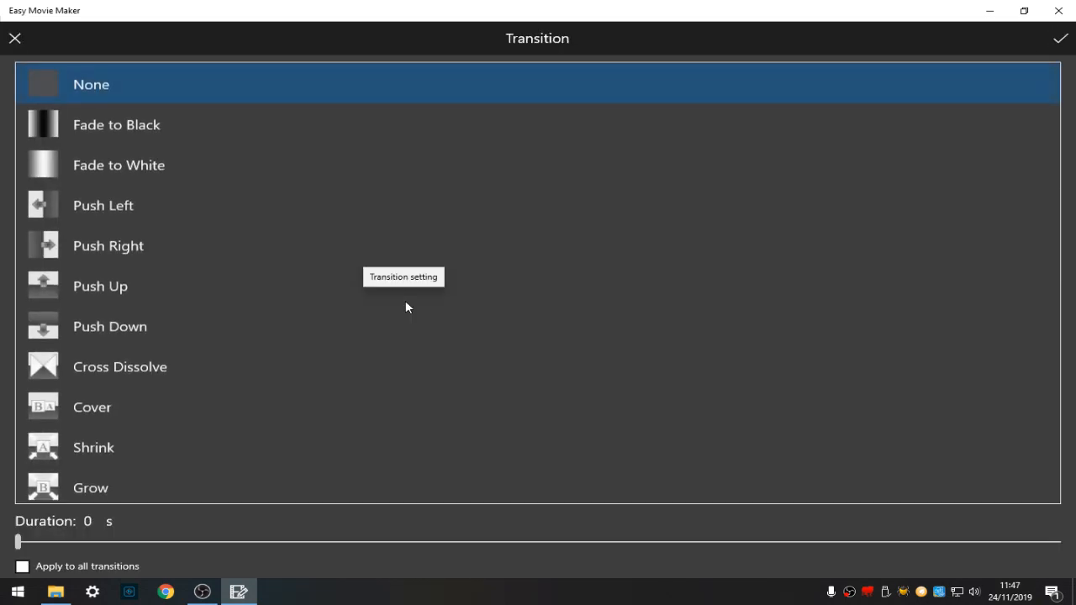
# - Choose a 1.5-second Cross Dissolve and apply it to all transitions
pyautogui.click(119, 366)
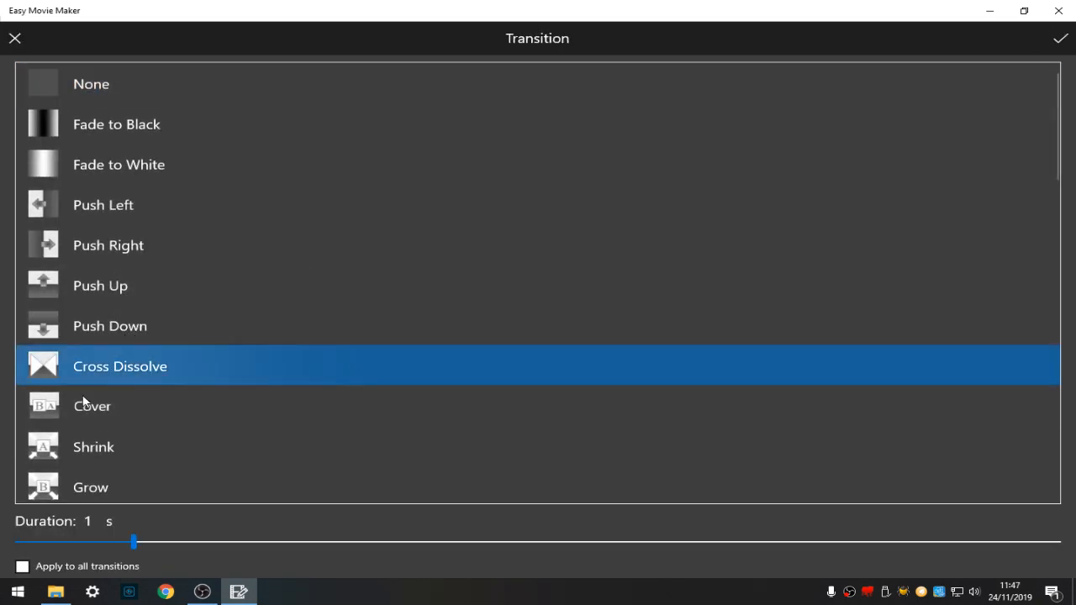
pyautogui.moveTo(133, 541); pyautogui.dragTo(206, 541)
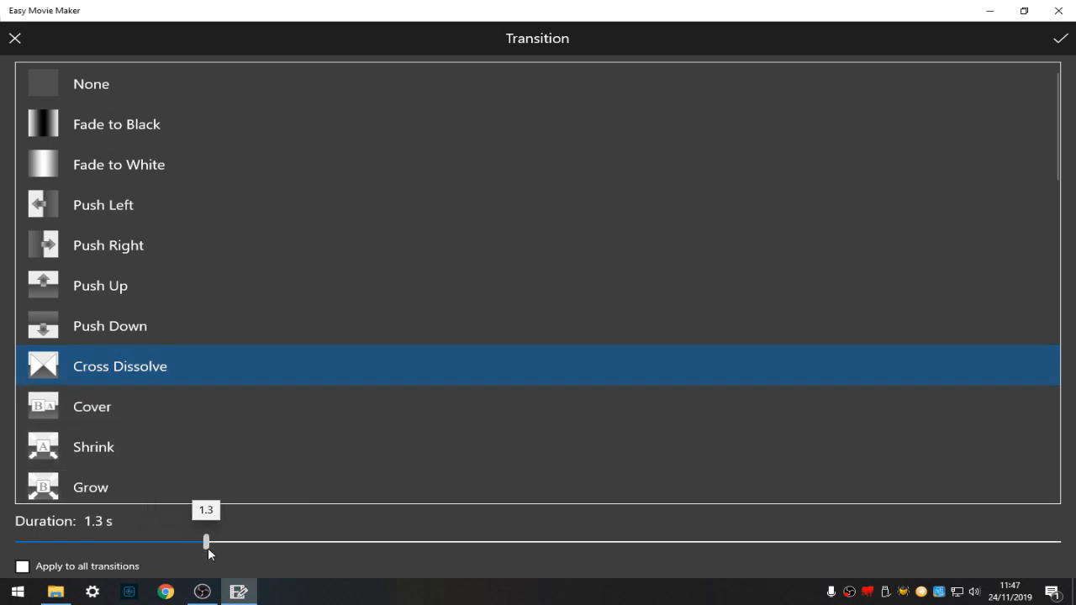
pyautogui.moveTo(206, 542); pyautogui.dragTo(248, 542)
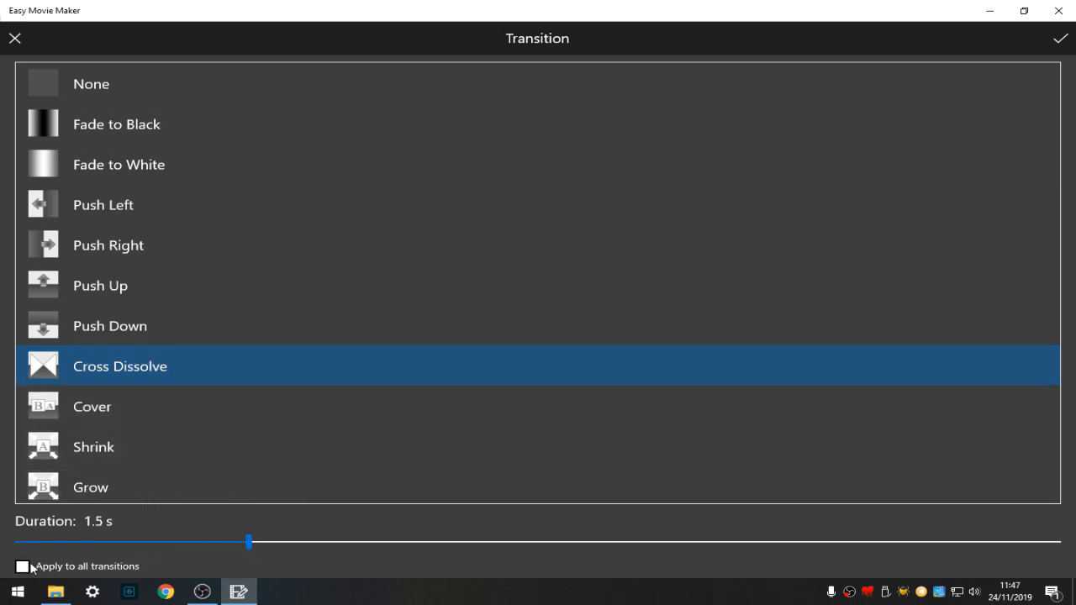
pyautogui.click(23, 566)
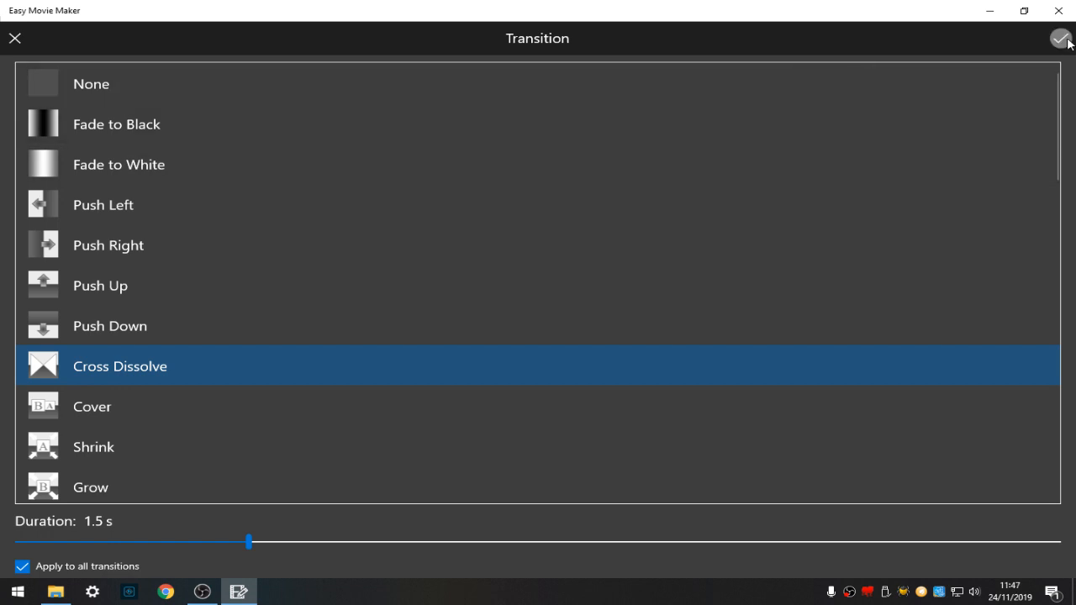
pyautogui.click(1062, 39)
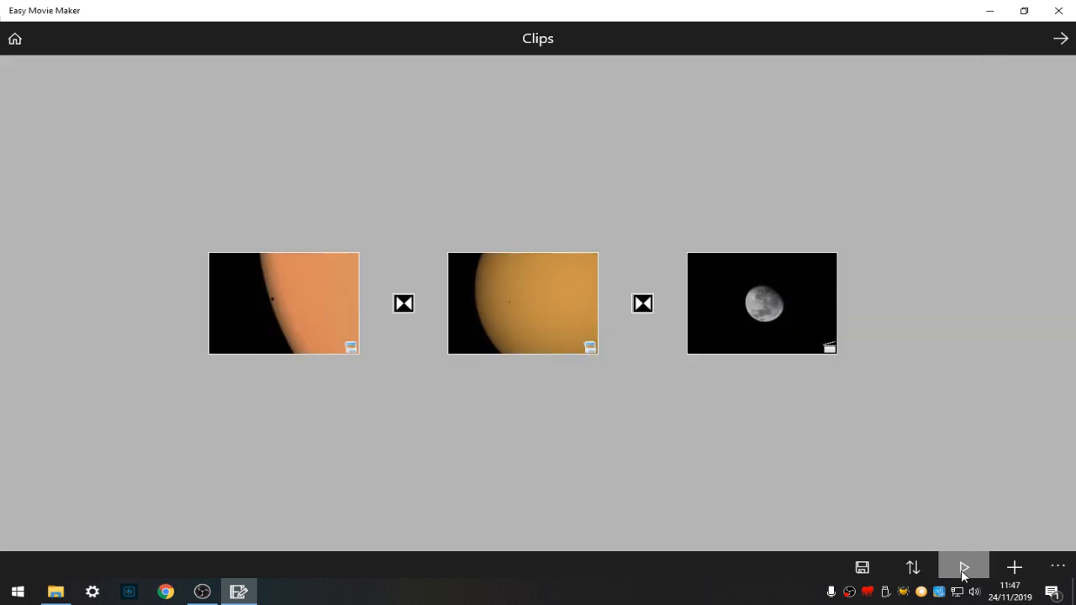
pyautogui.click(964, 567)
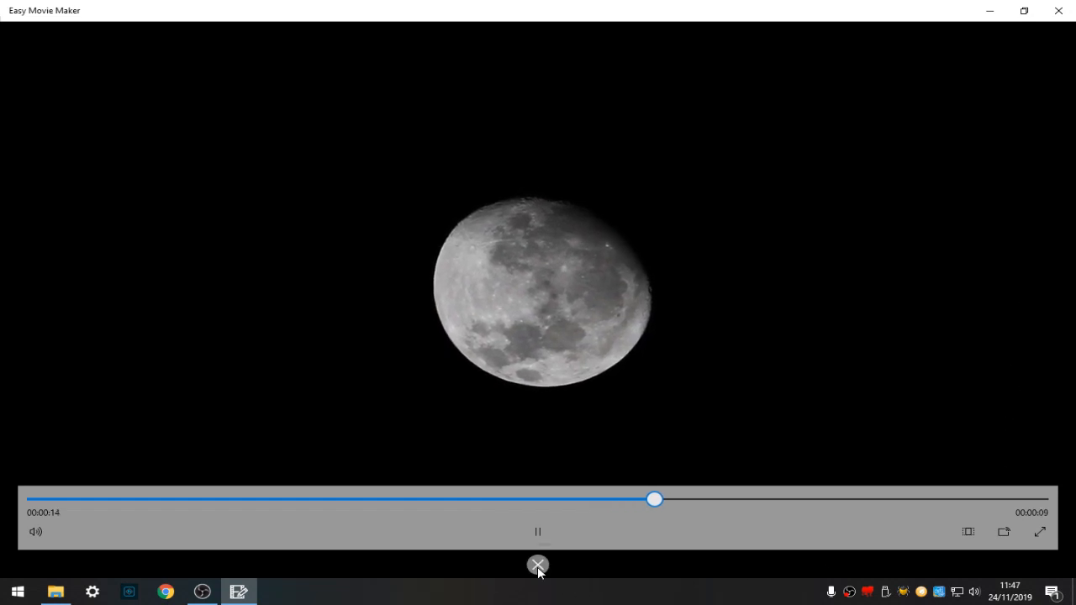
pyautogui.click(538, 564)
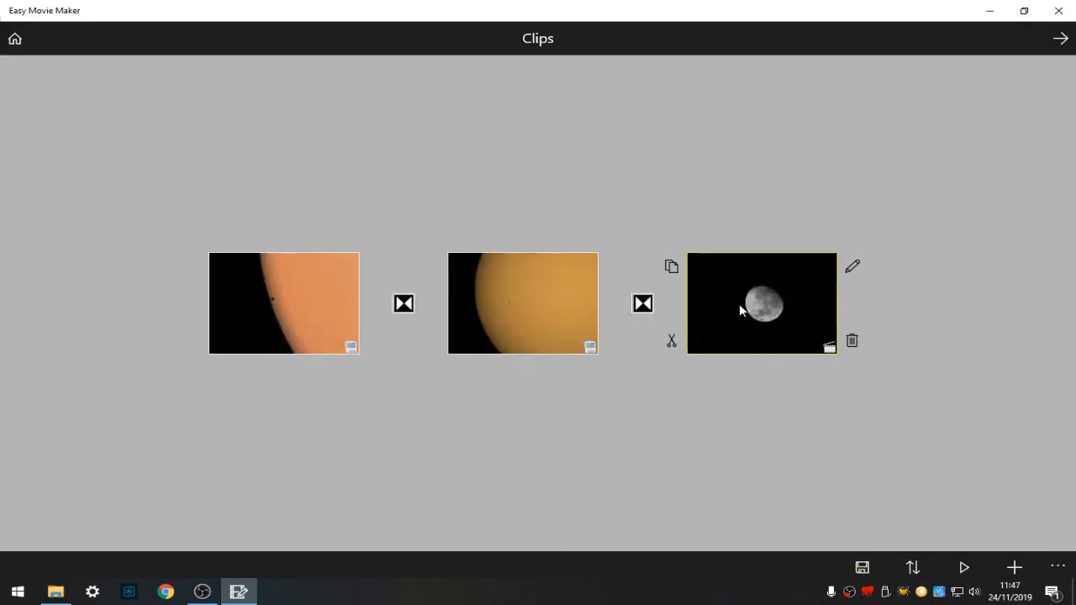
pyautogui.moveTo(671, 340)
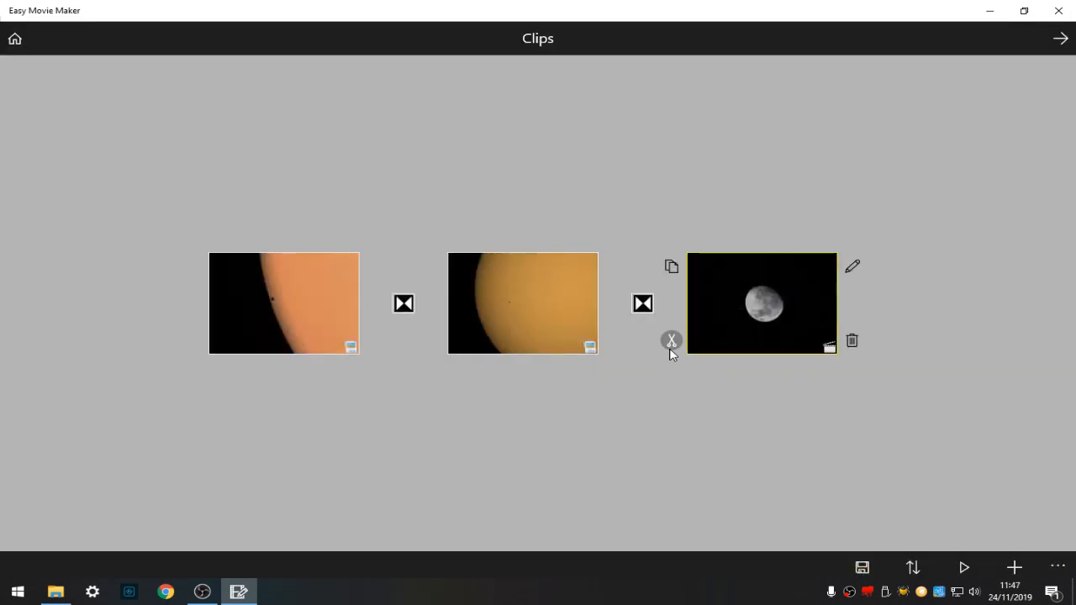
pyautogui.moveTo(671, 341)
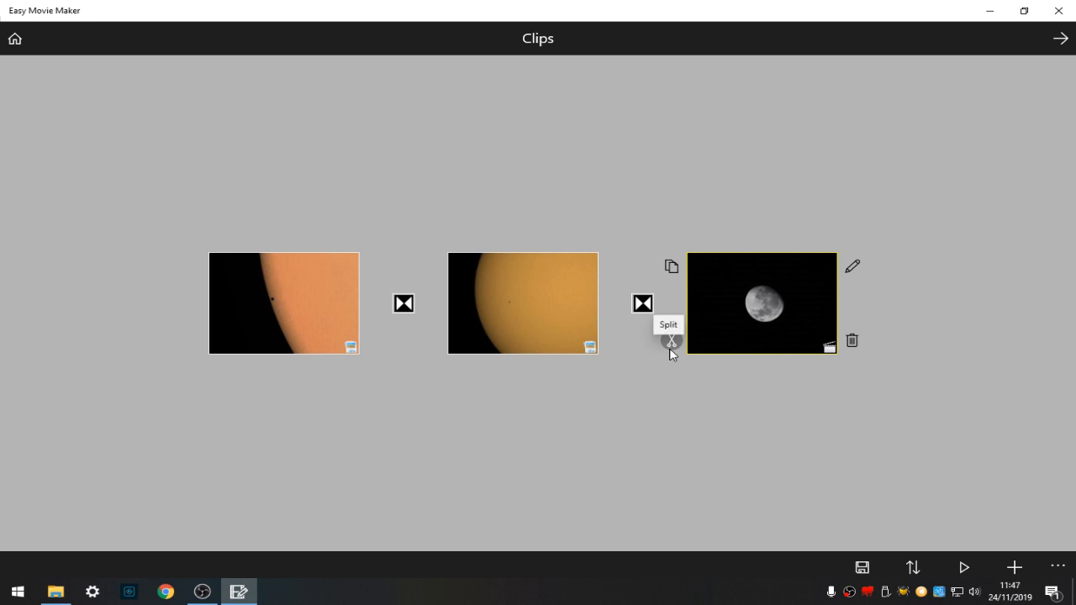
# - Split the moon clip at the point where the plane crosses the moon
pyautogui.click(671, 341)
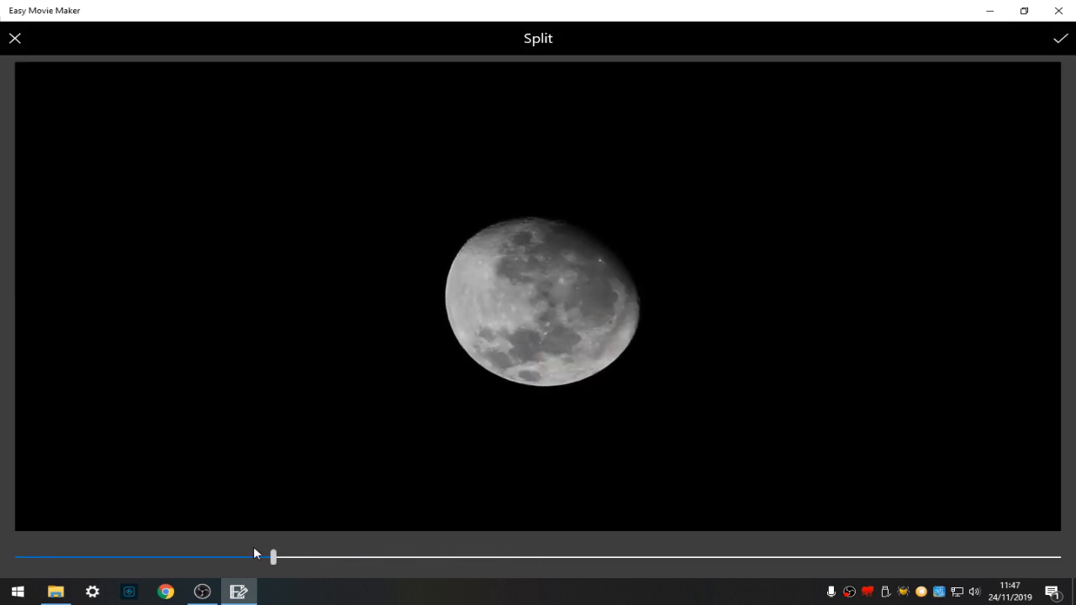
pyautogui.moveTo(273, 556); pyautogui.dragTo(509, 556)
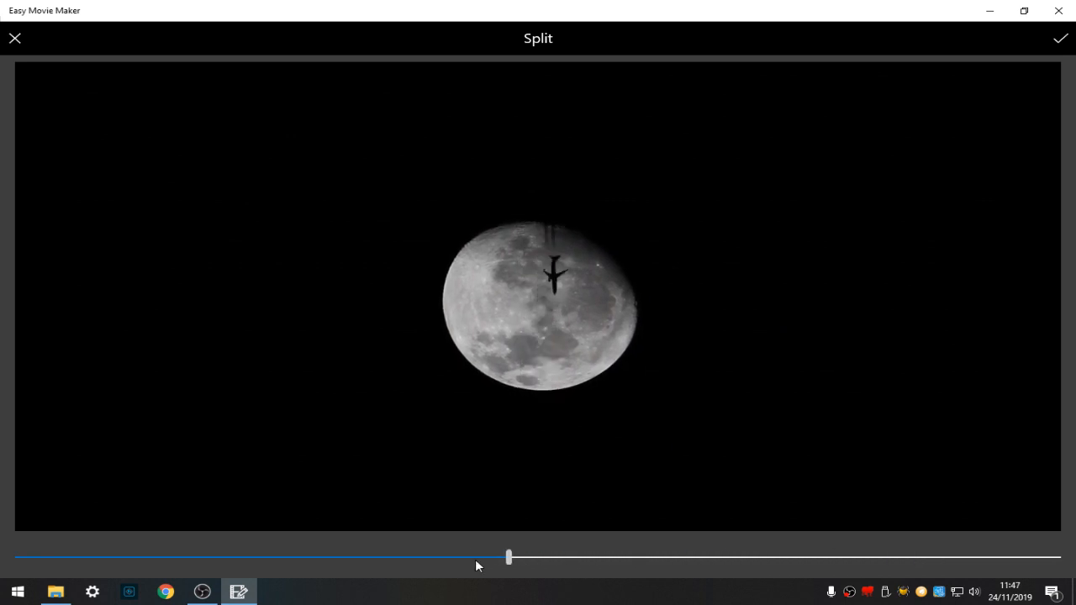
pyautogui.moveTo(509, 557); pyautogui.dragTo(142, 558)
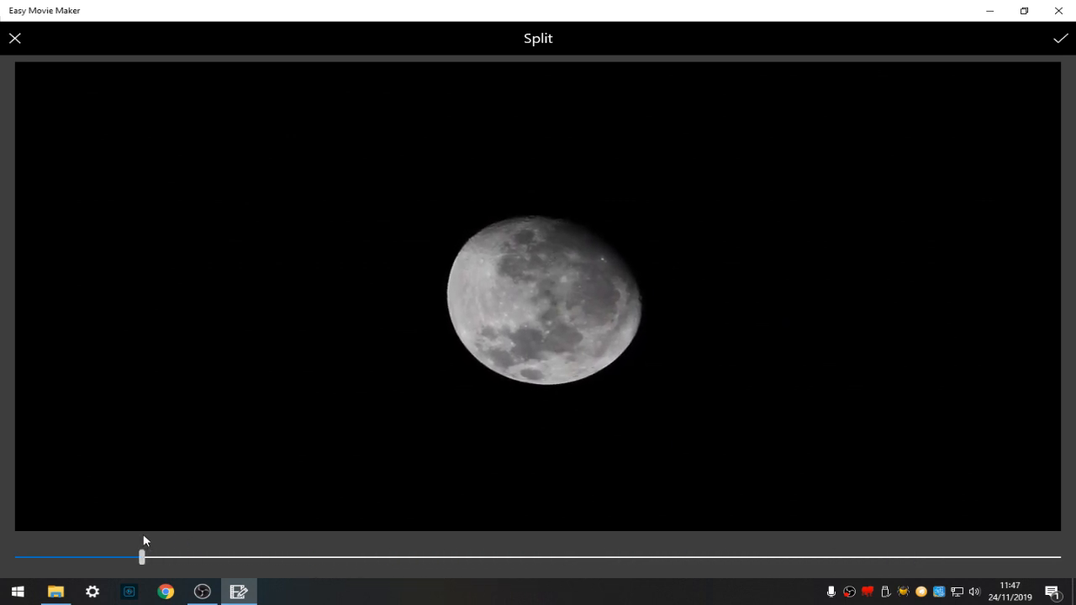
pyautogui.moveTo(141, 558); pyautogui.dragTo(174, 558)
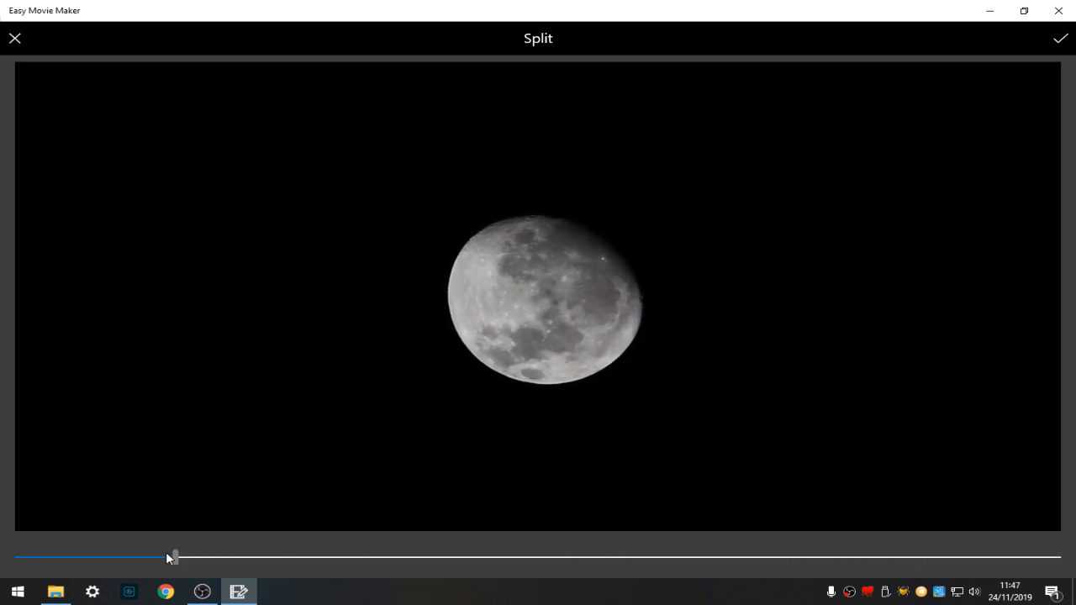
pyautogui.moveTo(174, 557); pyautogui.dragTo(315, 558)
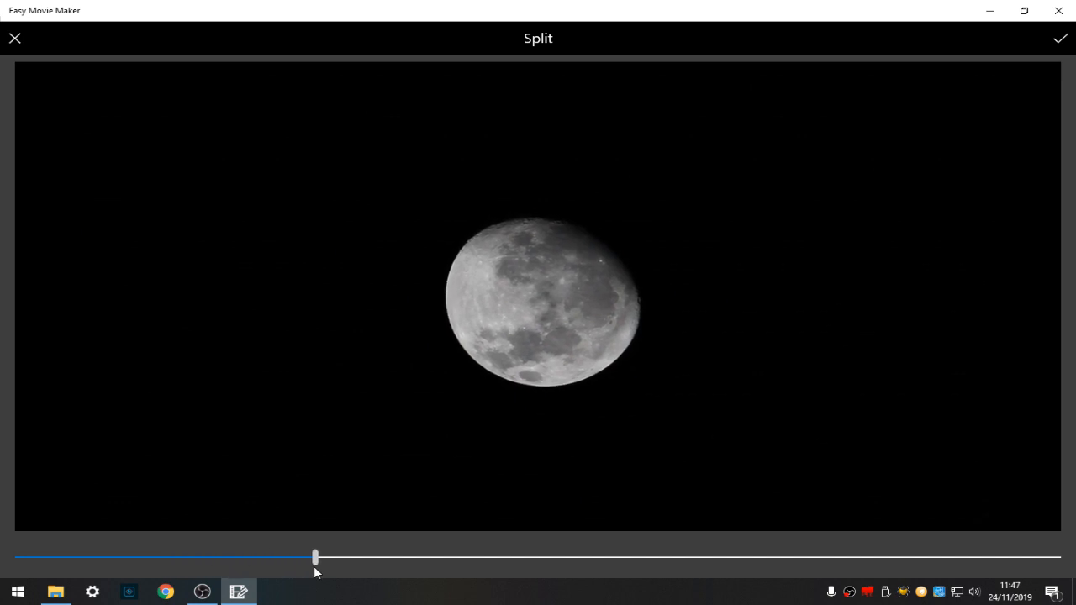
pyautogui.moveTo(314, 558); pyautogui.dragTo(620, 557)
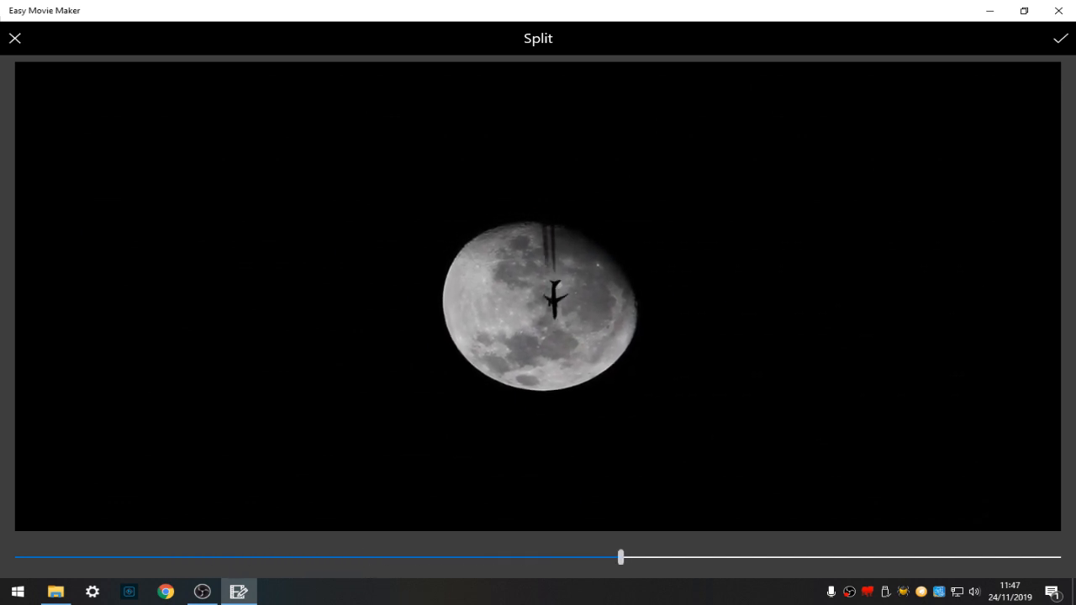
pyautogui.moveTo(620, 556); pyautogui.dragTo(487, 557)
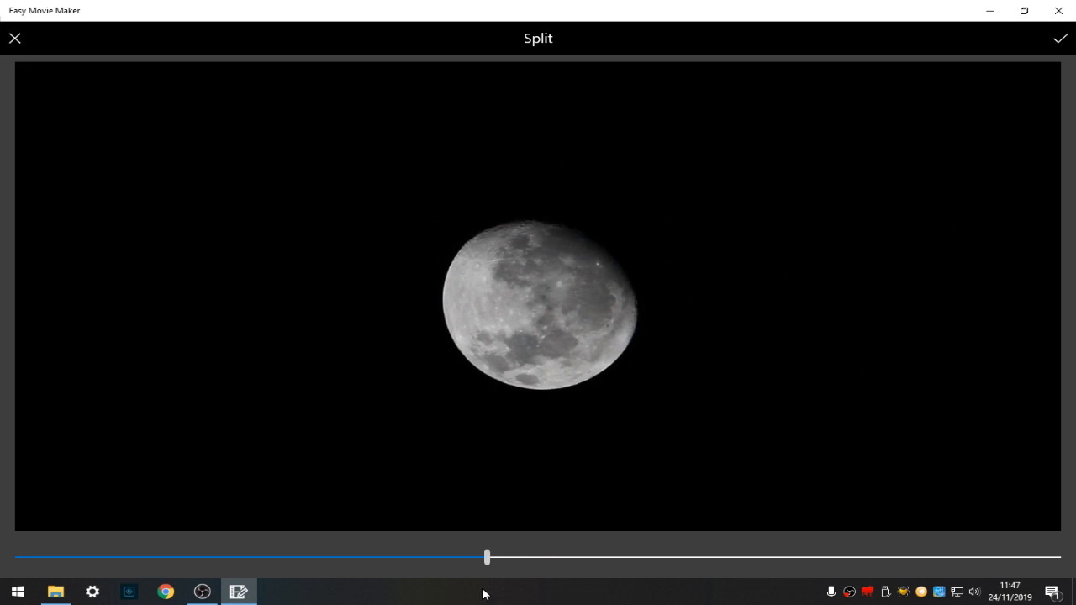
pyautogui.moveTo(488, 557); pyautogui.dragTo(464, 557)
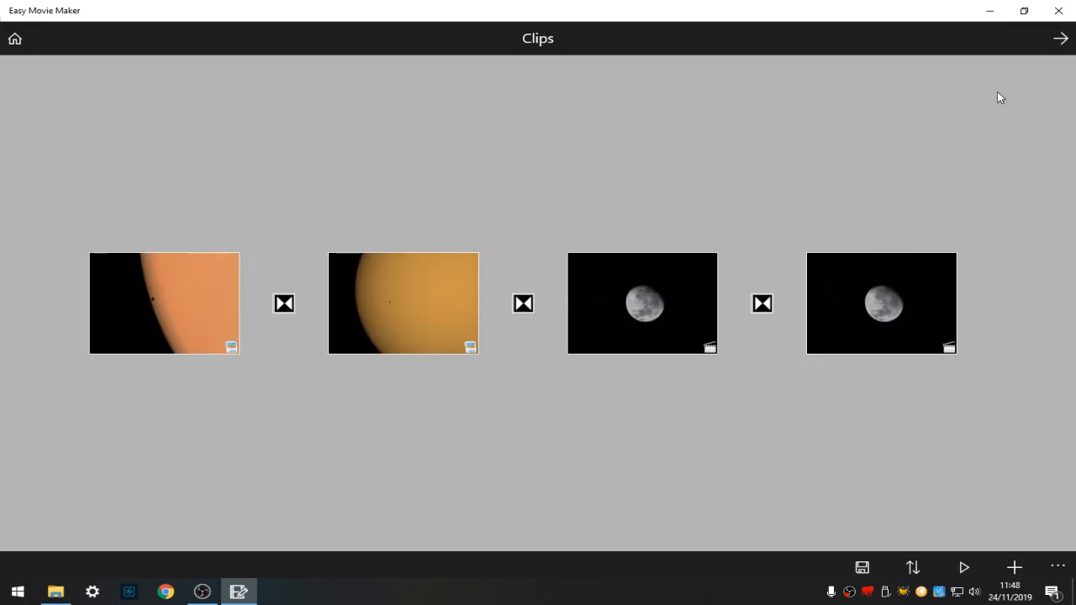
# - Delete the first moon clip with confirmation and open the remaining moon clip's settings
pyautogui.click(642, 304)
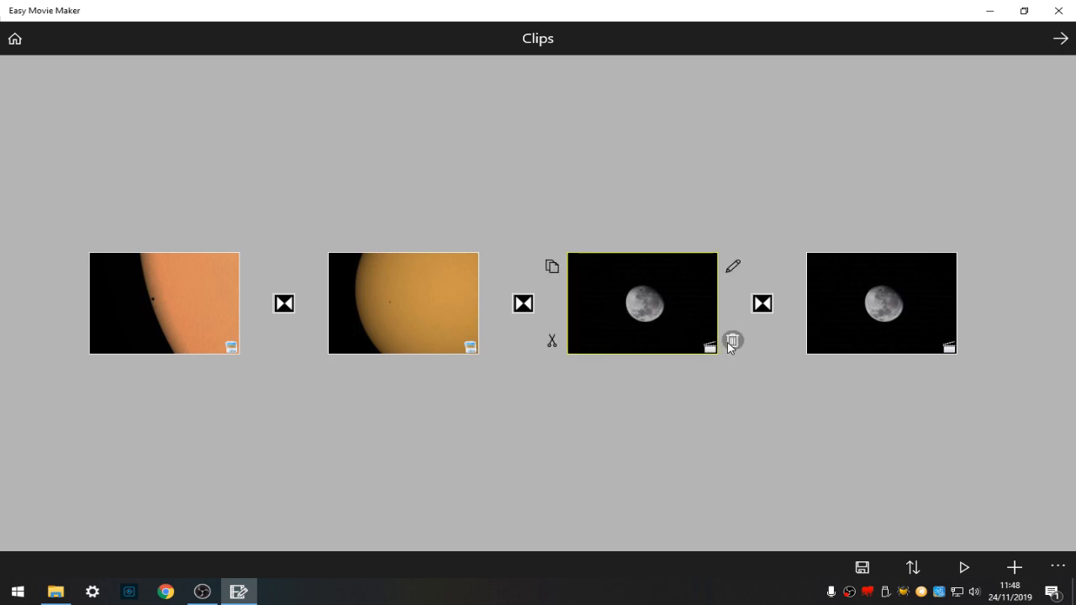
pyautogui.click(732, 340)
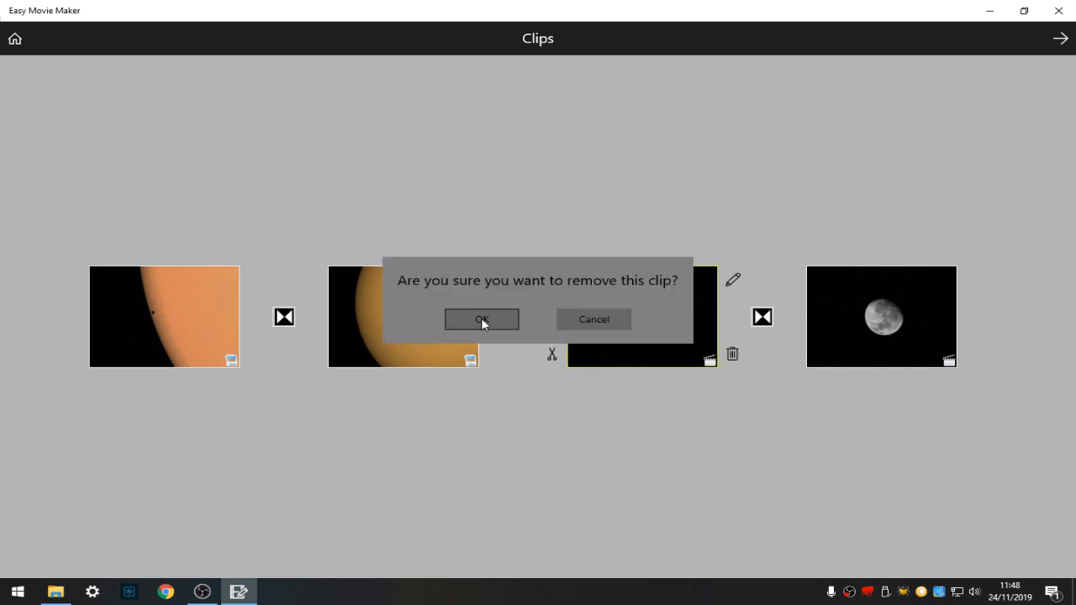
pyautogui.click(481, 320)
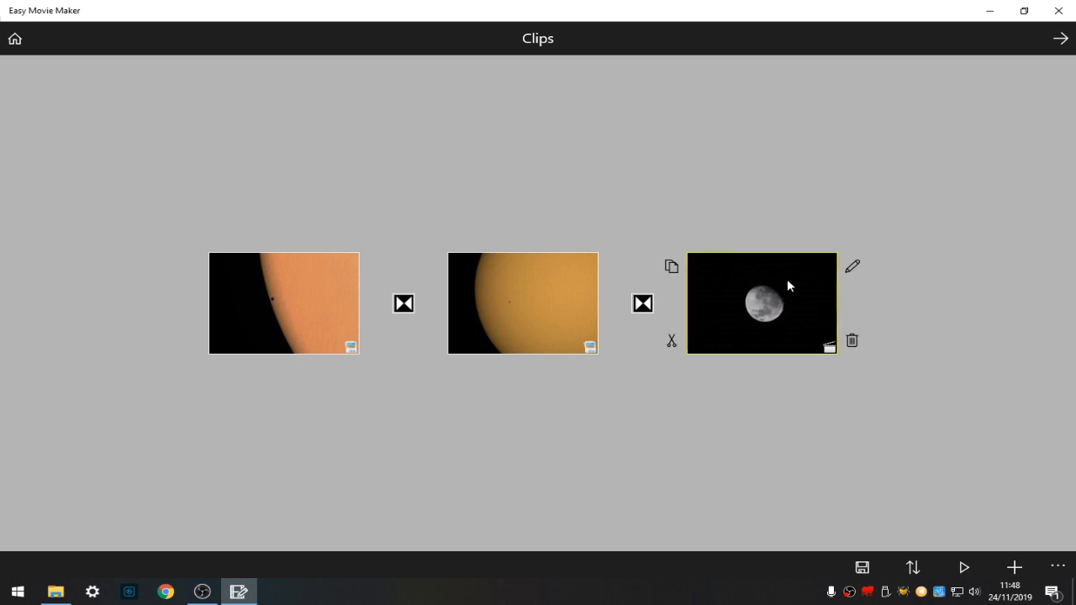
pyautogui.moveTo(853, 267)
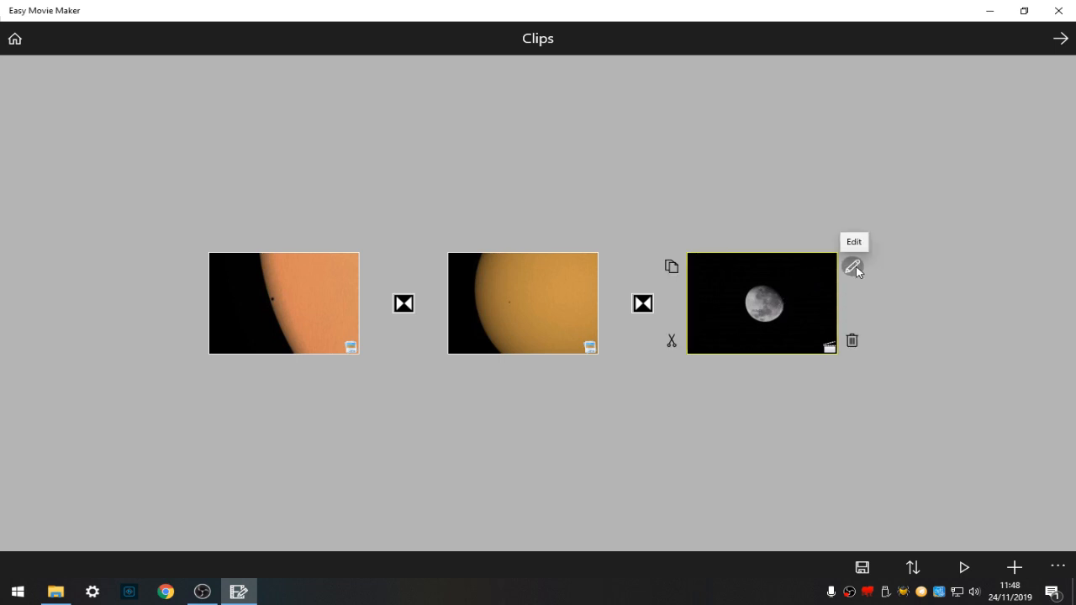
pyautogui.moveTo(852, 267)
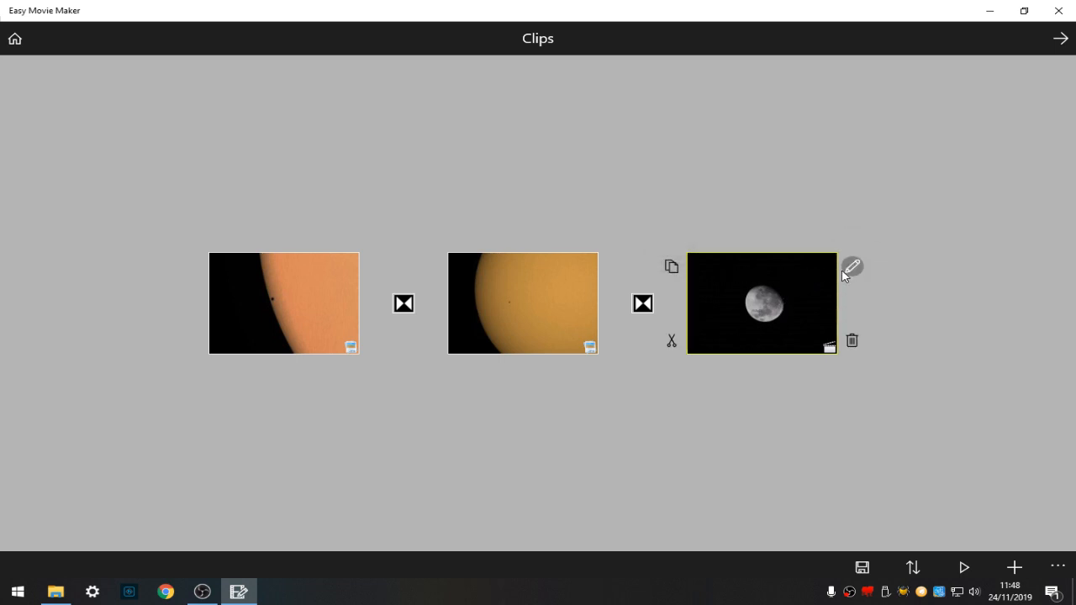
pyautogui.click(851, 267)
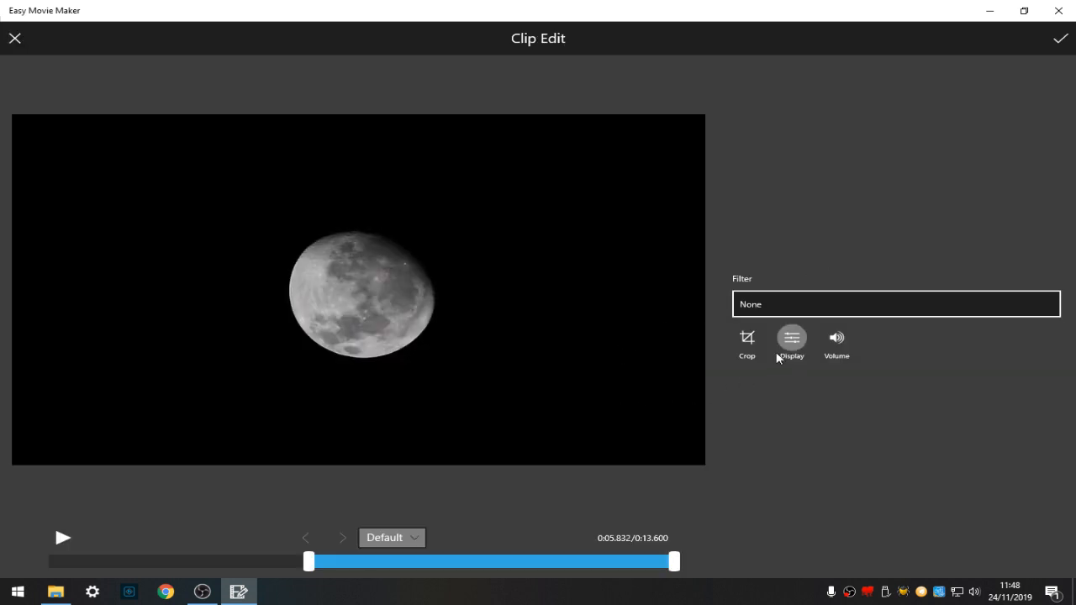
# - Drag the moon clip's Crop scale slider up so the moon fills more of the frame
pyautogui.click(747, 343)
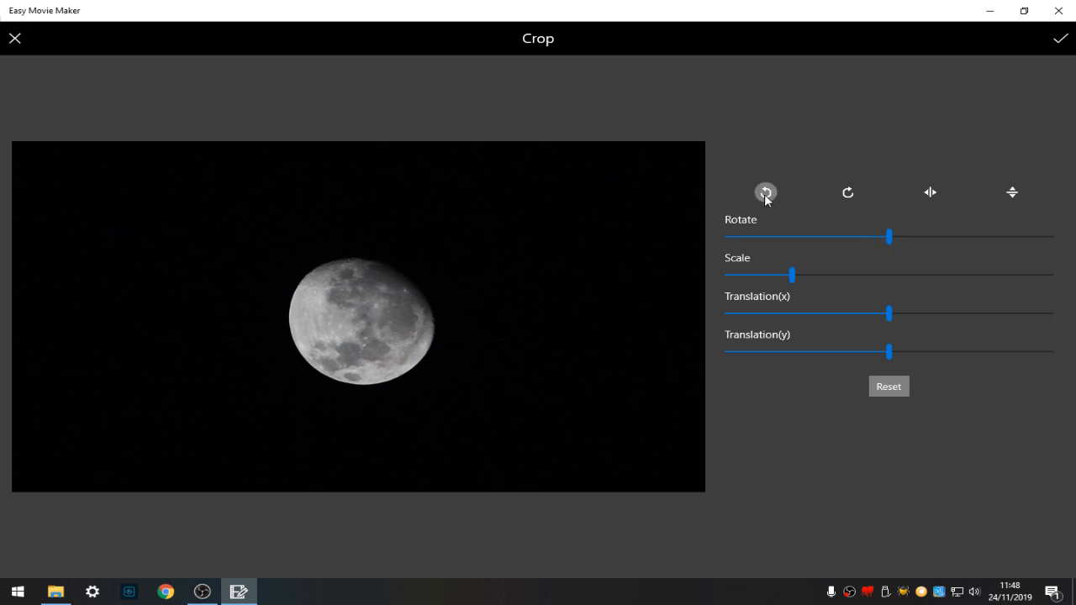
pyautogui.moveTo(790, 275); pyautogui.dragTo(794, 275)
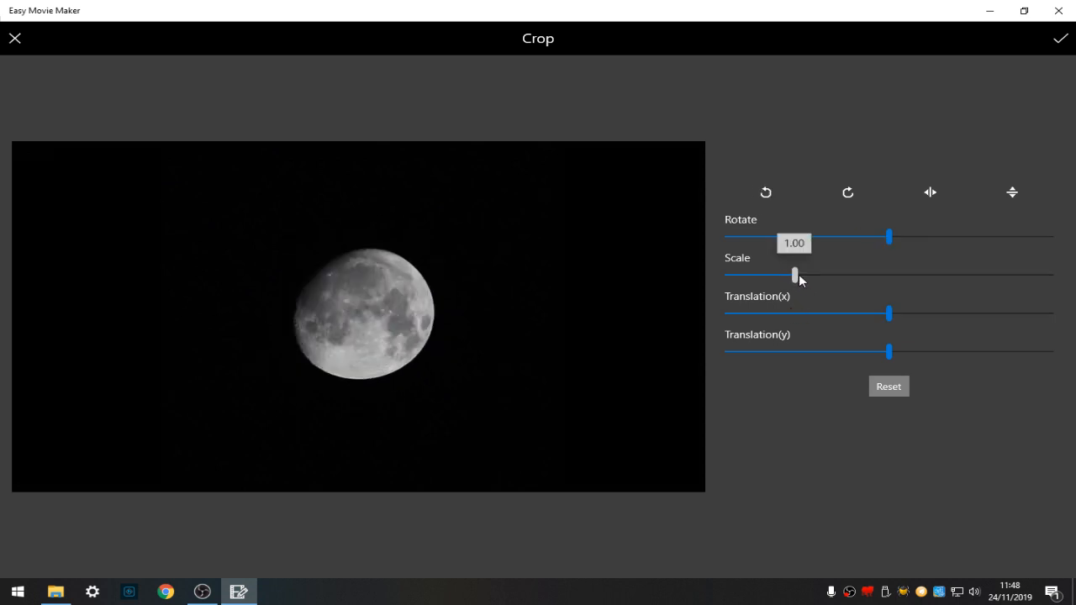
pyautogui.moveTo(794, 275); pyautogui.dragTo(902, 275)
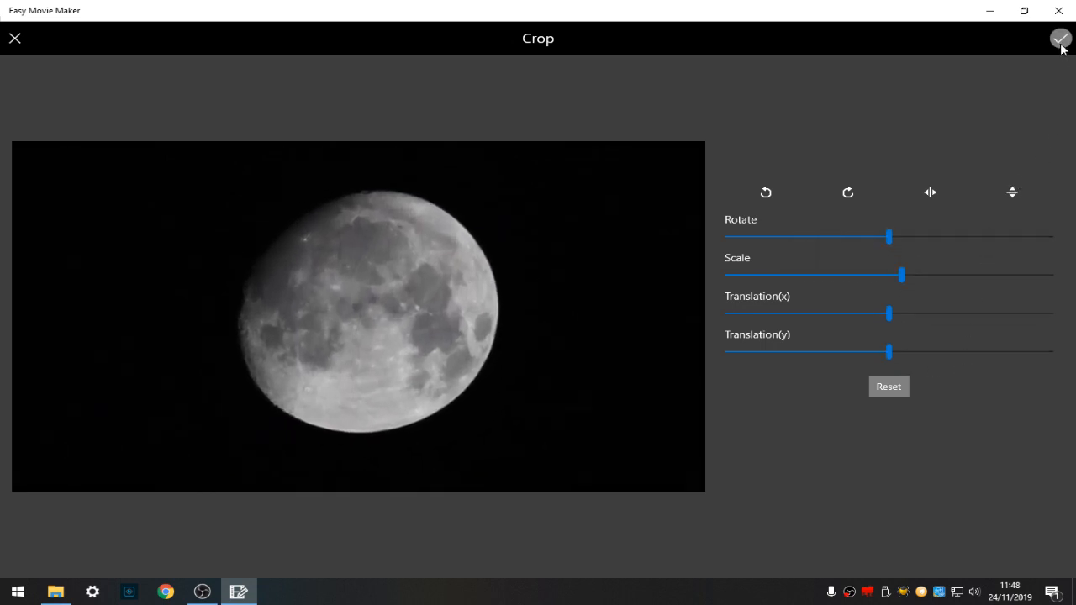
pyautogui.click(1060, 38)
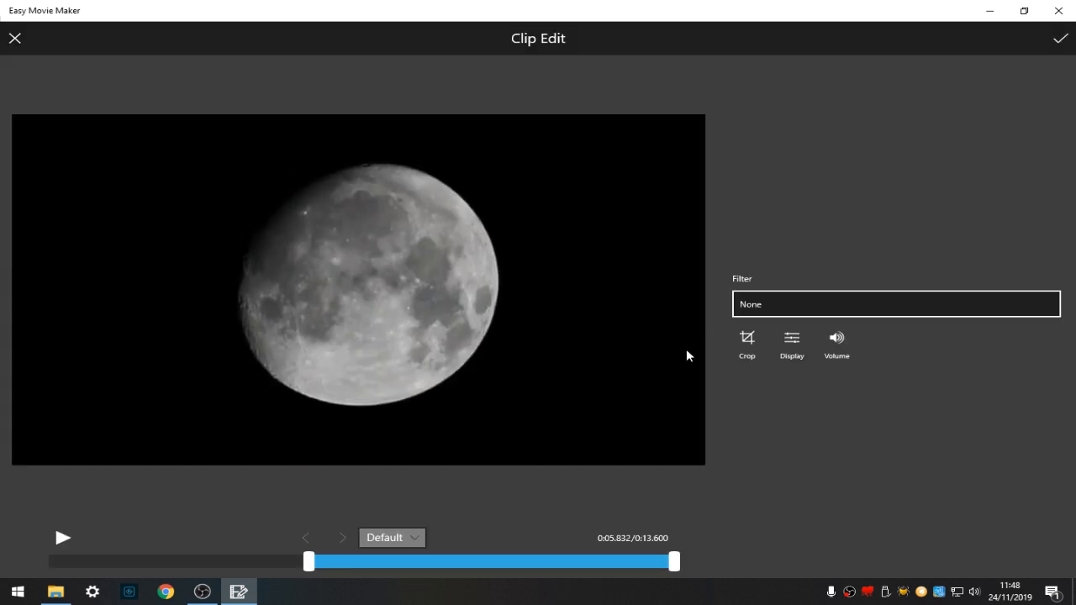
pyautogui.moveTo(437, 537)
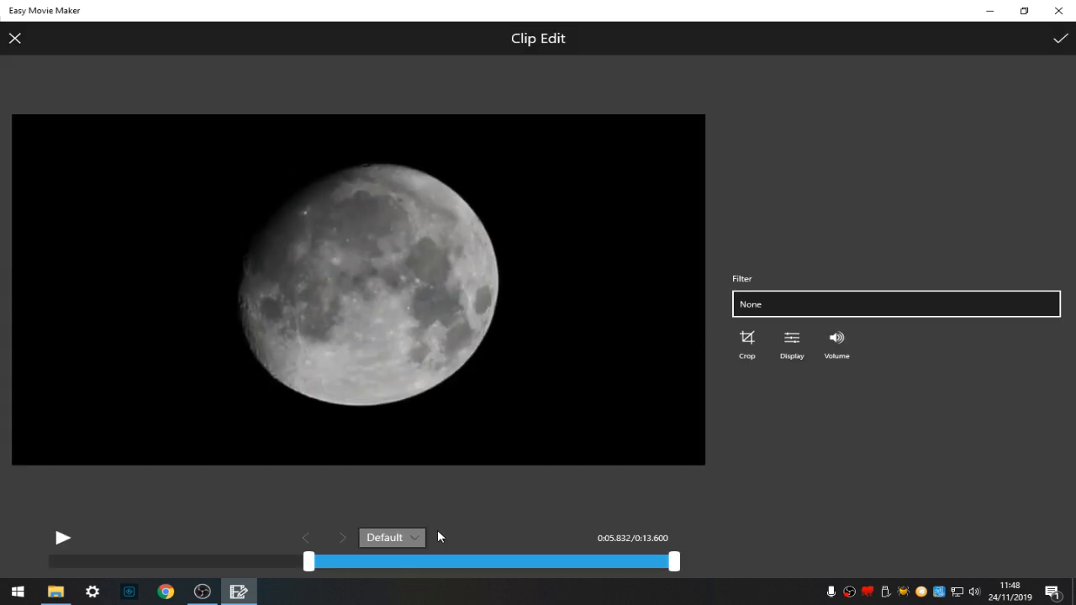
# - Preview the moon clip, mute its volume to 0%, and accept Display settings unchanged
pyautogui.click(63, 538)
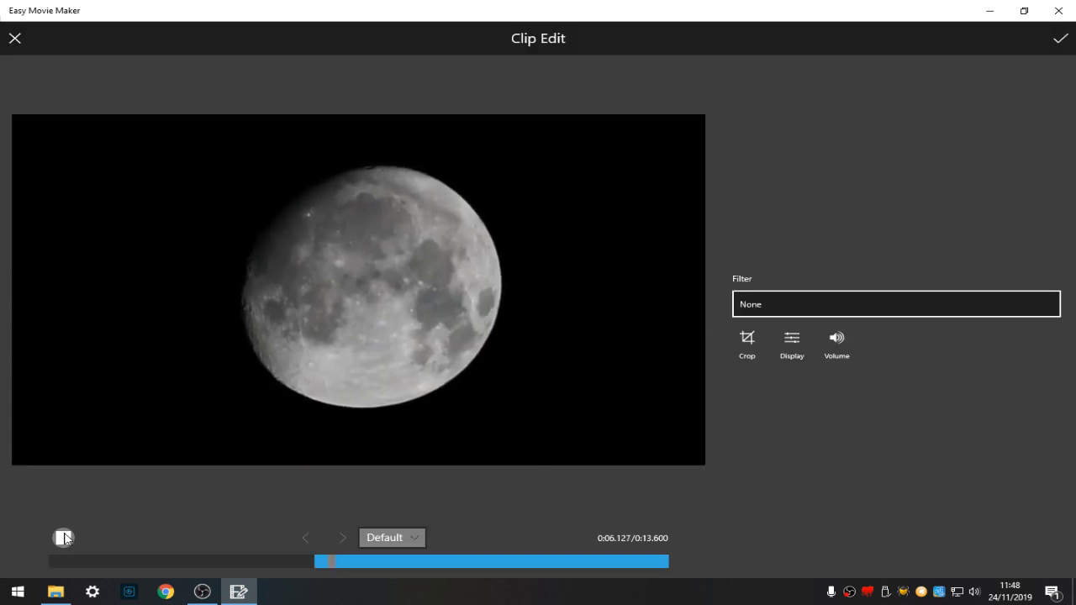
pyautogui.click(63, 538)
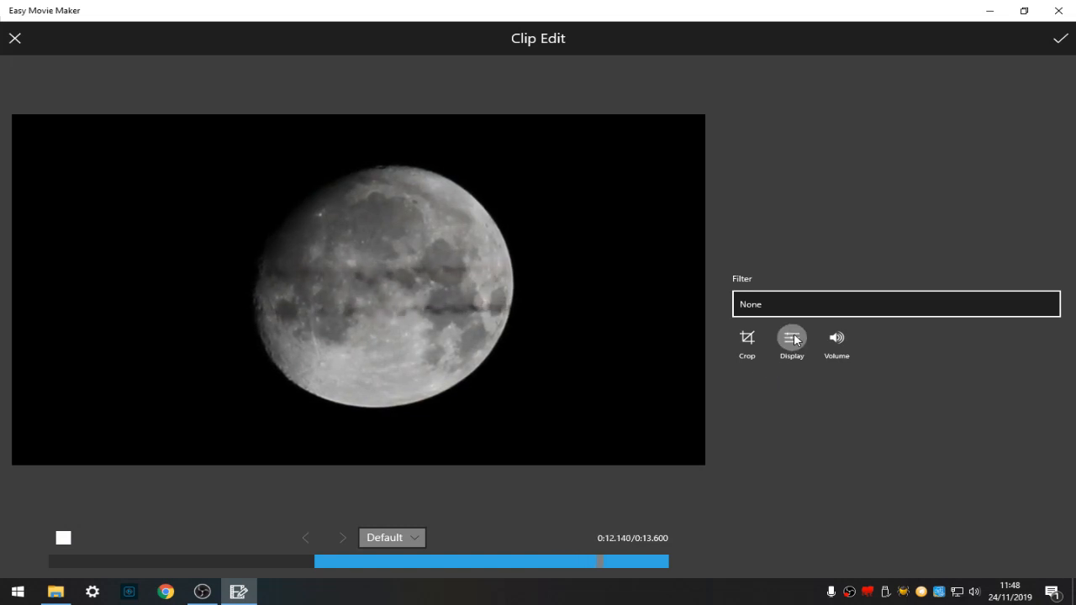
pyautogui.click(836, 338)
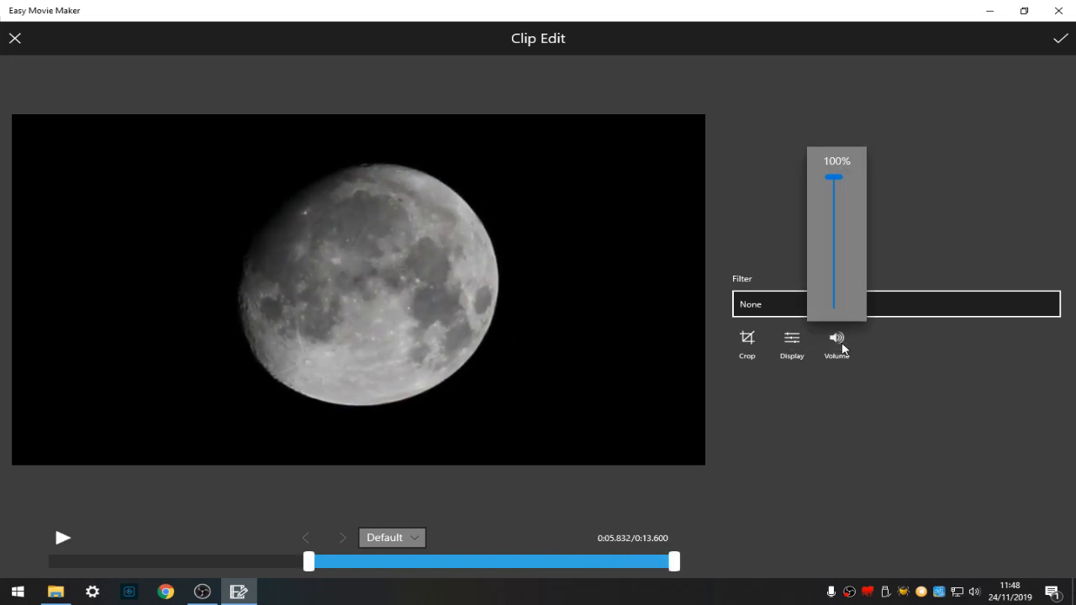
pyautogui.moveTo(833, 177); pyautogui.dragTo(833, 304)
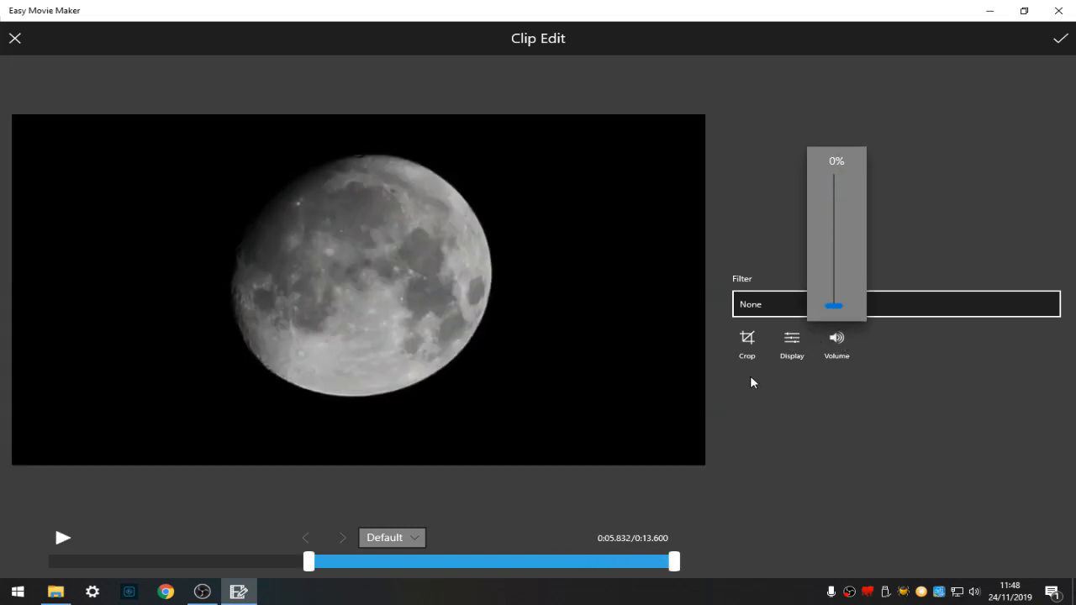
pyautogui.click(791, 337)
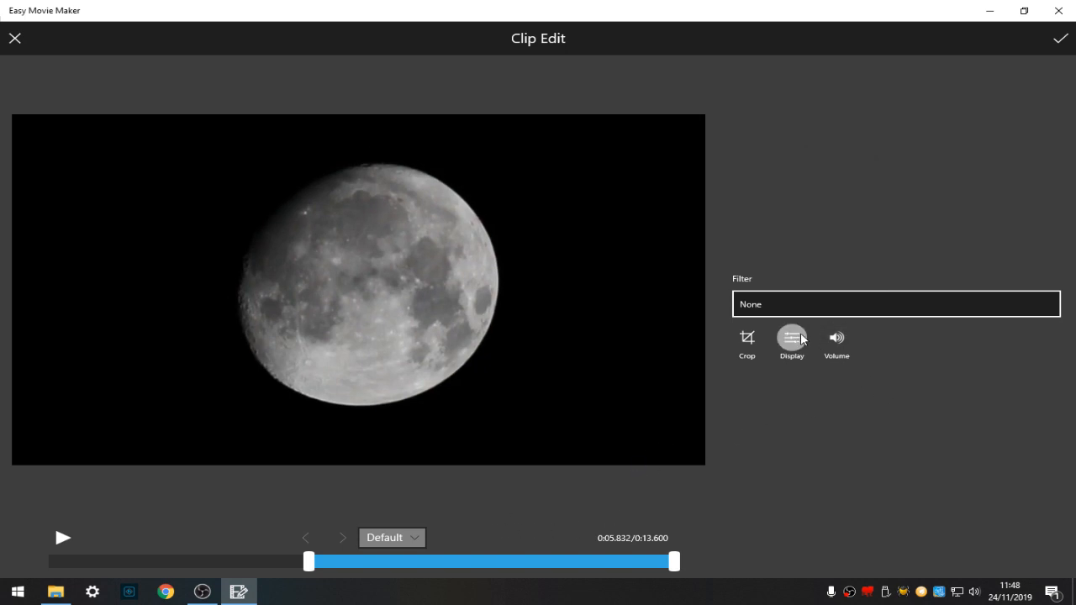
pyautogui.click(791, 340)
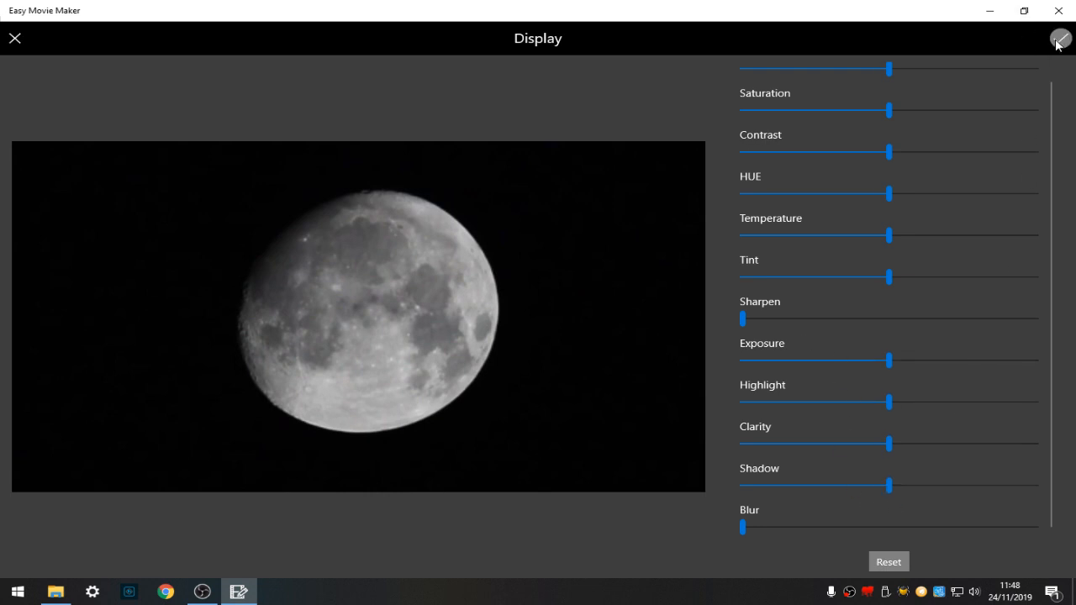
pyautogui.click(1060, 39)
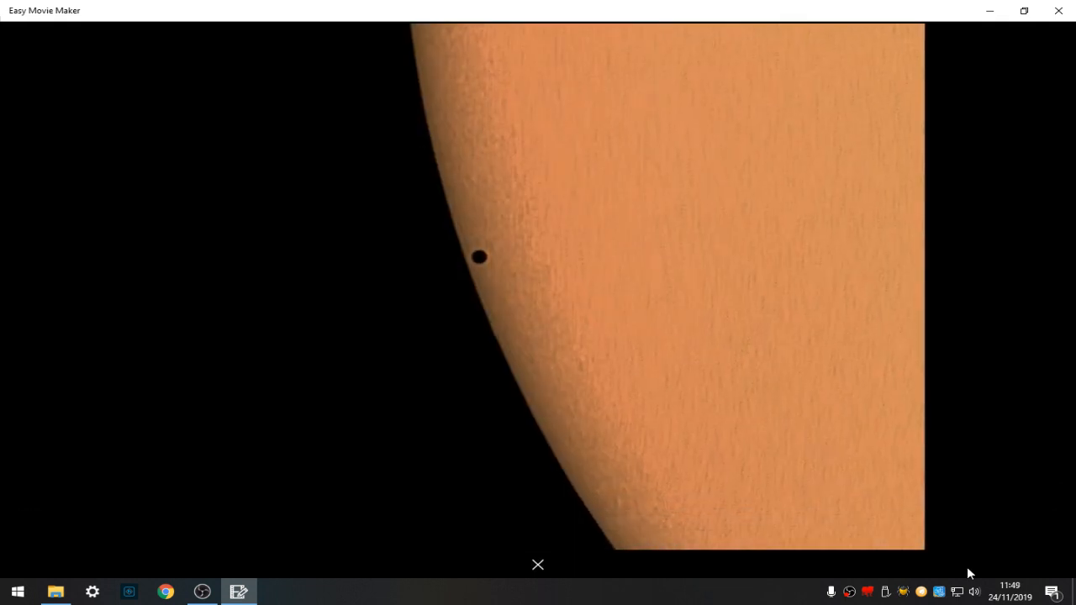
pyautogui.moveTo(970, 371)
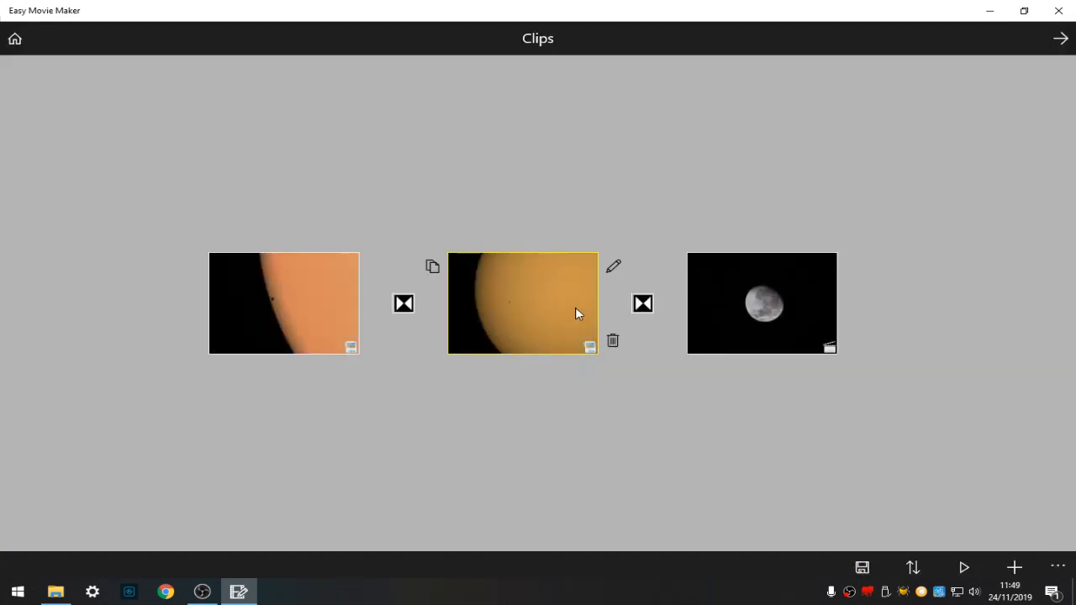
# - Give the second transit picture an 8-second display duration and a Zoom In animation
pyautogui.click(613, 266)
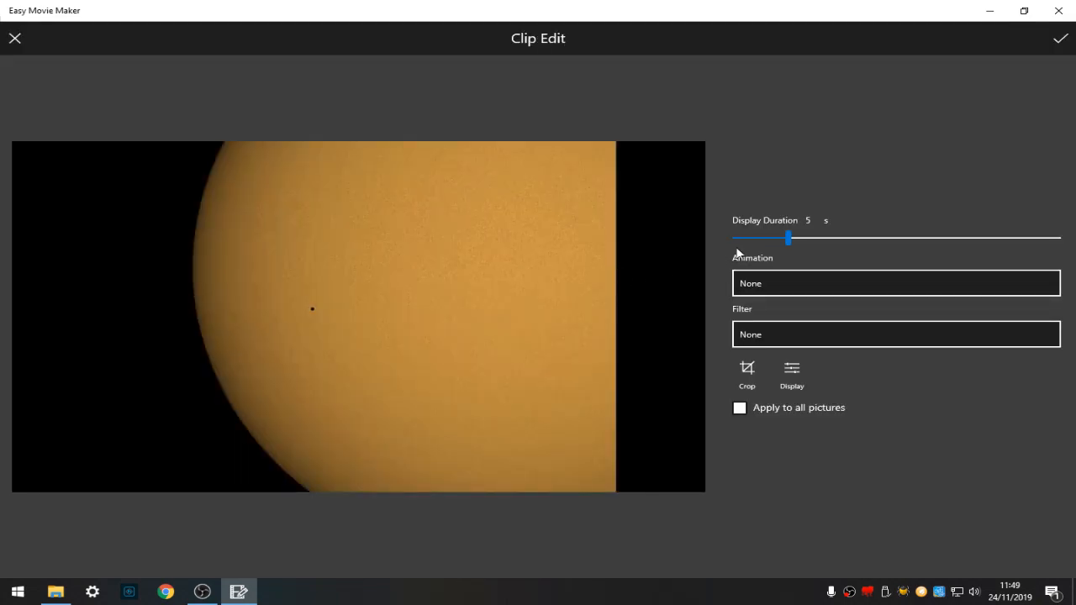
pyautogui.moveTo(788, 238); pyautogui.dragTo(822, 238)
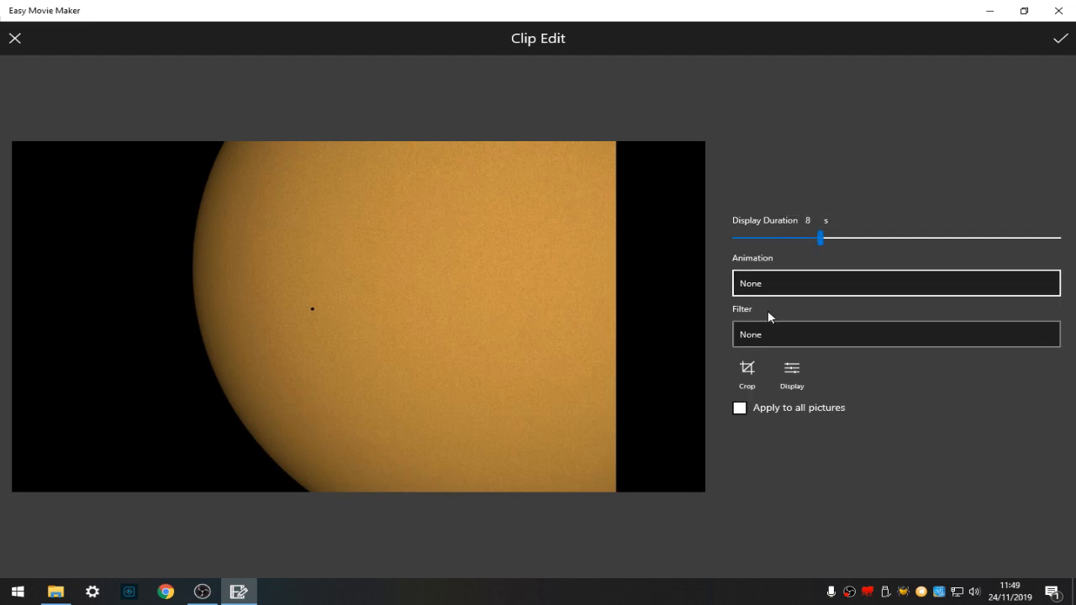
pyautogui.click(895, 284)
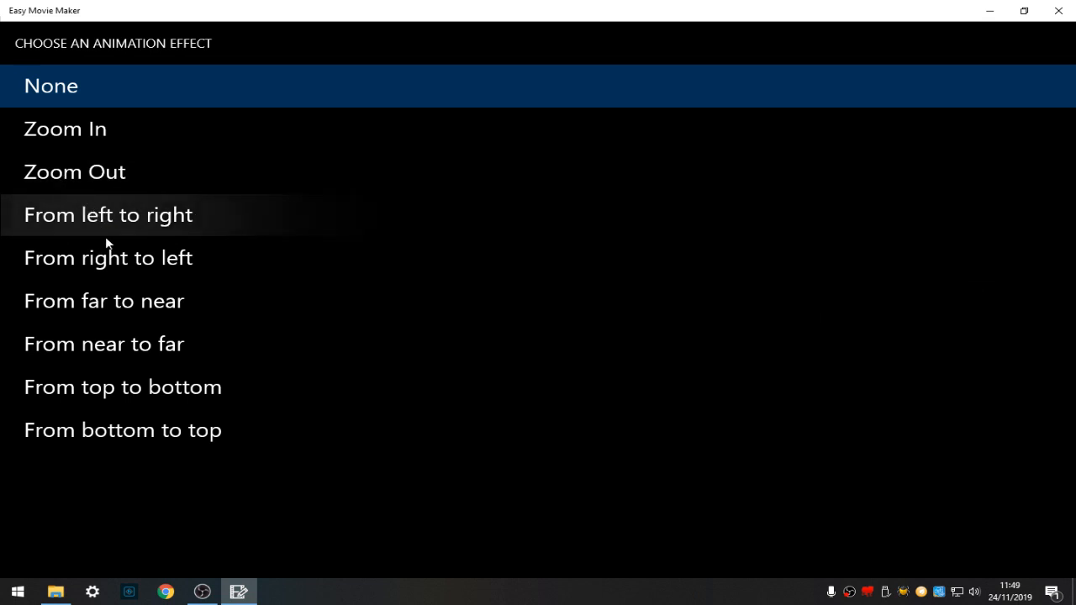
pyautogui.click(65, 128)
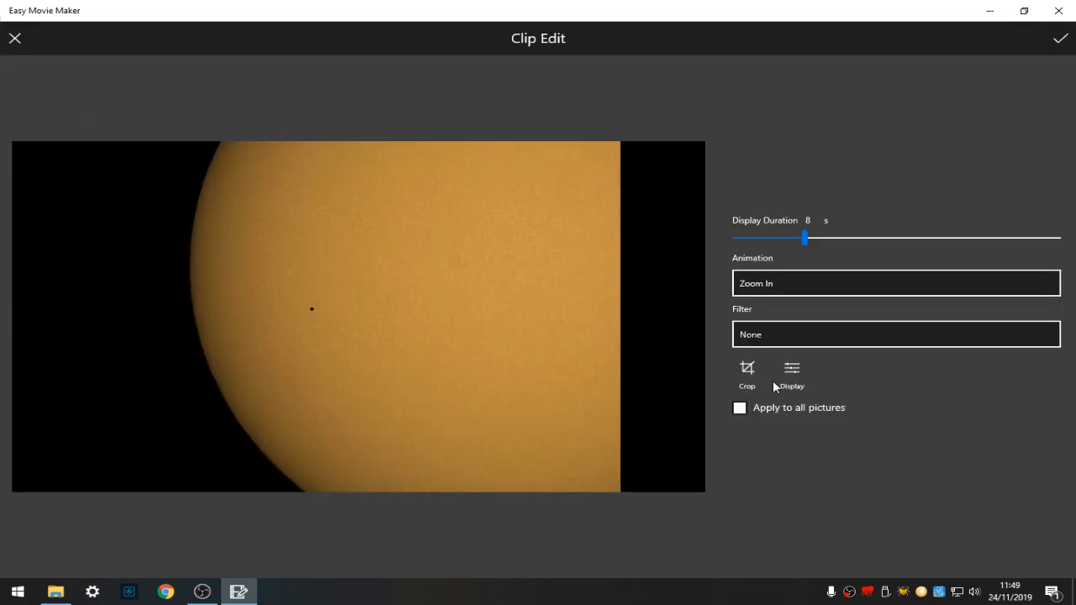
pyautogui.click(791, 369)
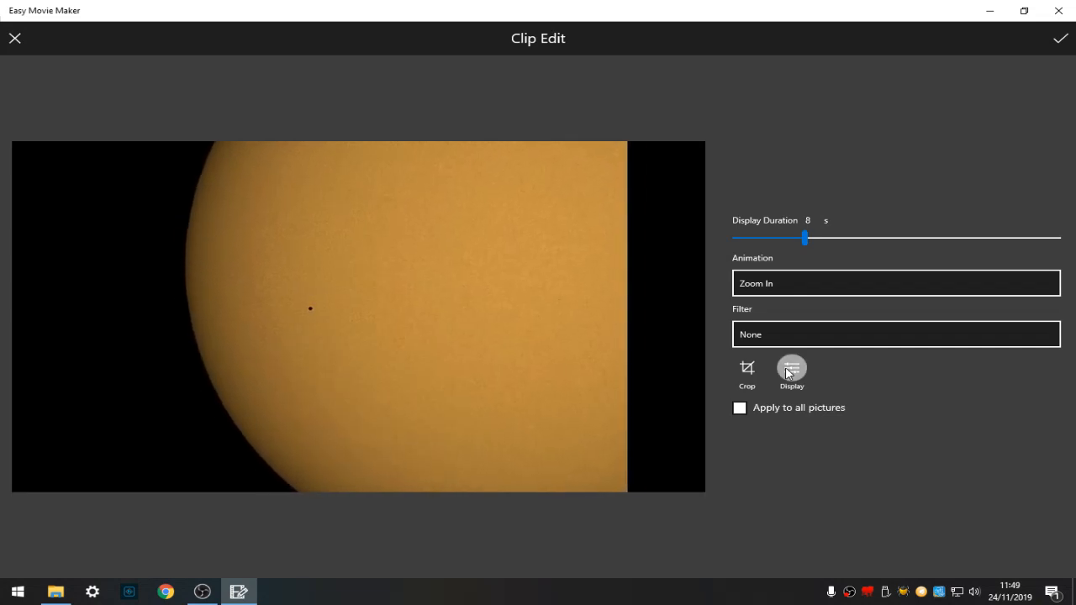
# - Raise the sun clip's contrast, brightness and temperature, shift tint, darken shadows, and apply
pyautogui.click(791, 368)
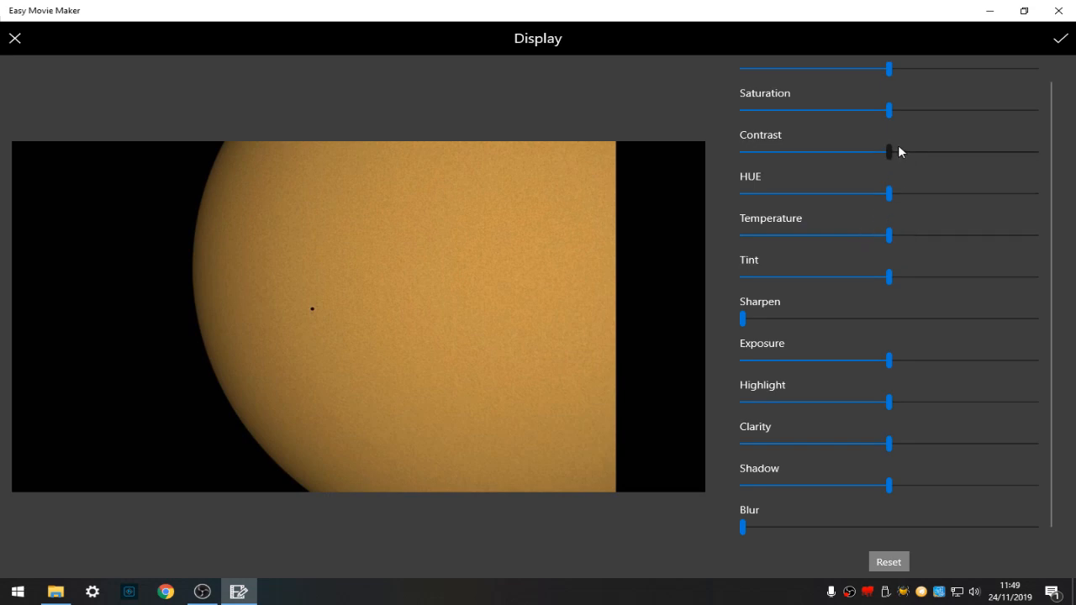
pyautogui.moveTo(889, 153); pyautogui.dragTo(926, 152)
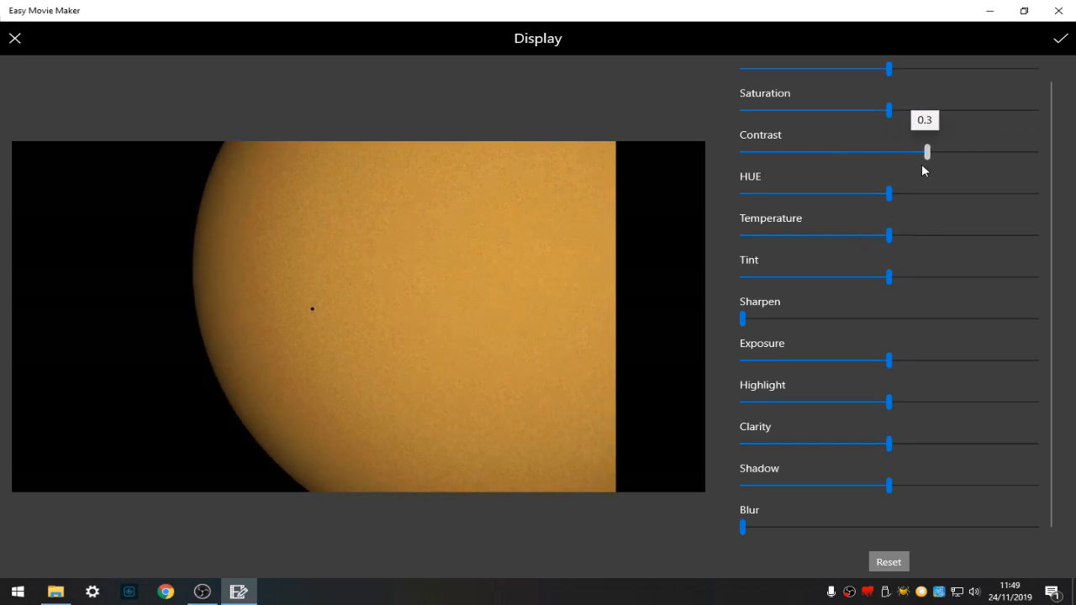
pyautogui.moveTo(925, 153); pyautogui.dragTo(904, 152)
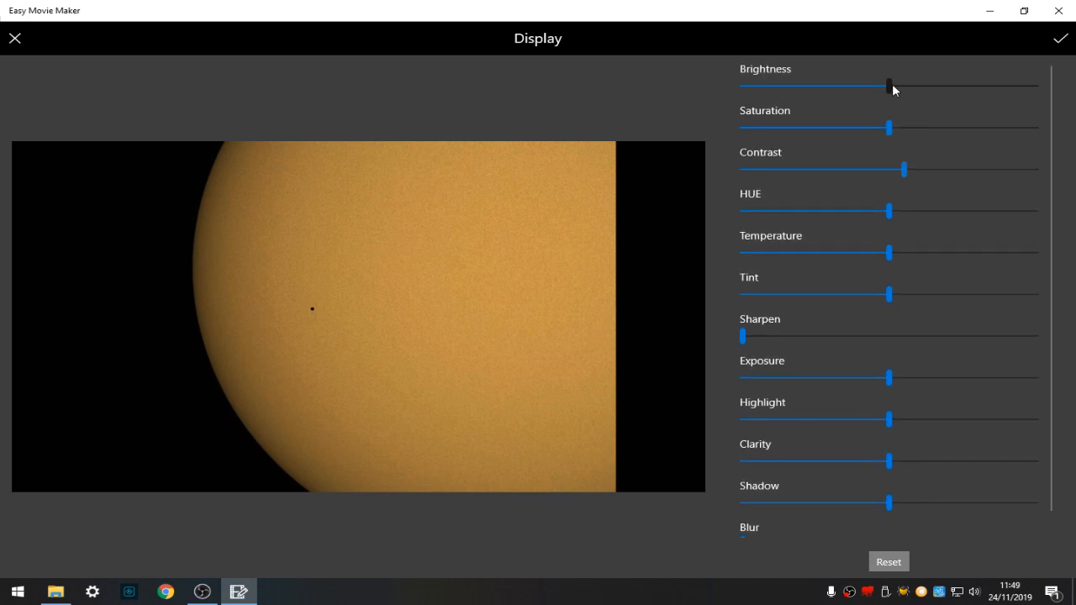
pyautogui.moveTo(889, 85); pyautogui.dragTo(962, 85)
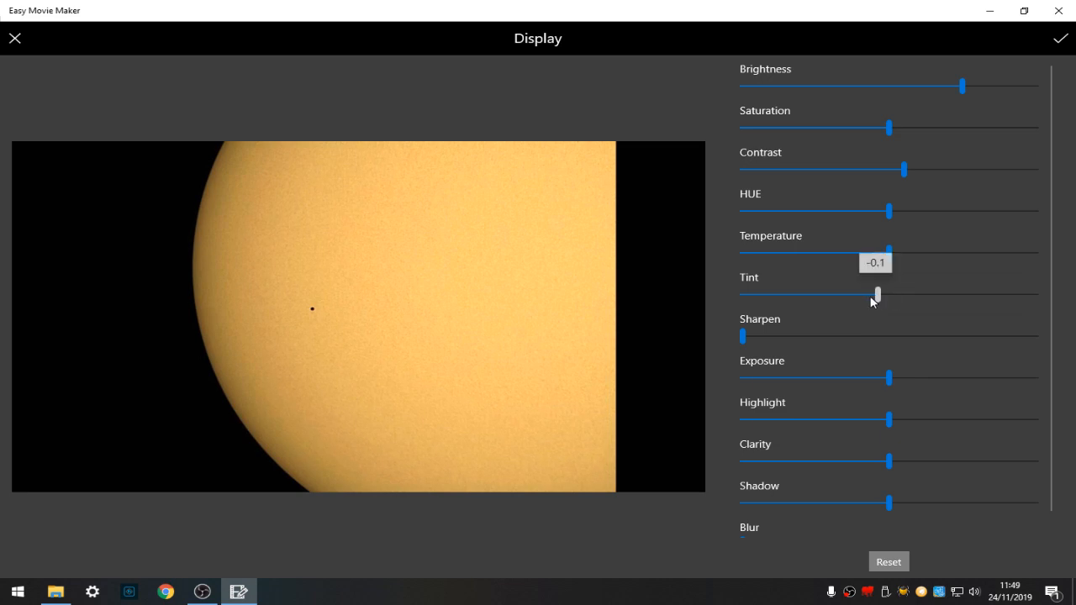
pyautogui.moveTo(877, 294); pyautogui.dragTo(909, 294)
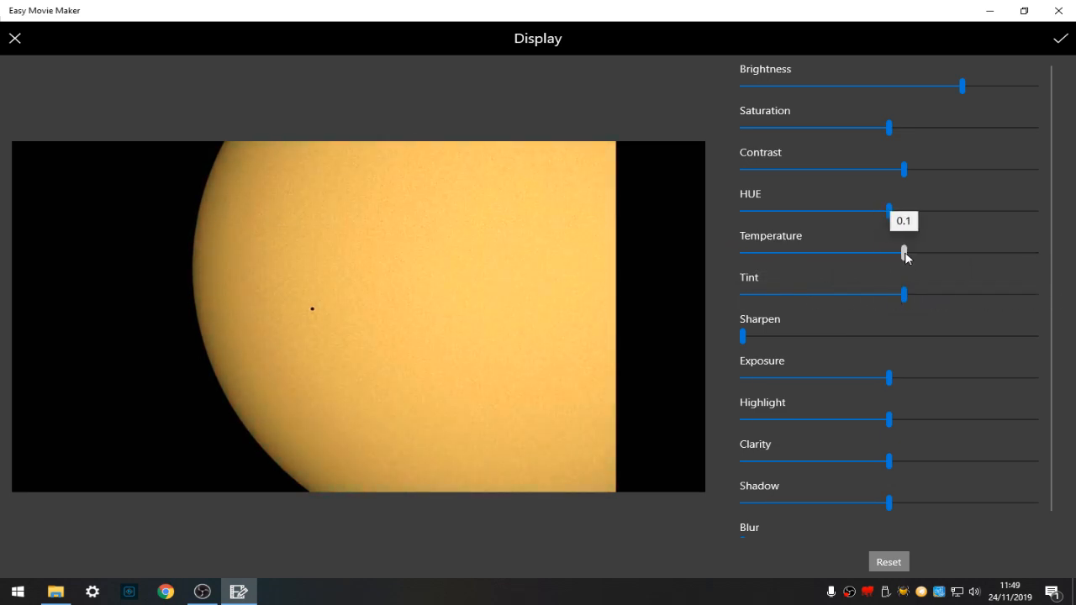
pyautogui.moveTo(904, 252); pyautogui.dragTo(948, 252)
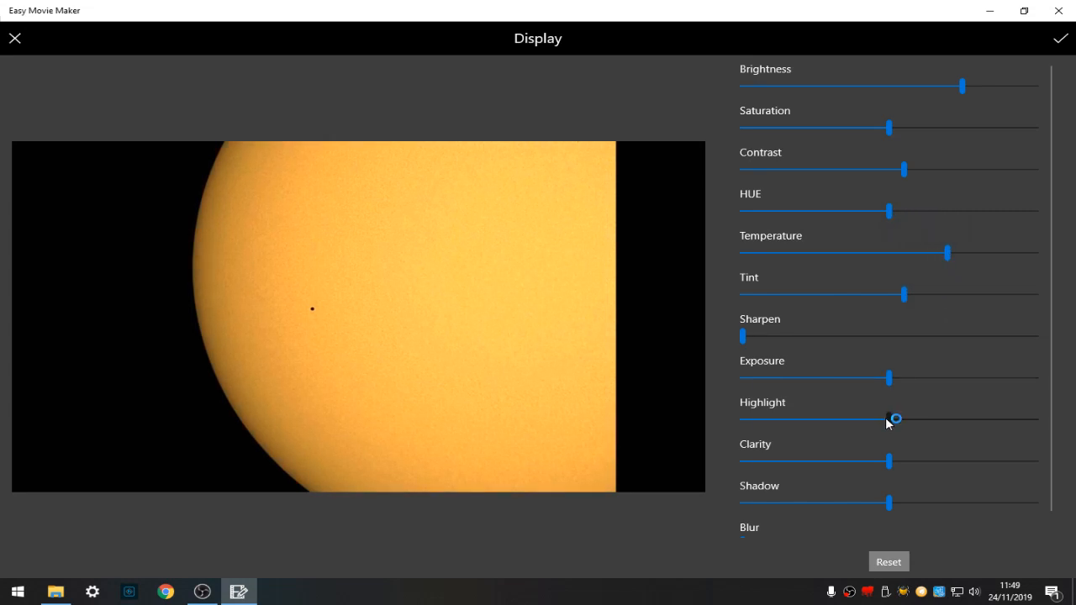
pyautogui.moveTo(896, 418); pyautogui.dragTo(890, 419)
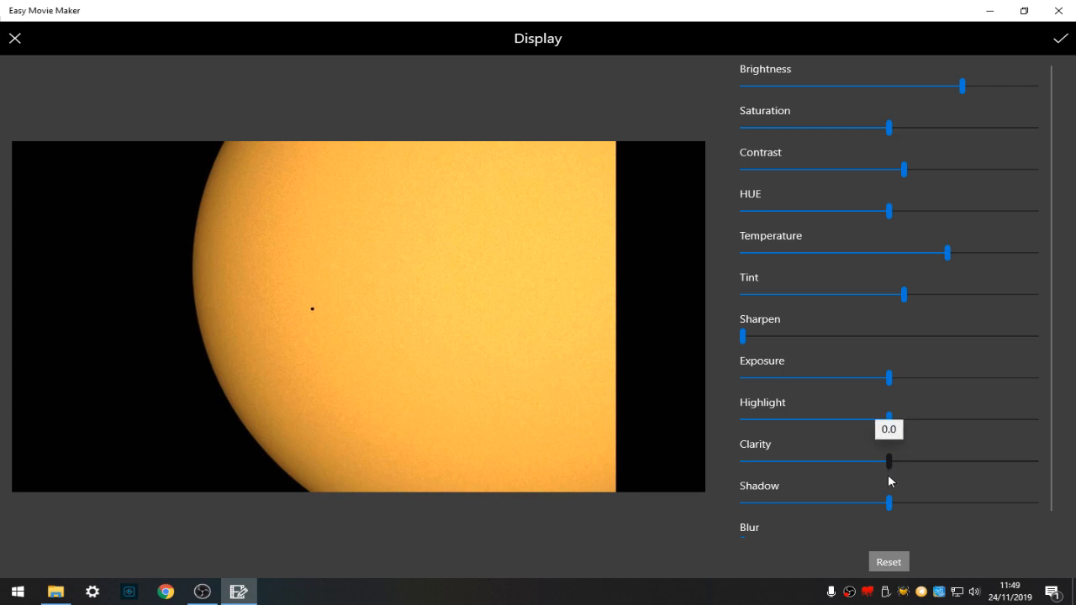
pyautogui.moveTo(888, 502); pyautogui.dragTo(830, 503)
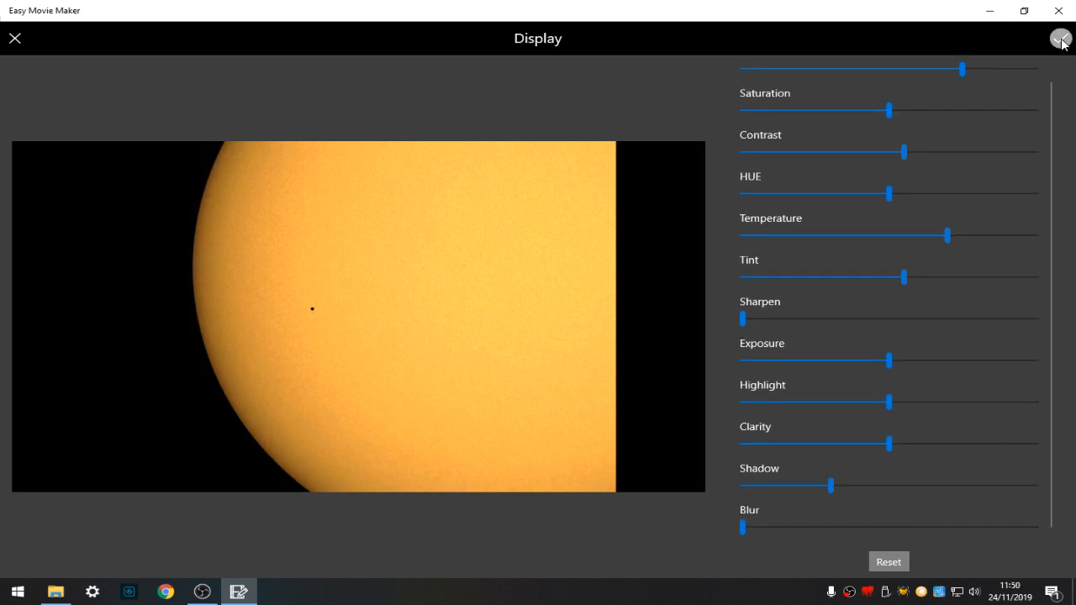
pyautogui.click(1060, 38)
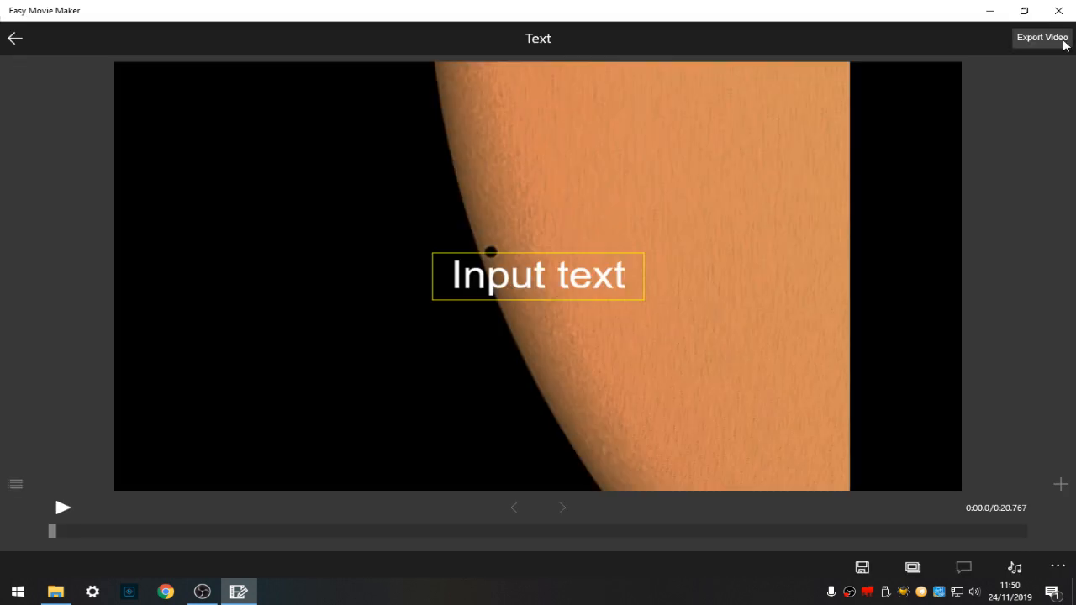
pyautogui.moveTo(525, 285)
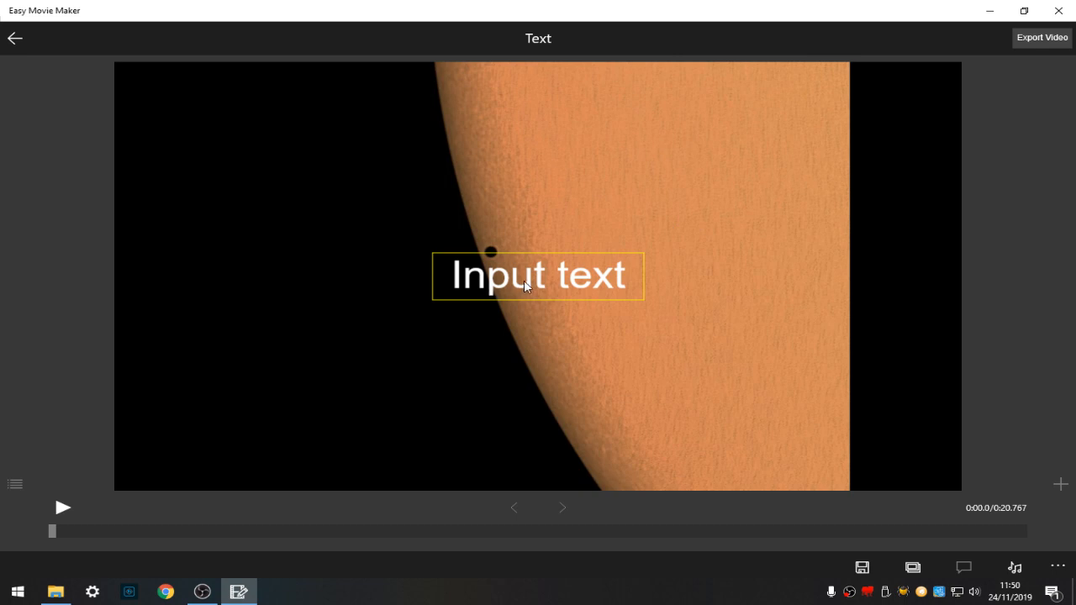
# - Enter 'Welcome' as the title text and move it to the top-left corner
pyautogui.click(538, 276)
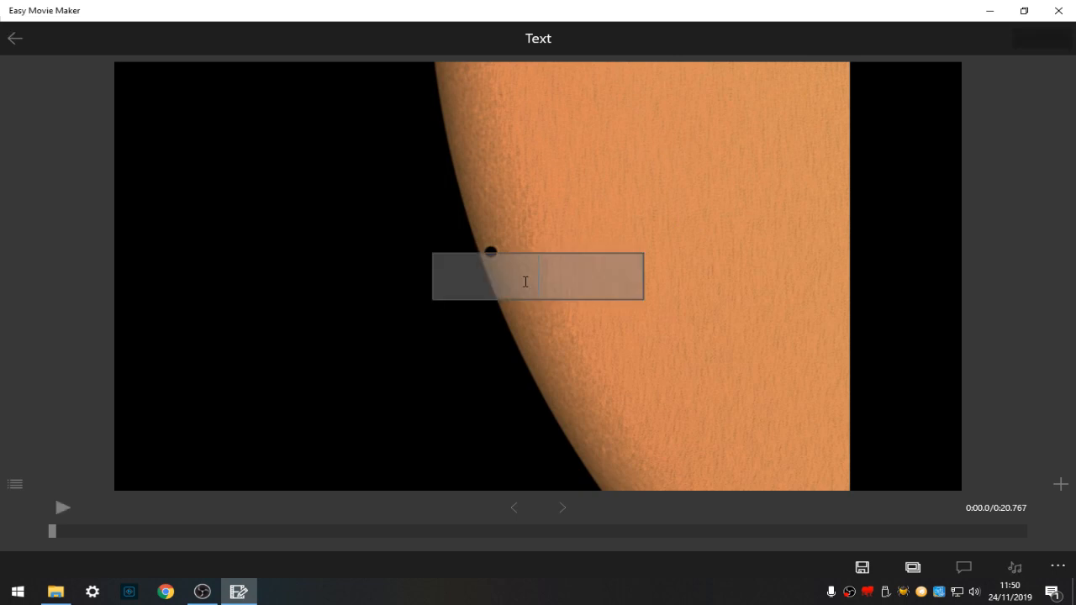
pyautogui.write('Welcome')
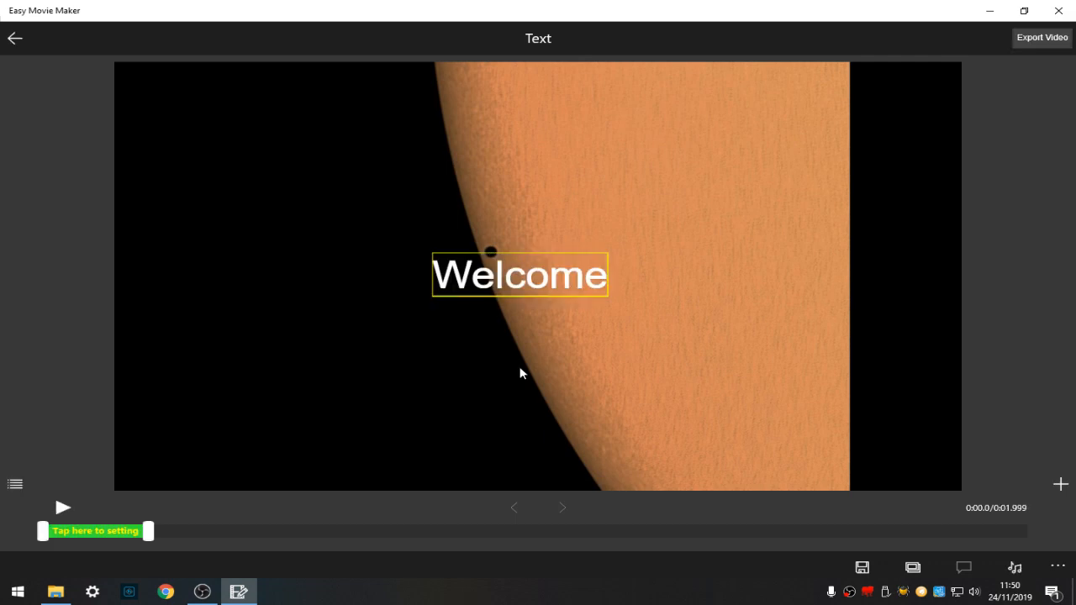
pyautogui.moveTo(519, 275); pyautogui.dragTo(321, 110)
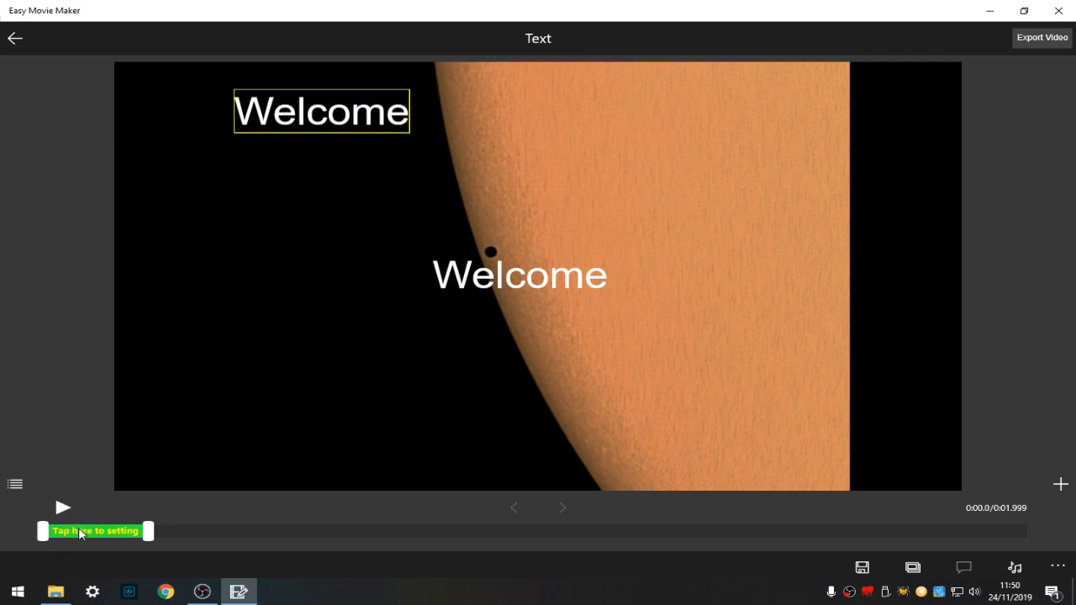
pyautogui.click(94, 531)
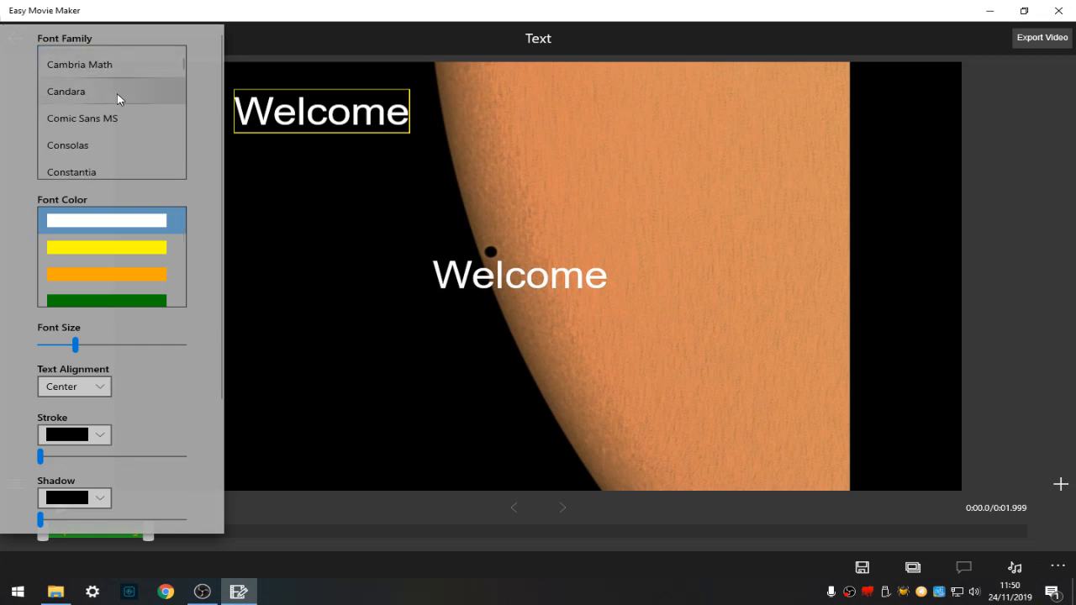
# - Set the Welcome title font to PMingLiU-ExtB and enlarge its font size
pyautogui.click(78, 146)
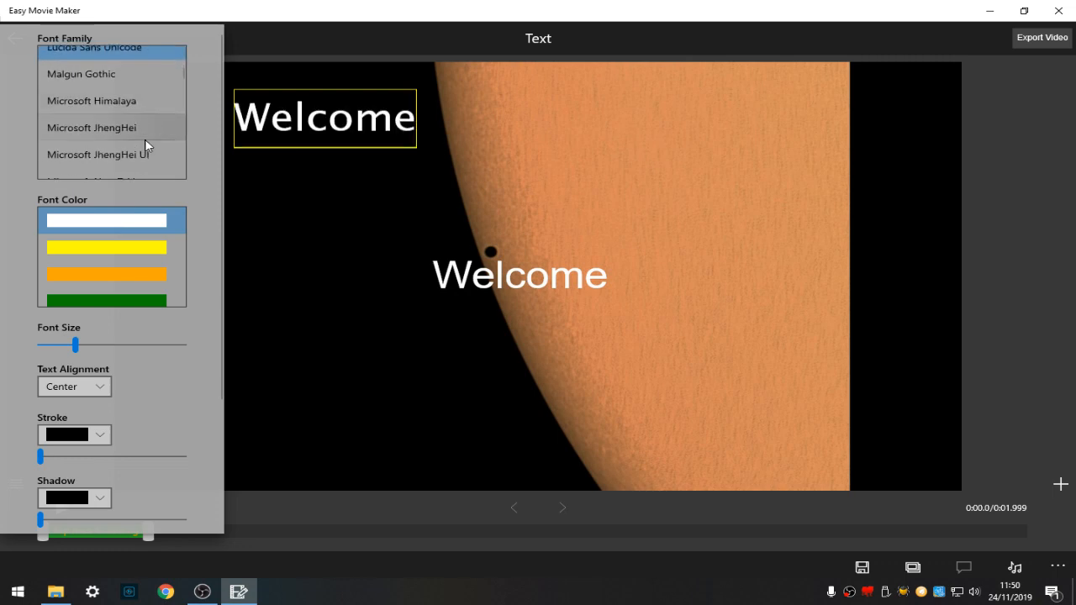
pyautogui.scroll(-3)
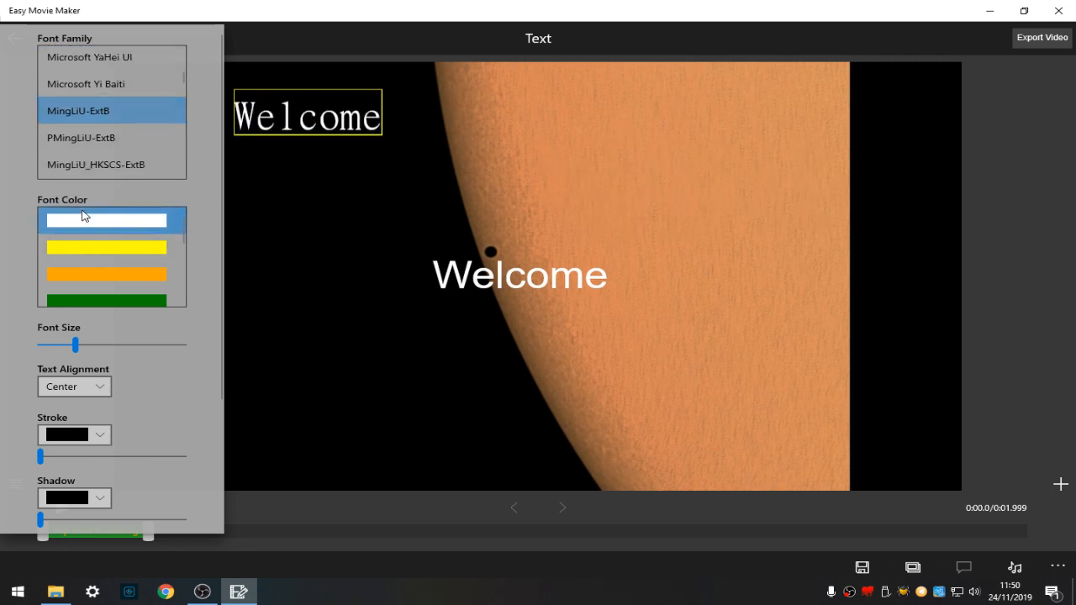
pyautogui.click(82, 137)
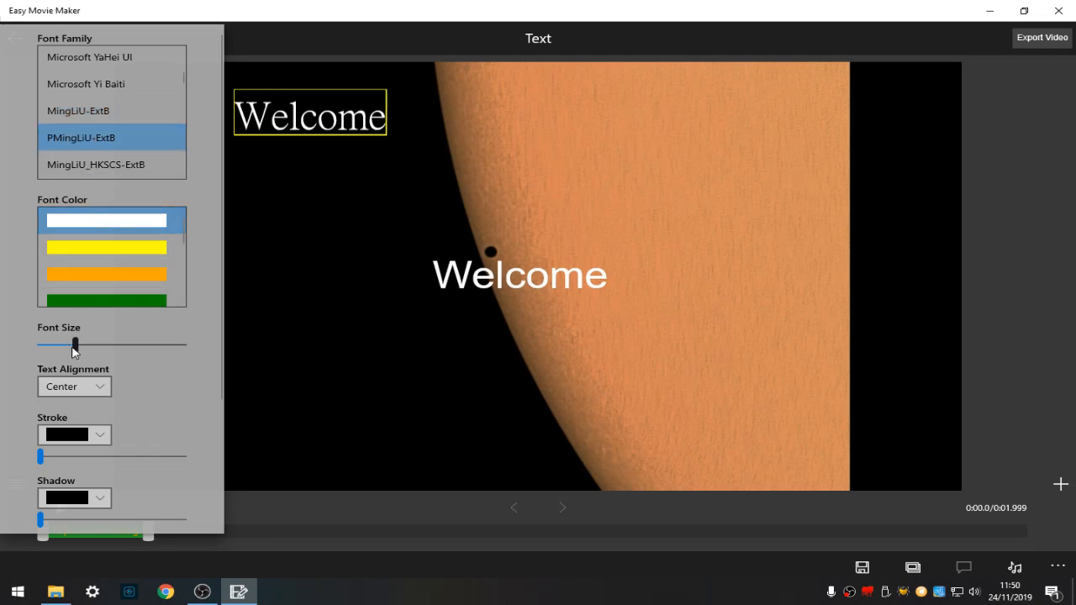
pyautogui.moveTo(75, 345); pyautogui.dragTo(107, 345)
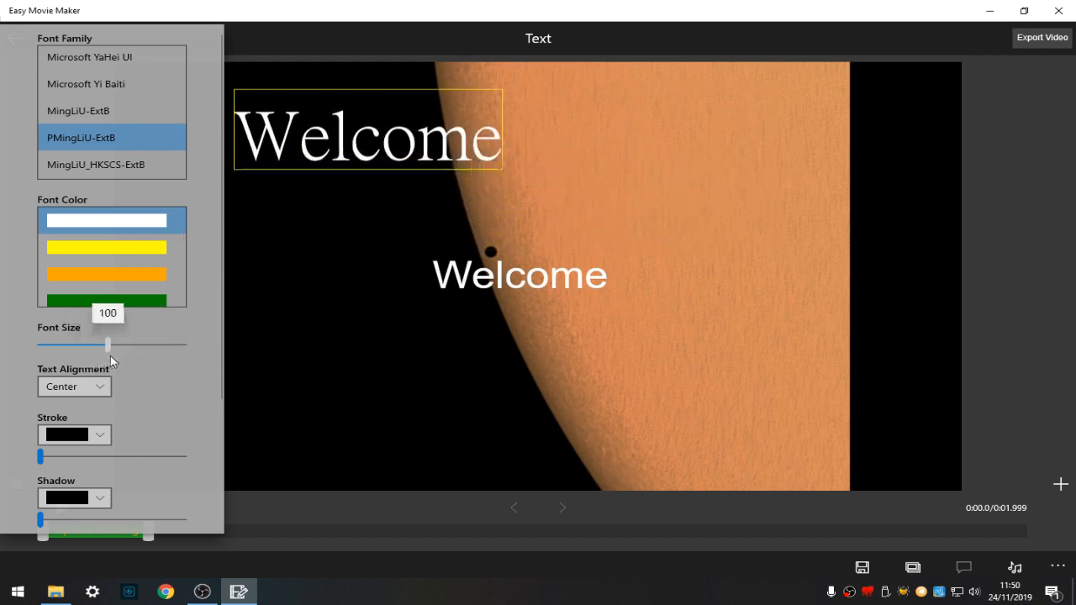
pyautogui.moveTo(107, 345); pyautogui.dragTo(94, 345)
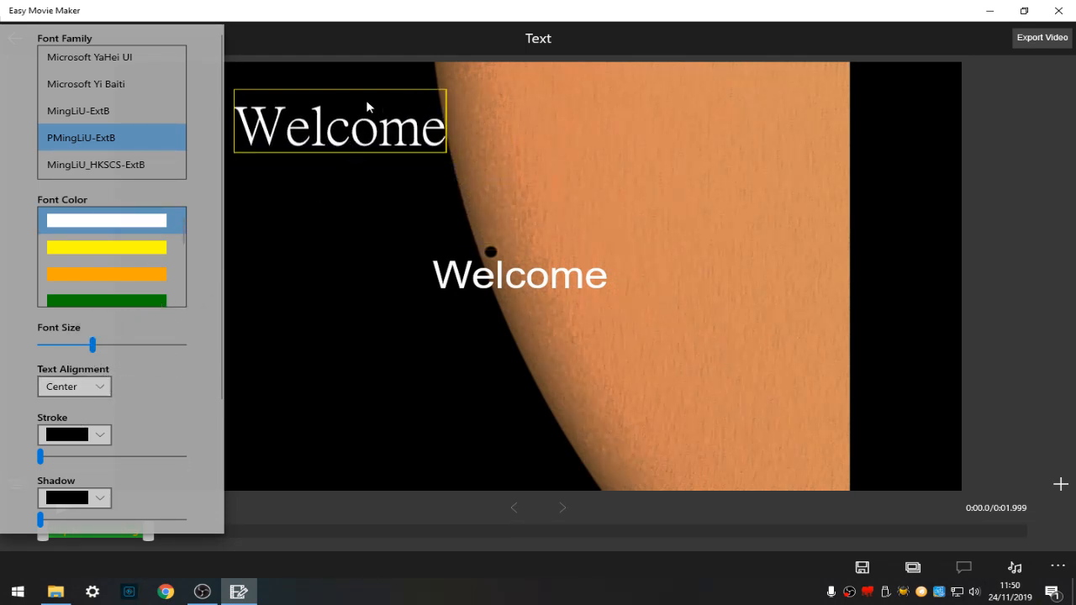
pyautogui.moveTo(578, 158)
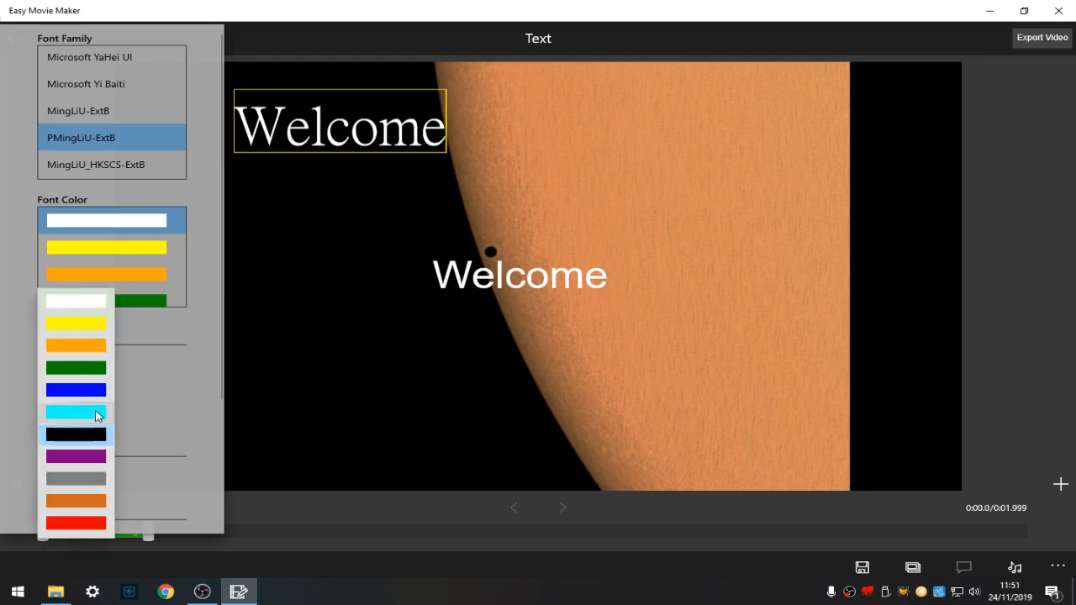
# - Give the Welcome title a thicker cyan outline and a larger white shadow
pyautogui.click(76, 412)
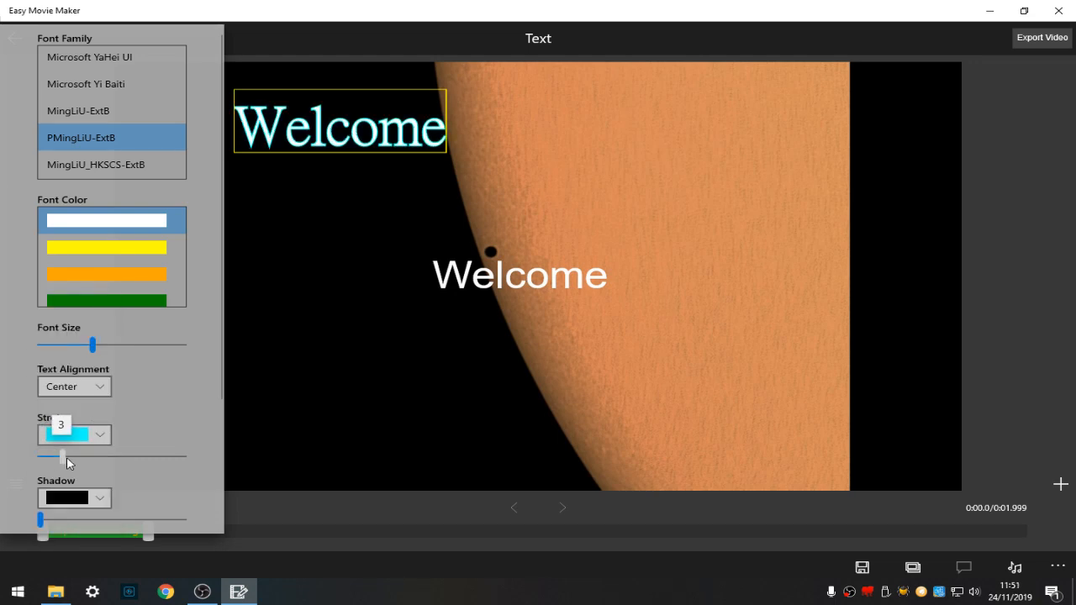
pyautogui.moveTo(61, 457); pyautogui.dragTo(67, 457)
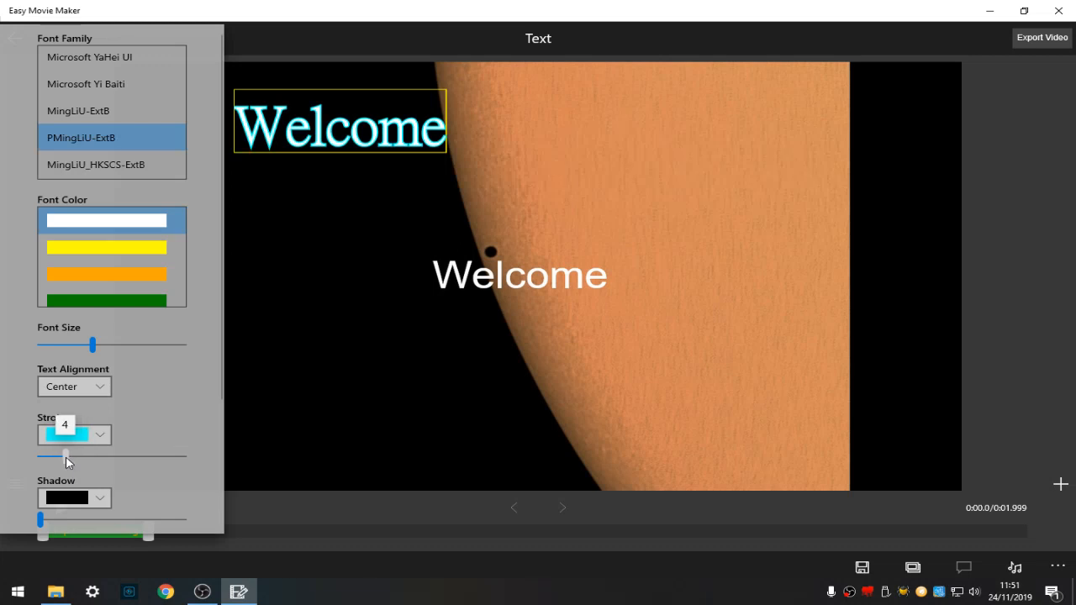
pyautogui.scroll(-3)
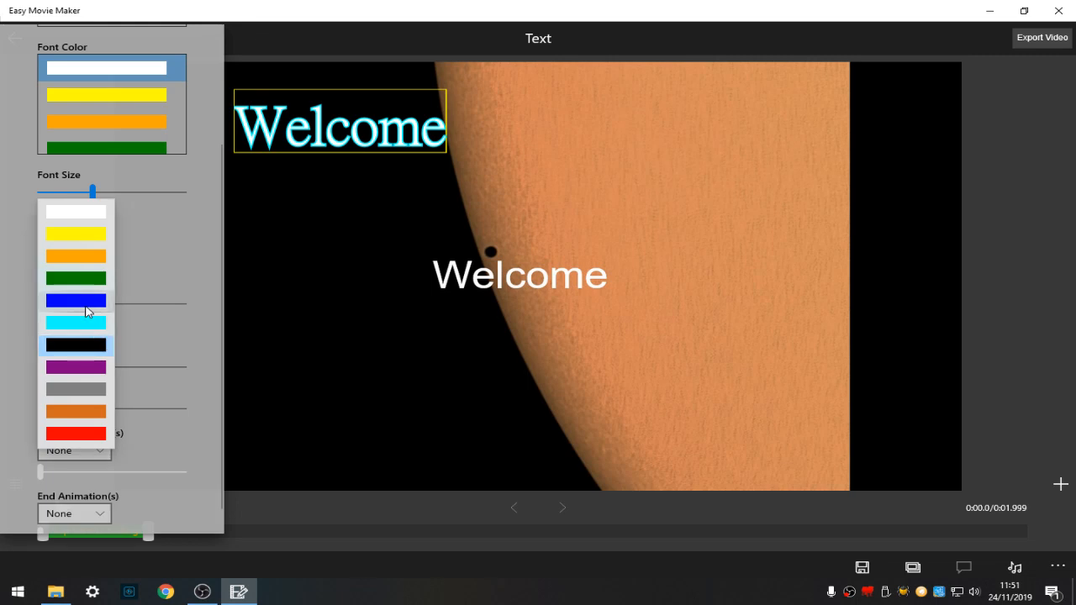
pyautogui.click(76, 323)
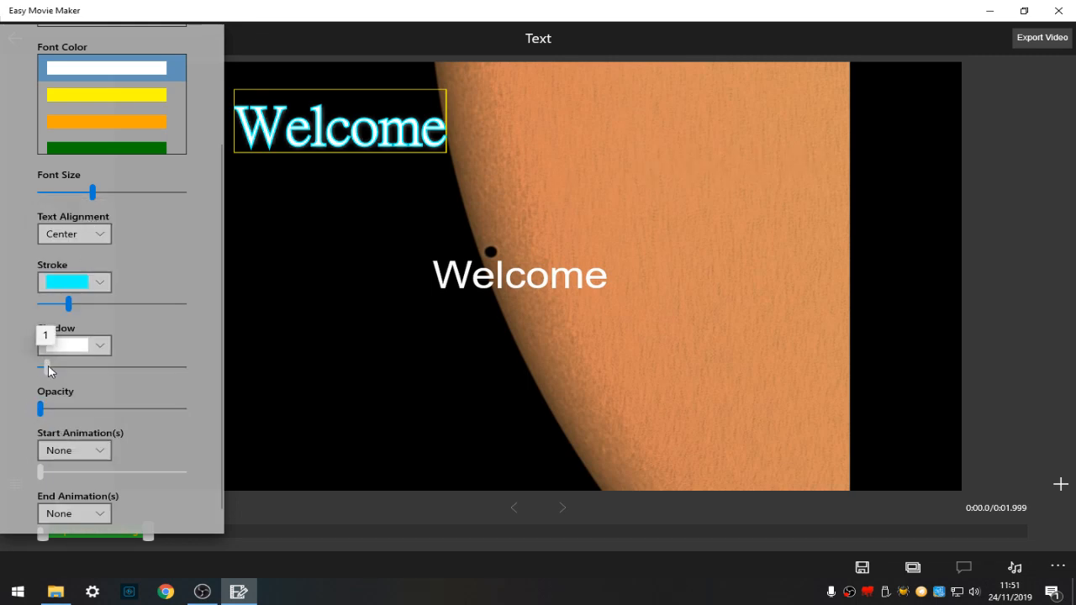
pyautogui.moveTo(46, 366); pyautogui.dragTo(67, 366)
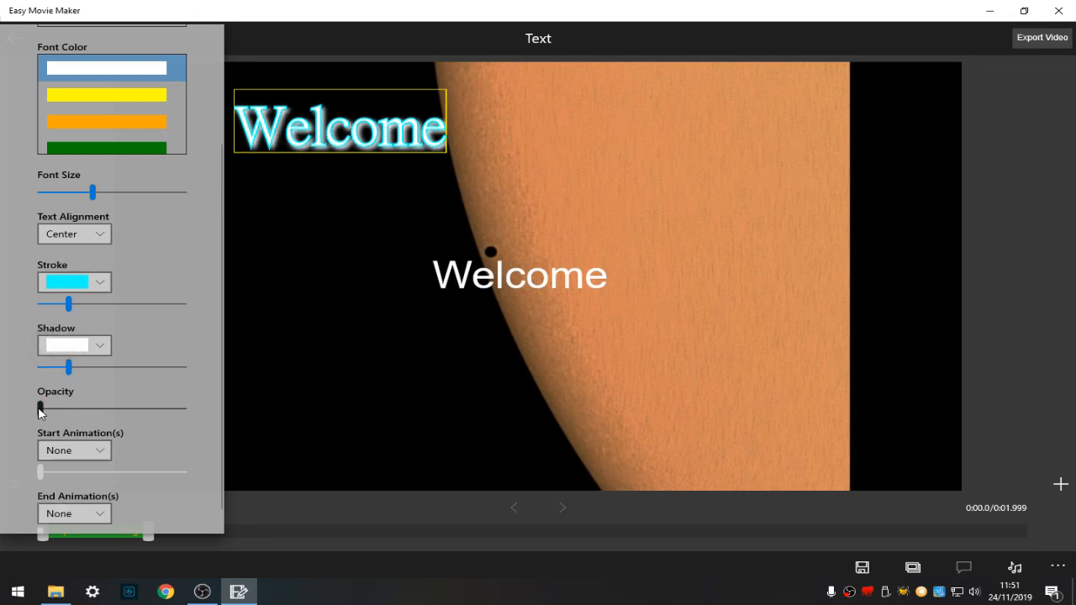
# - Set the title opacity to mid-level and add a 1.0-second Fade In and a Fade Out
pyautogui.moveTo(39, 406); pyautogui.dragTo(153, 406)
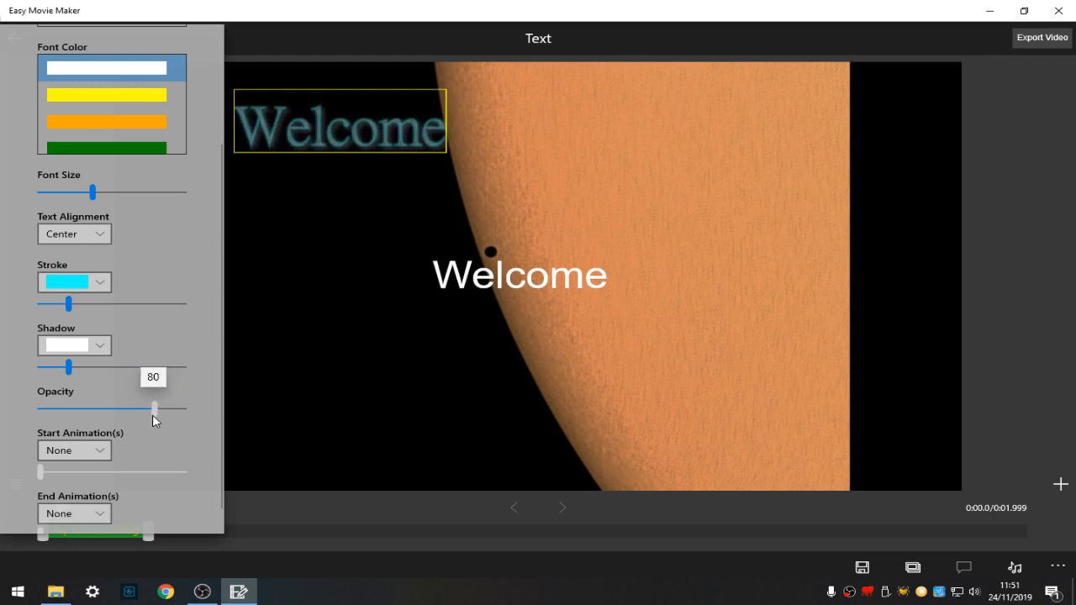
pyautogui.moveTo(156, 407); pyautogui.dragTo(101, 408)
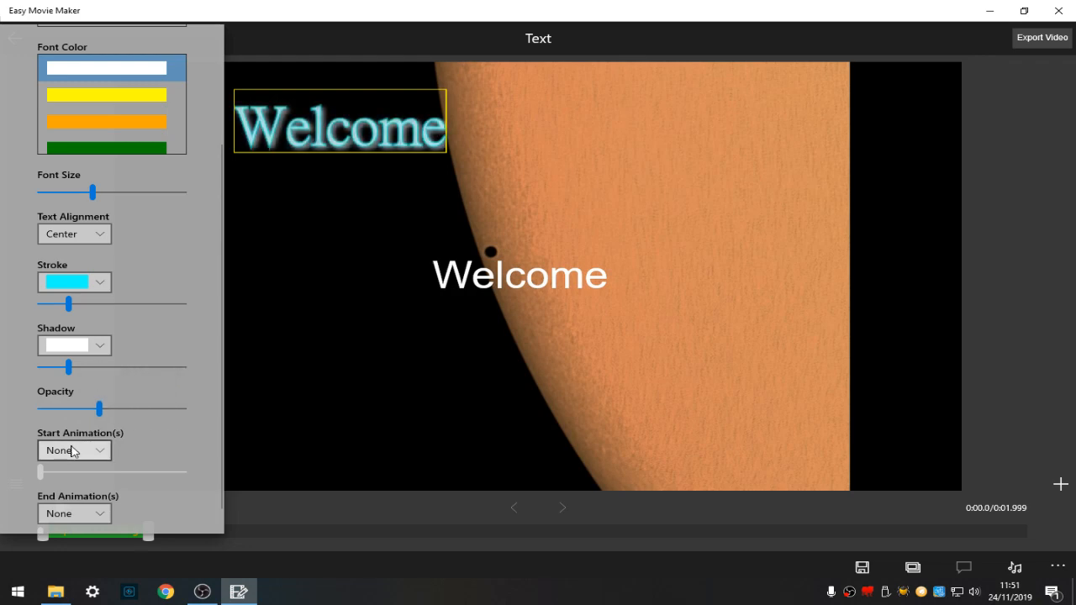
pyautogui.click(74, 514)
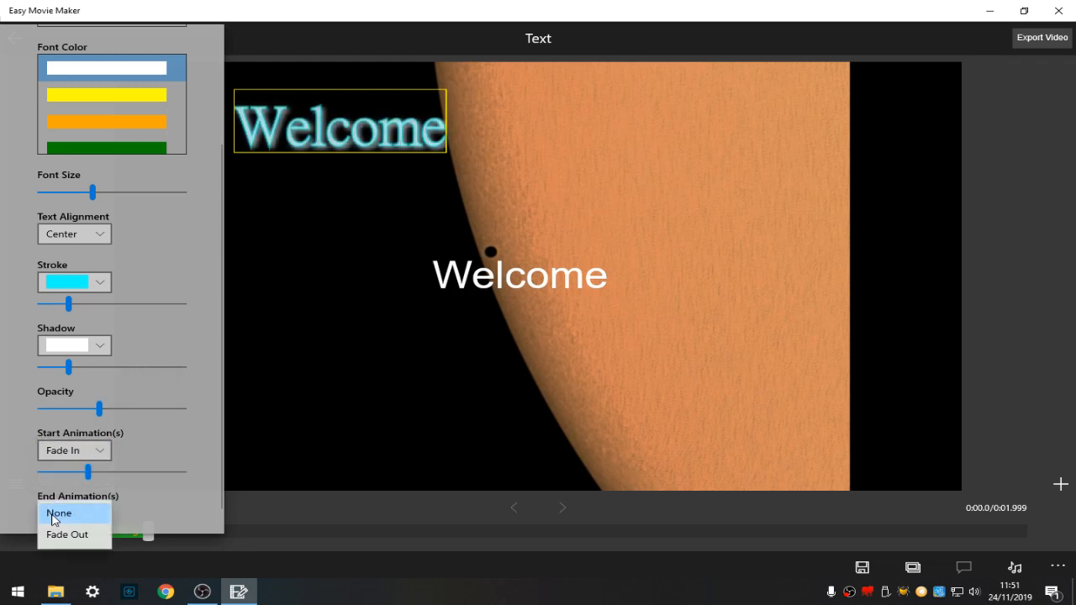
pyautogui.click(67, 534)
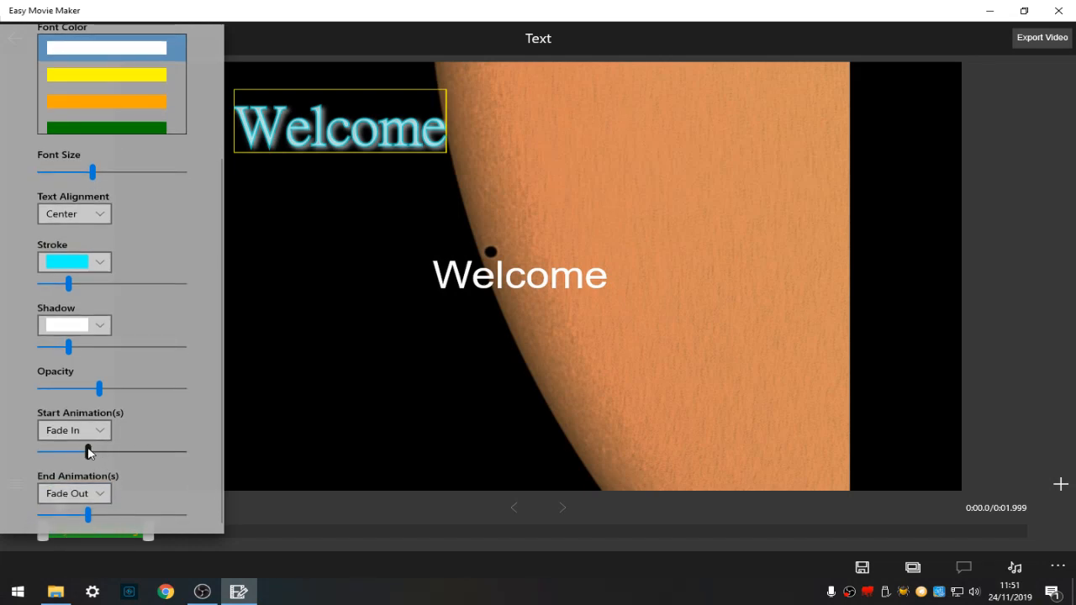
pyautogui.moveTo(86, 452); pyautogui.dragTo(108, 452)
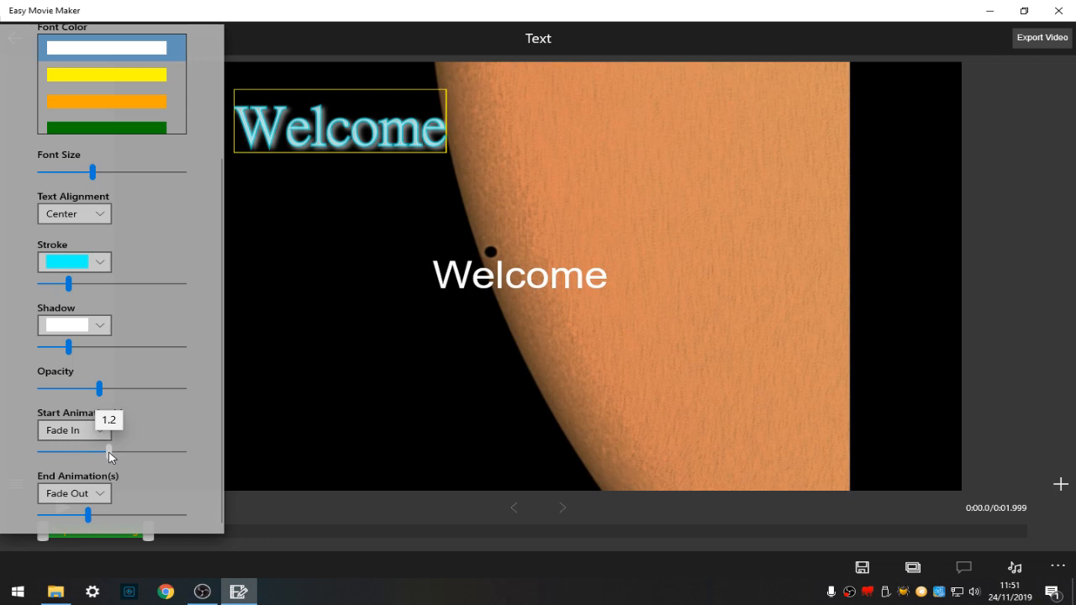
pyautogui.moveTo(108, 451); pyautogui.dragTo(94, 451)
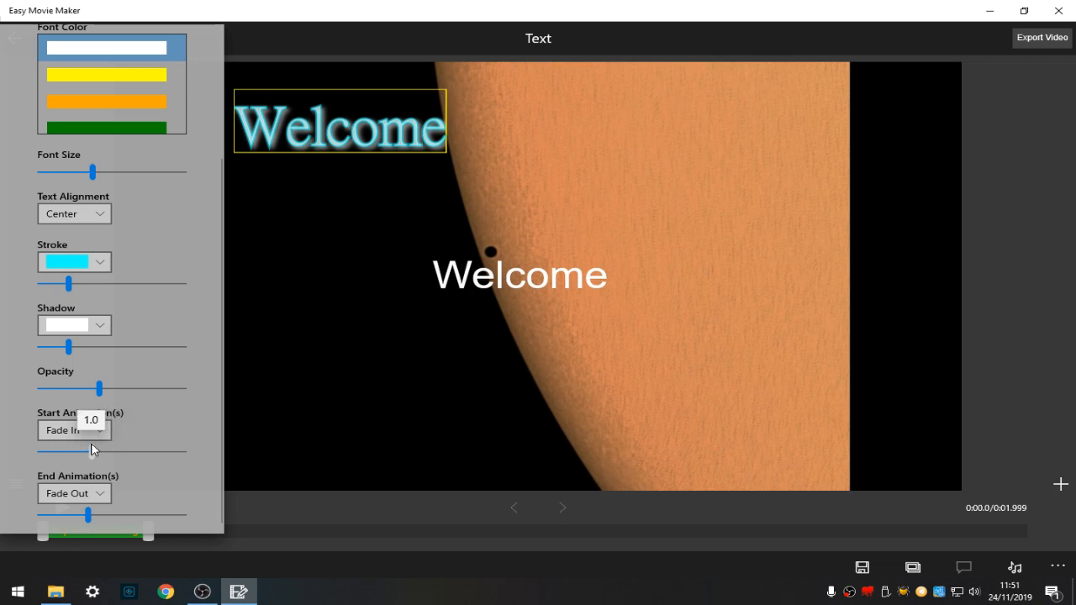
pyautogui.click(14, 38)
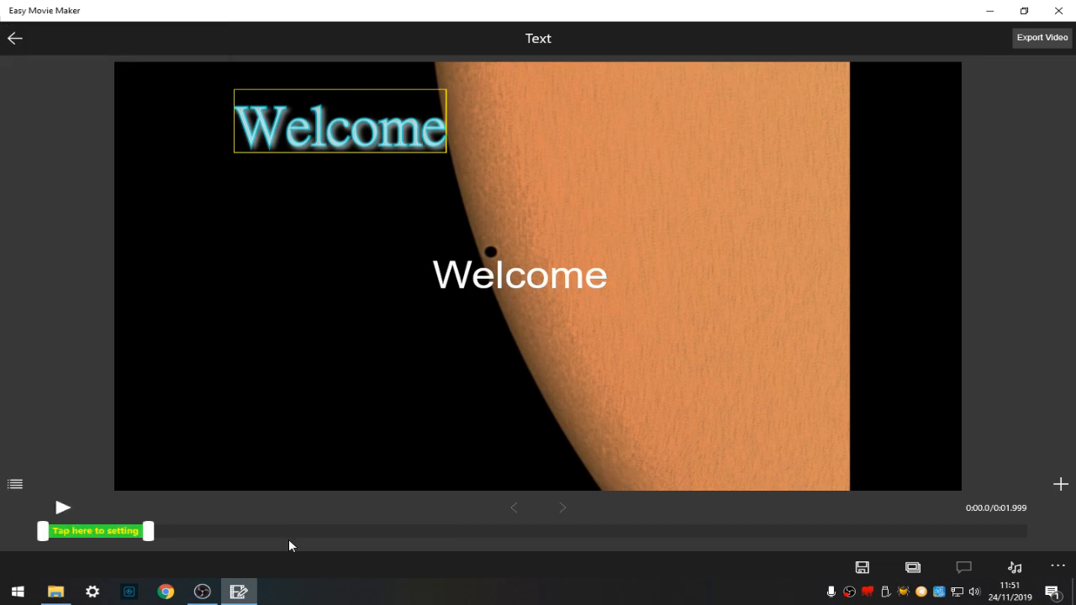
# - Extend the Welcome title's on-screen span to about 3.3 seconds and preview it
pyautogui.click(94, 530)
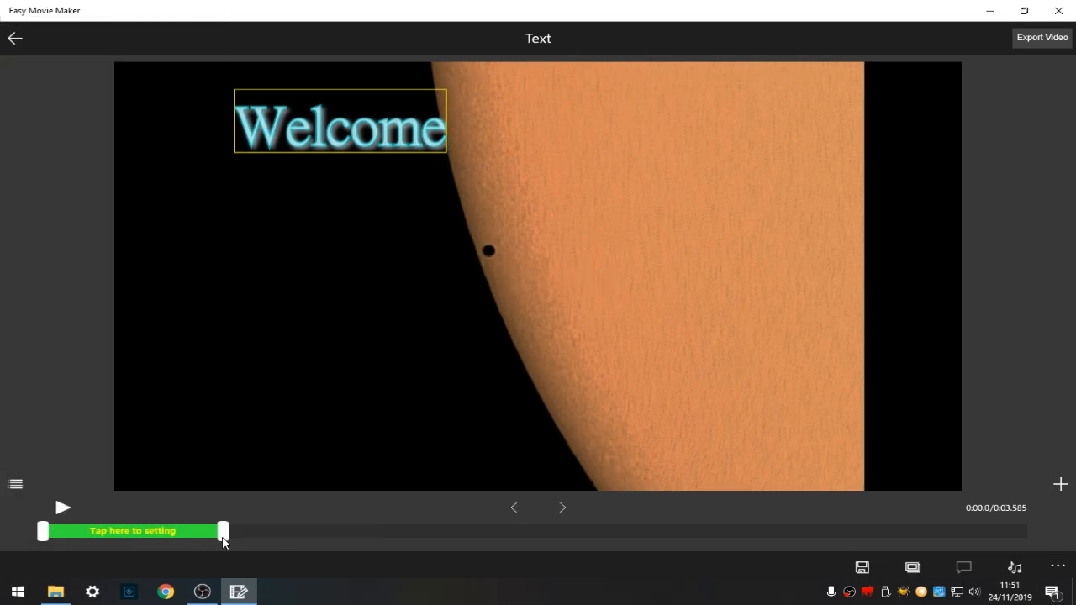
pyautogui.moveTo(223, 530); pyautogui.dragTo(208, 530)
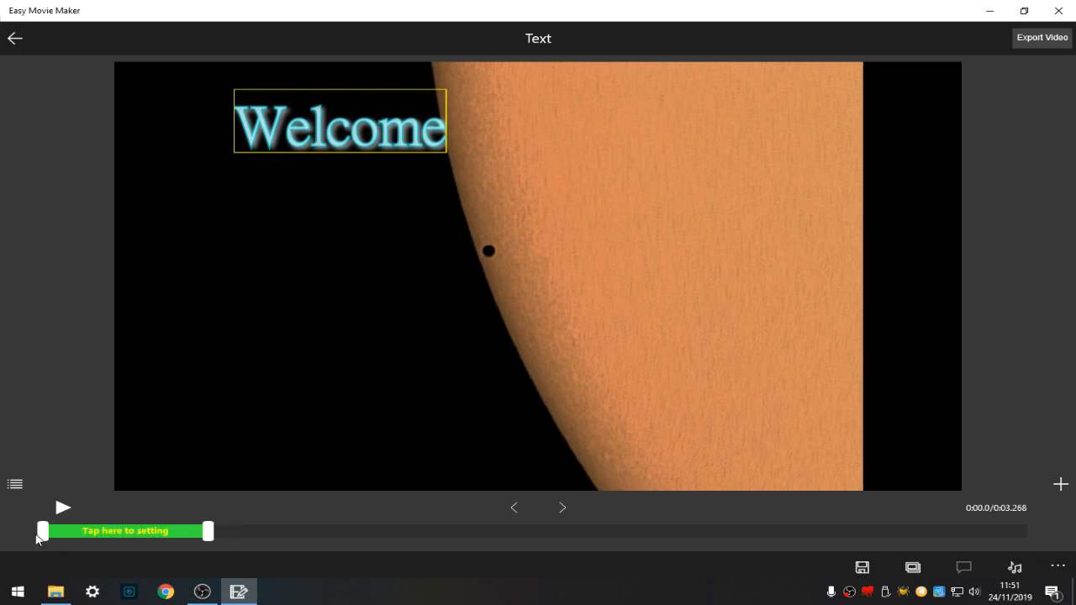
pyautogui.click(62, 507)
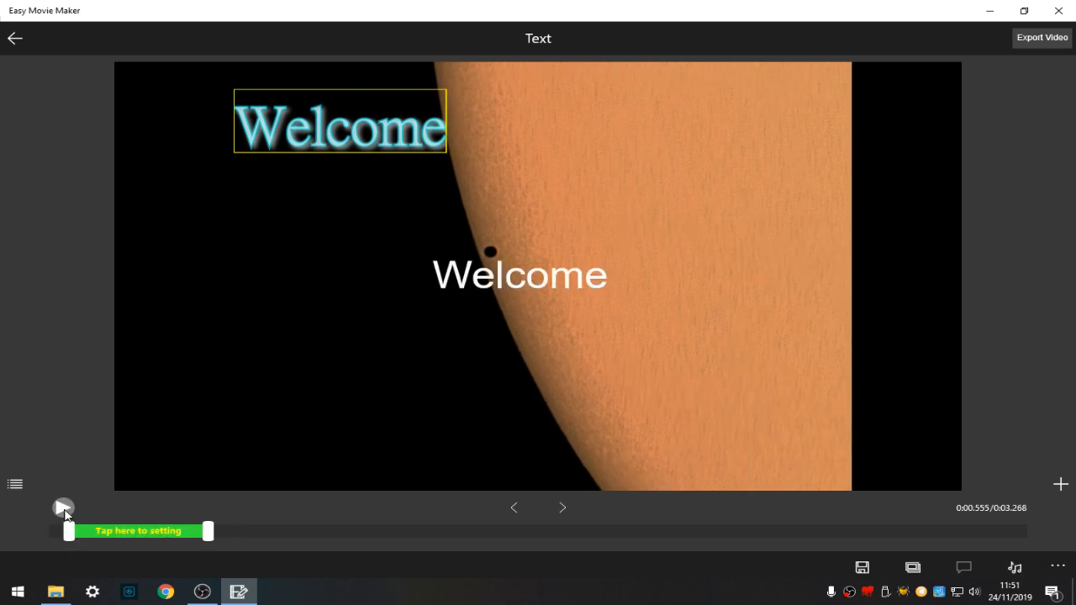
pyautogui.click(64, 506)
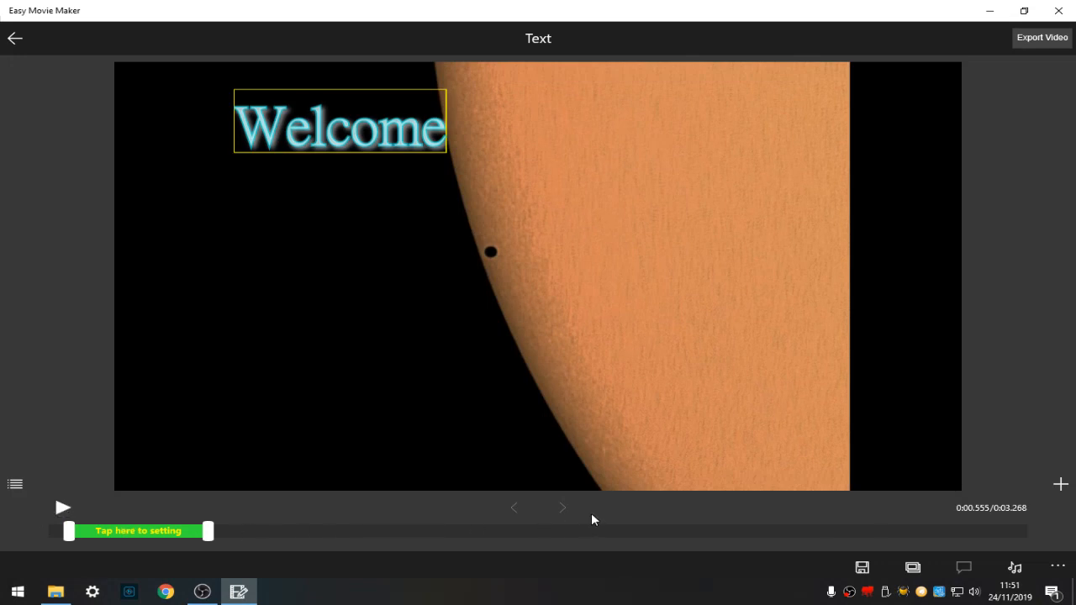
pyautogui.moveTo(1013, 515)
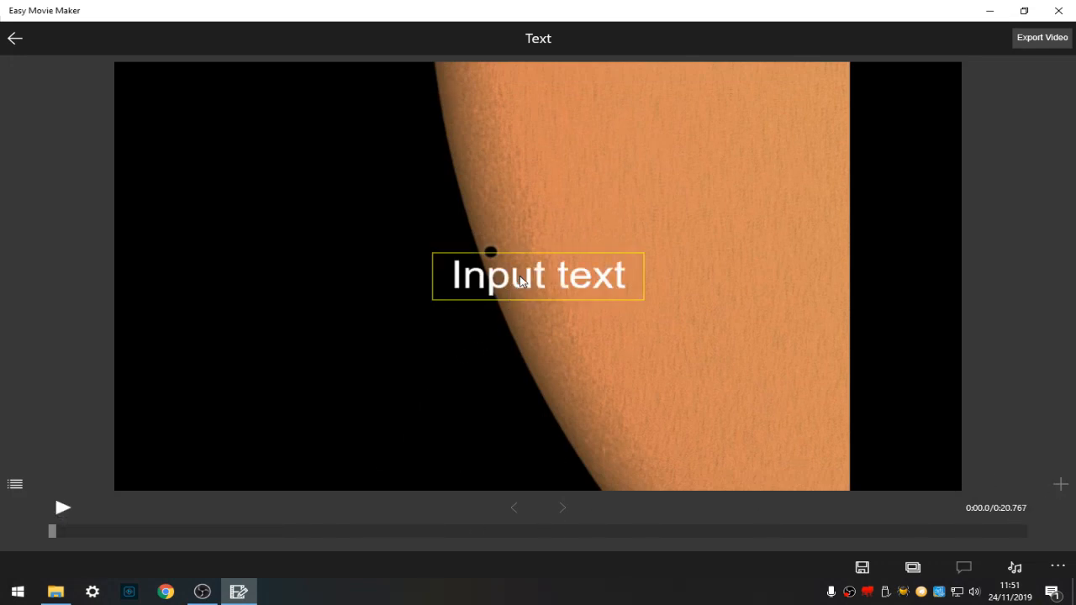
# - Enter 'Thanks for looking' as the closing title and limit it to the movie's last seconds
pyautogui.click(537, 275)
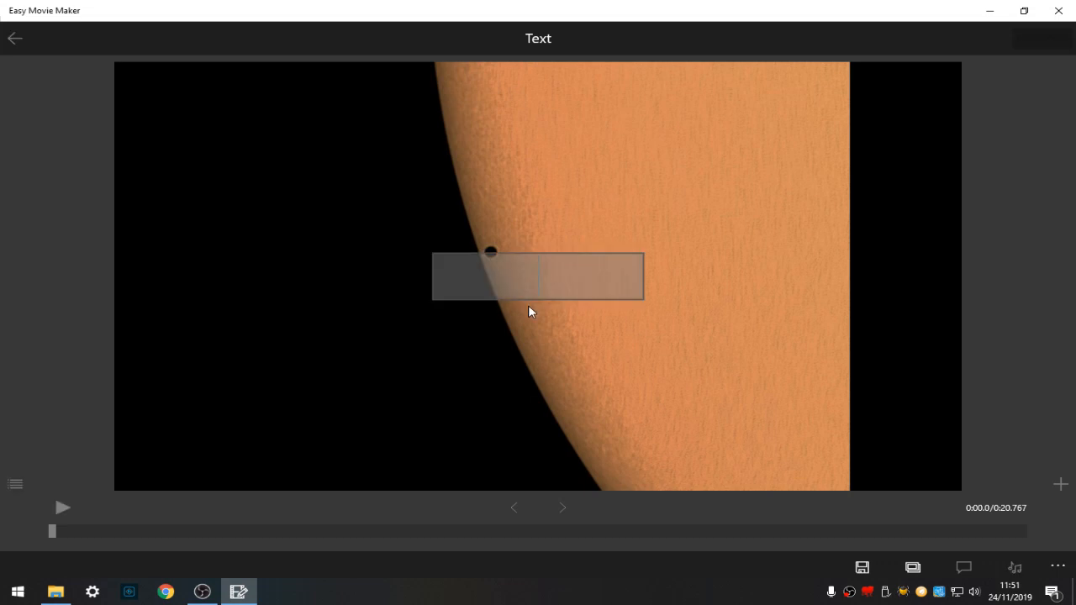
pyautogui.write('Thanks')
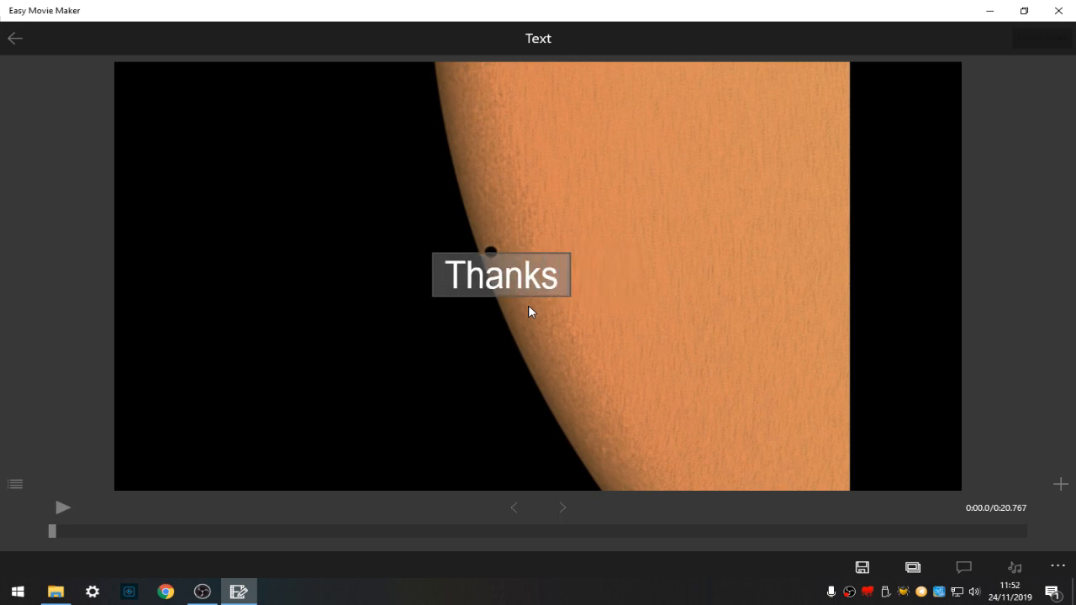
pyautogui.write('for loo')
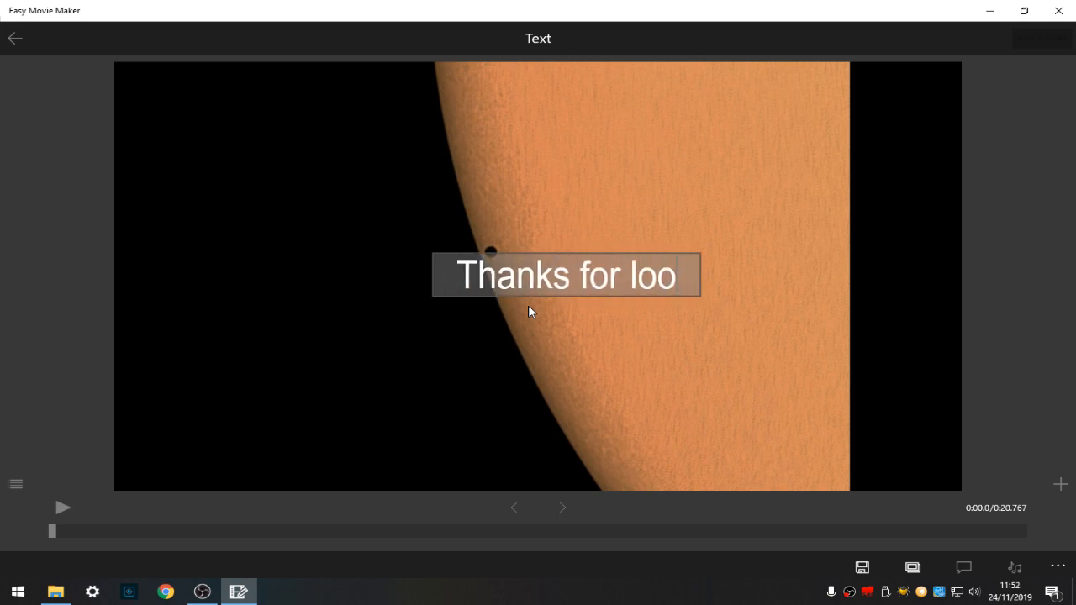
pyautogui.write('king')
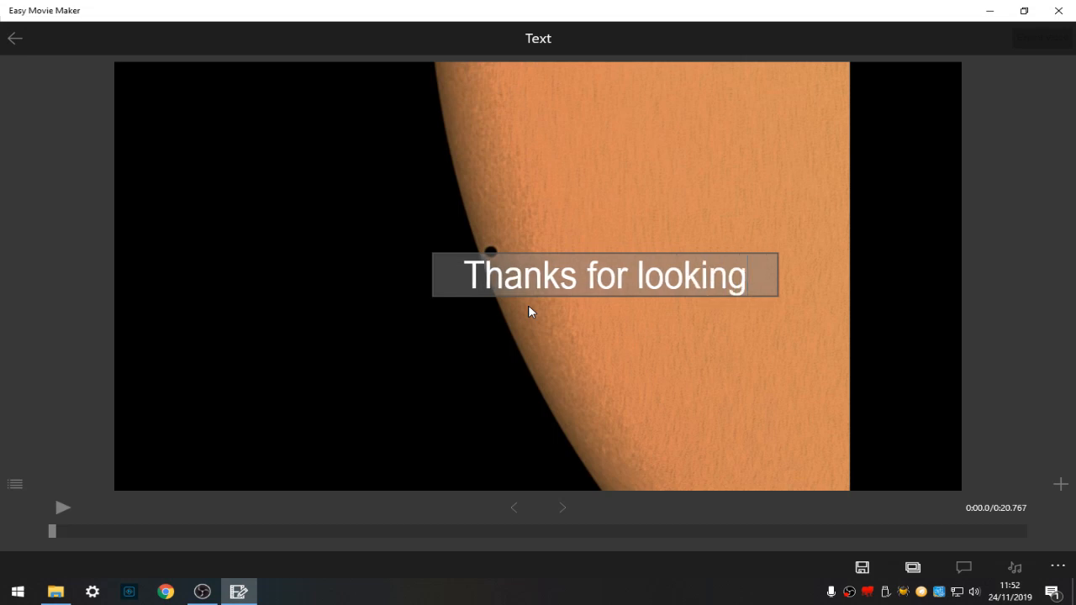
pyautogui.click(602, 275)
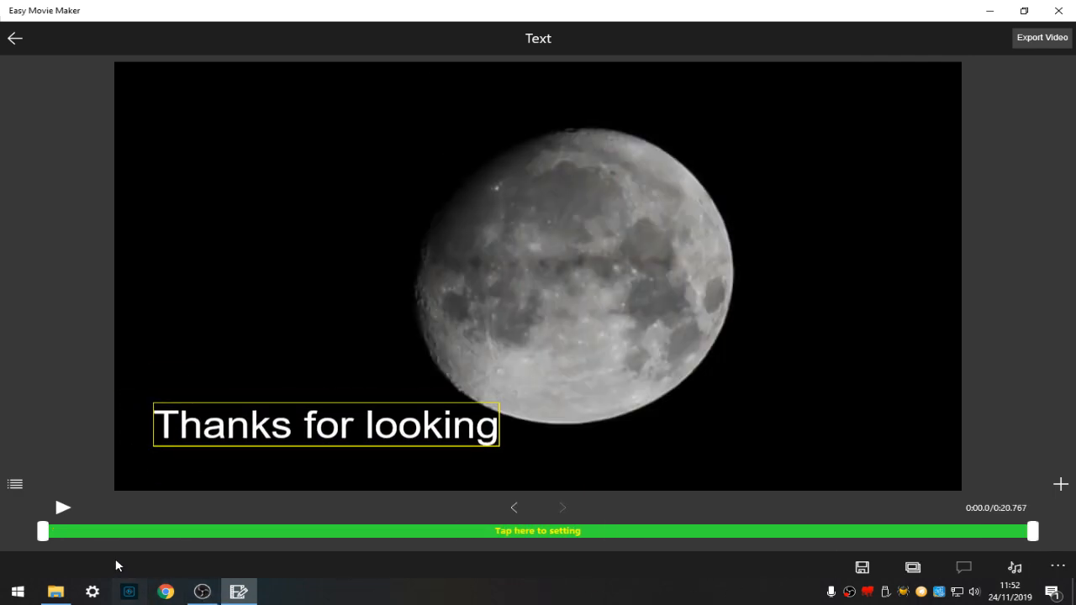
pyautogui.moveTo(42, 530); pyautogui.dragTo(914, 531)
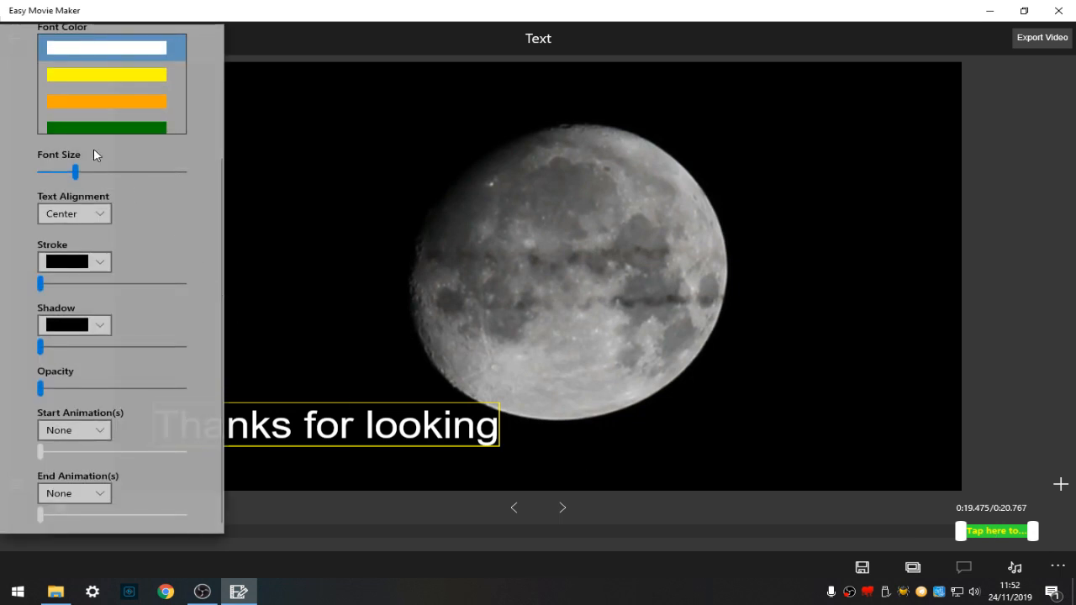
# - Shrink the closing title, centre it on the moon, and give it a Fade In animation
pyautogui.moveTo(78, 172); pyautogui.dragTo(62, 172)
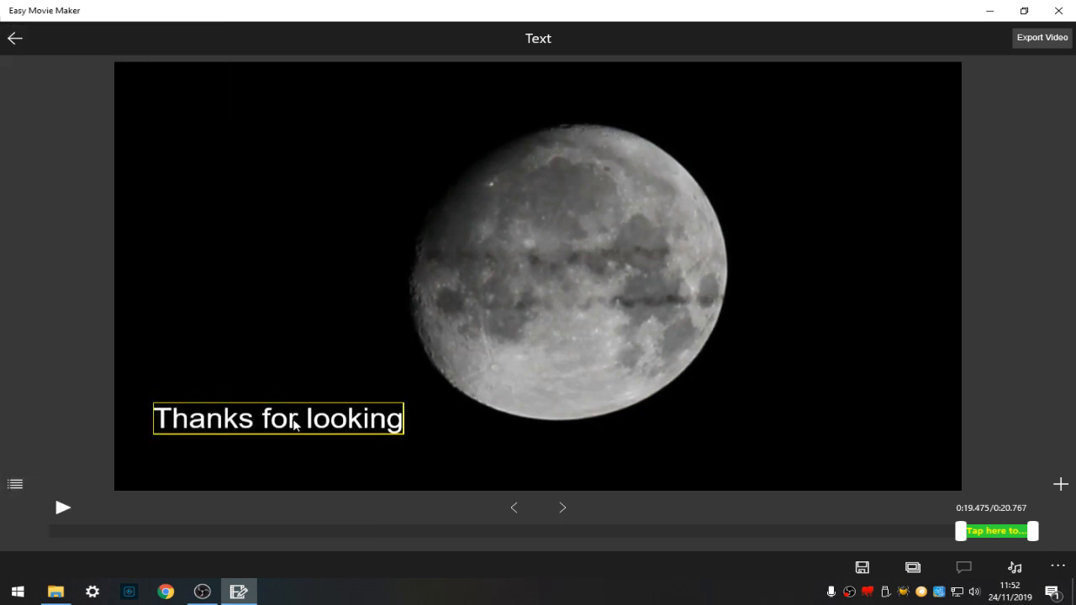
pyautogui.moveTo(278, 419); pyautogui.dragTo(563, 329)
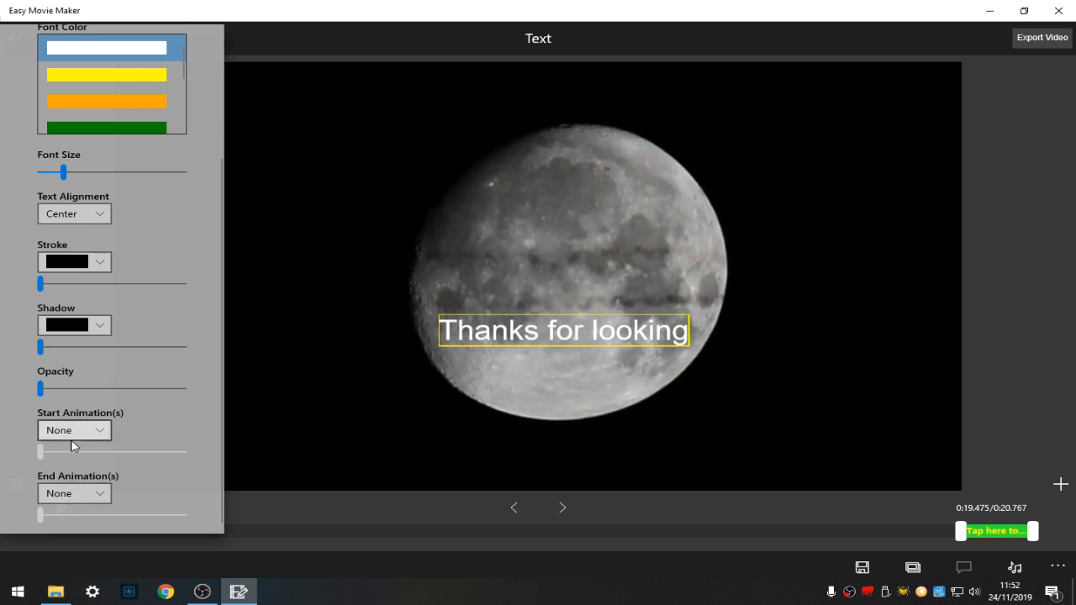
pyautogui.click(74, 493)
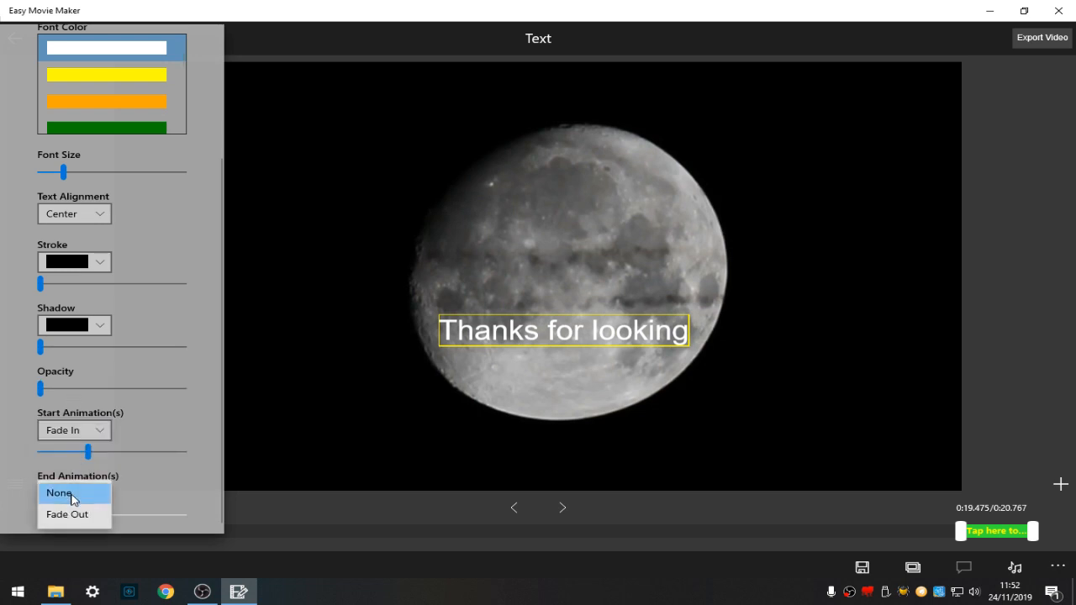
pyautogui.click(67, 514)
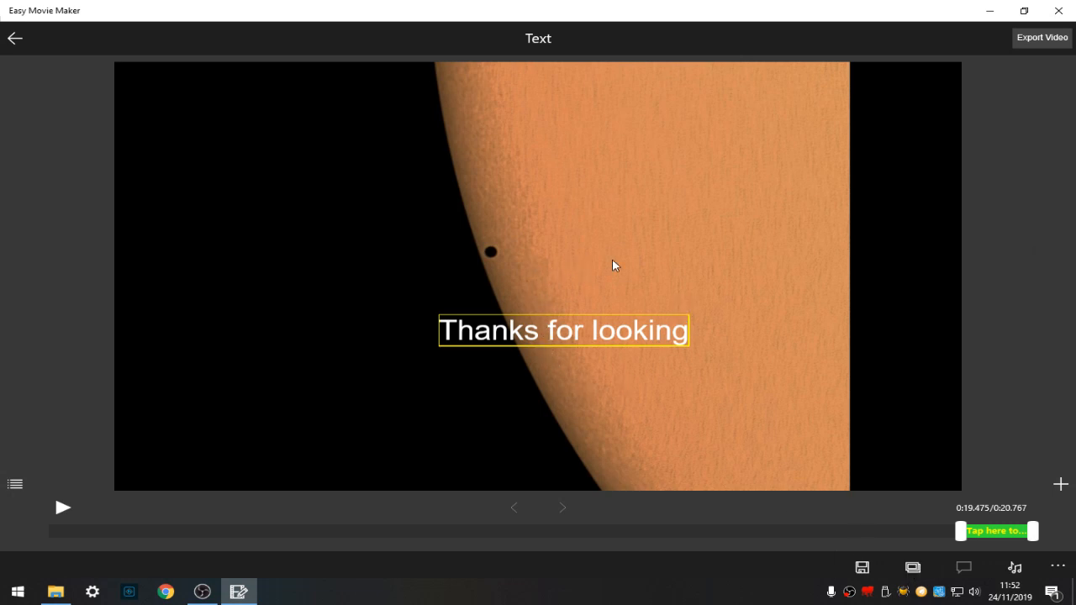
pyautogui.moveTo(874, 482)
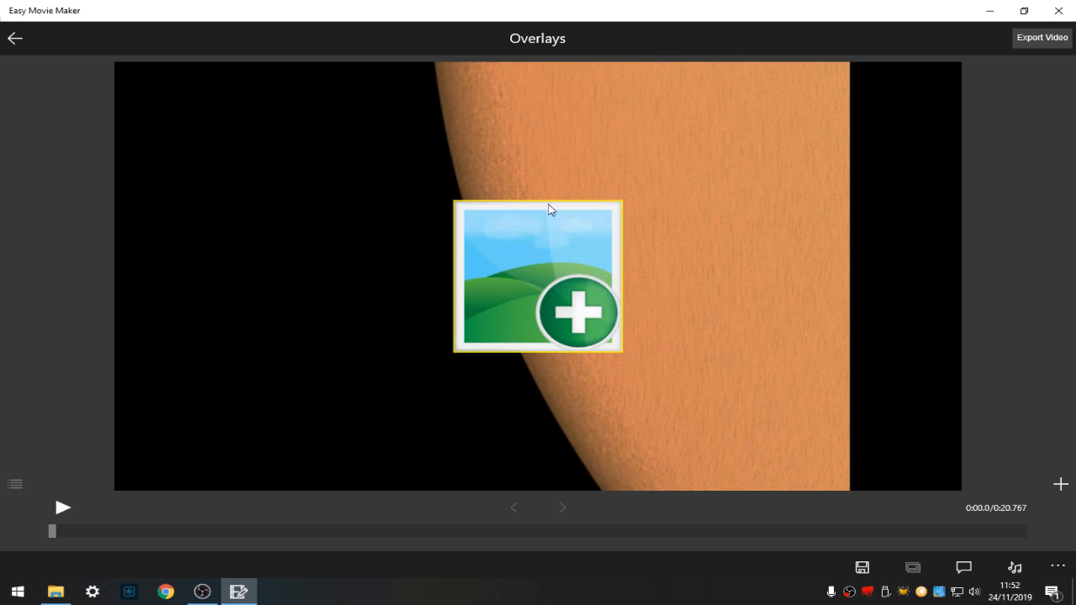
pyautogui.moveTo(777, 421)
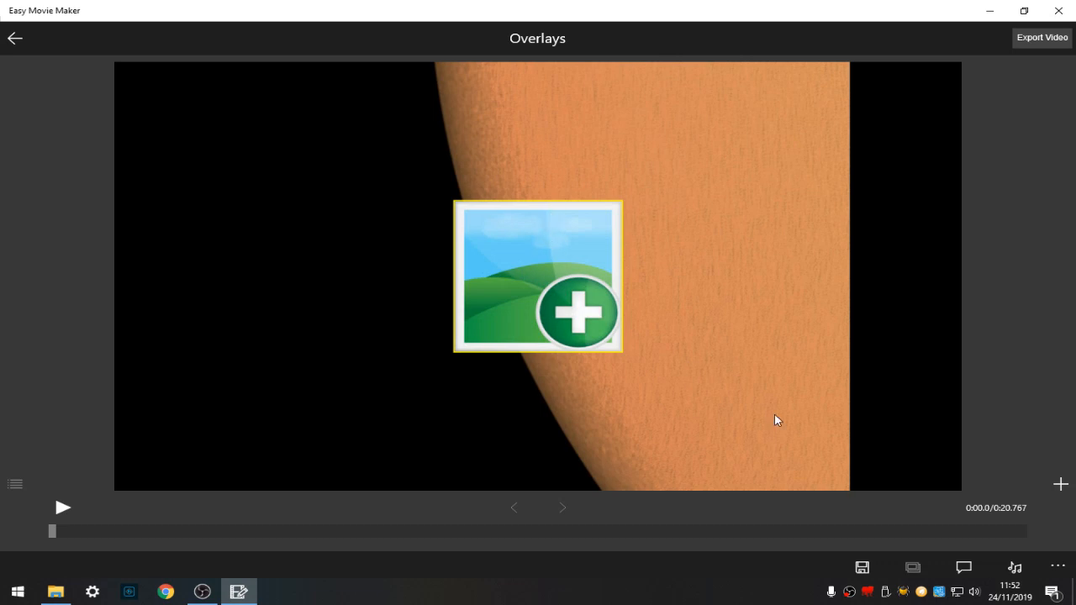
pyautogui.moveTo(976, 521)
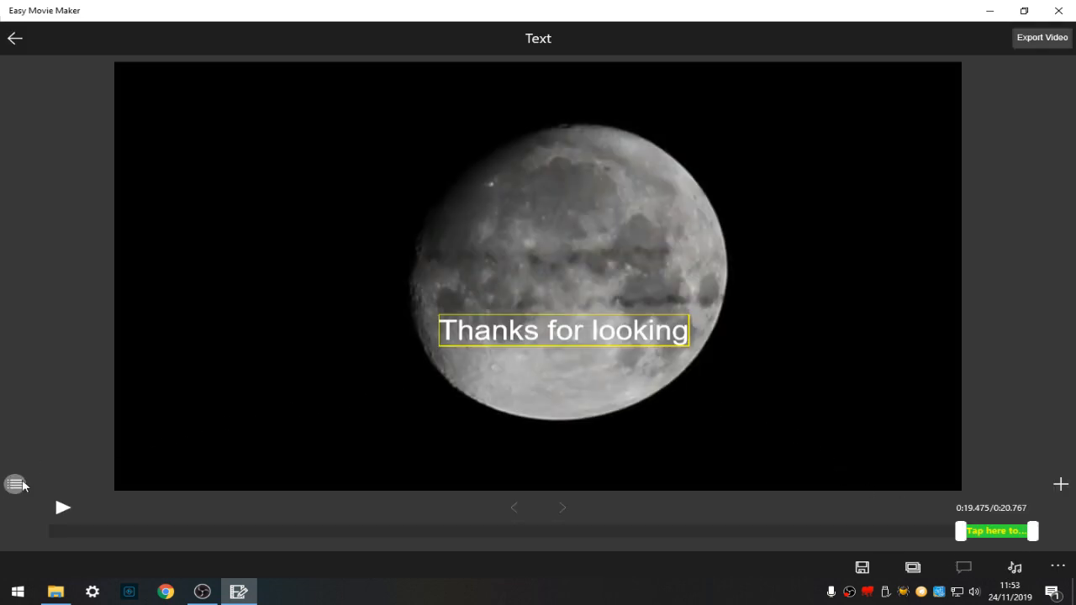
# - Select the Welcome title from the list of captions
pyautogui.click(15, 484)
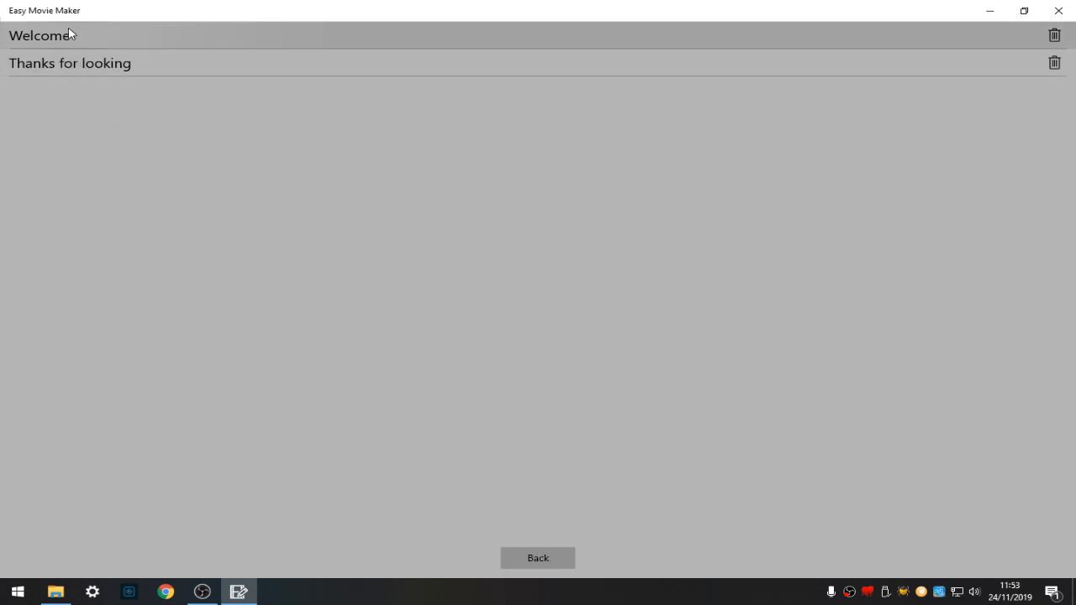
pyautogui.click(41, 35)
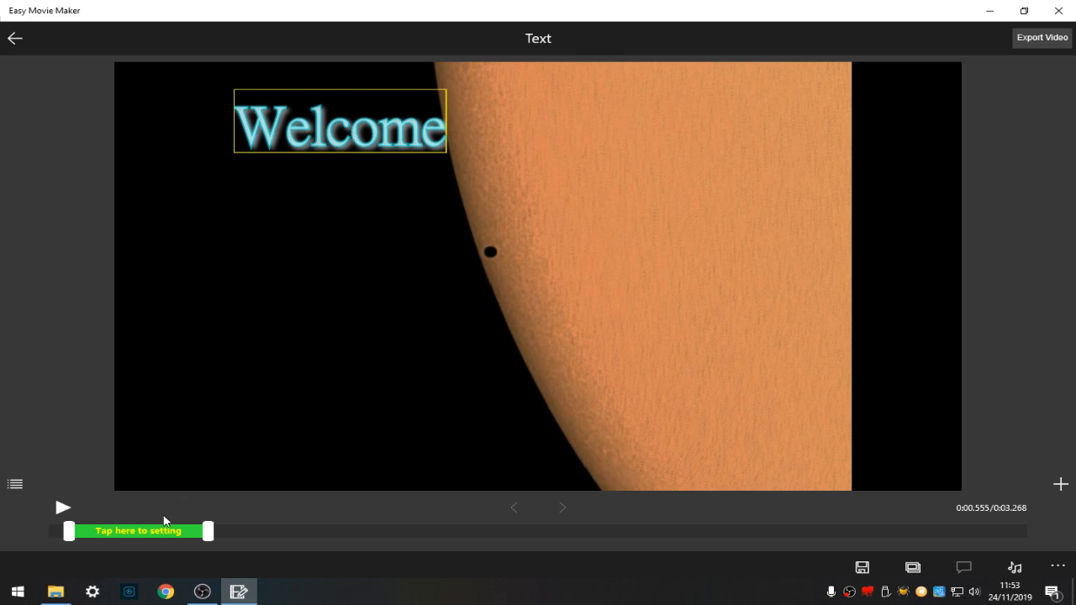
pyautogui.moveTo(847, 496)
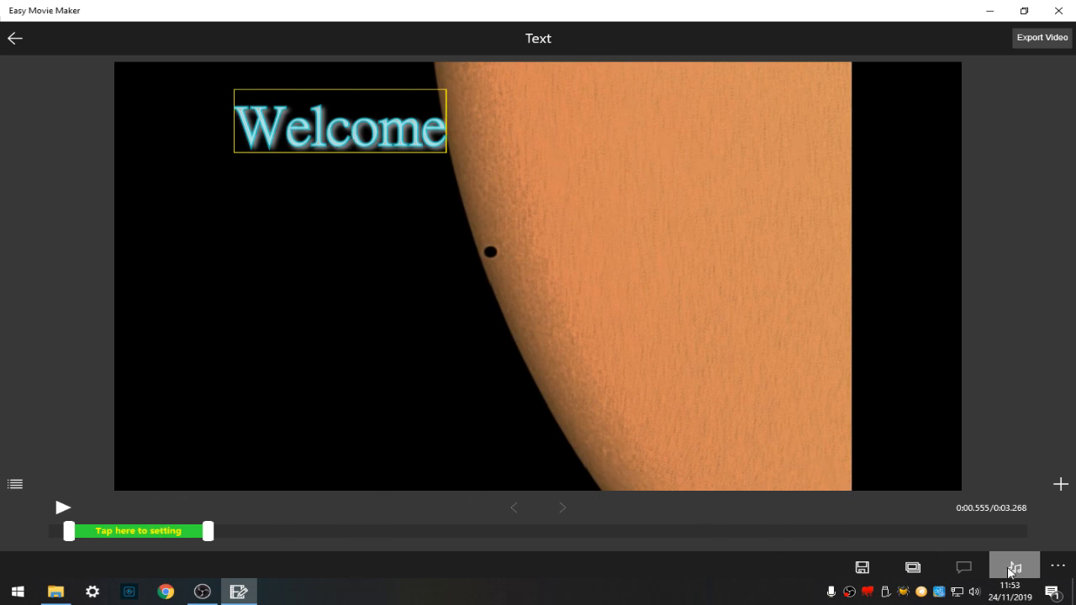
# - Add '02 Cursum Perficio.wma' from My Music as the movie's background music
pyautogui.click(1014, 567)
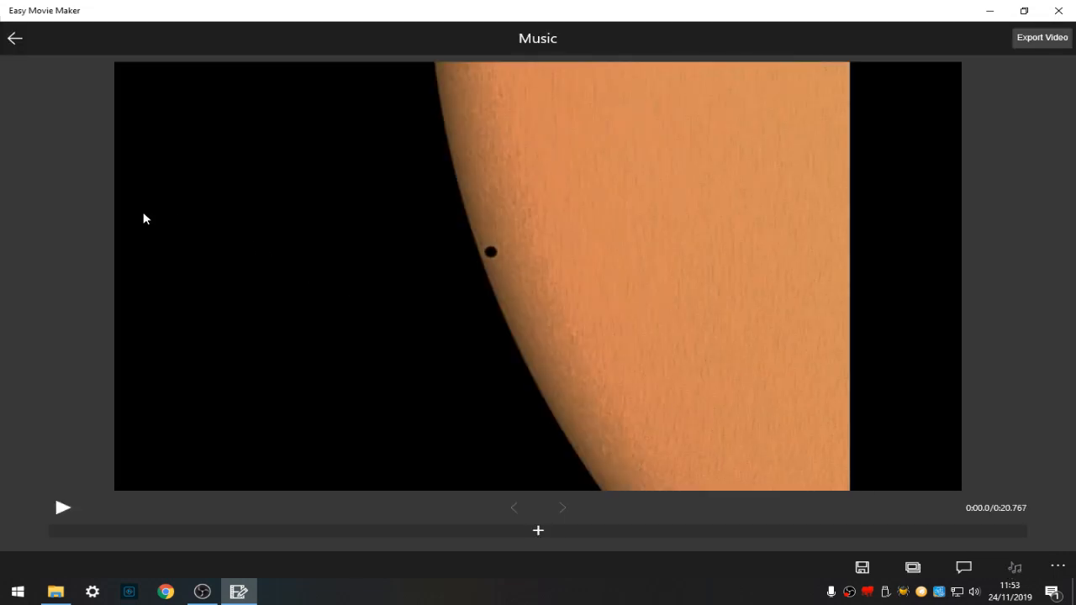
pyautogui.moveTo(524, 420)
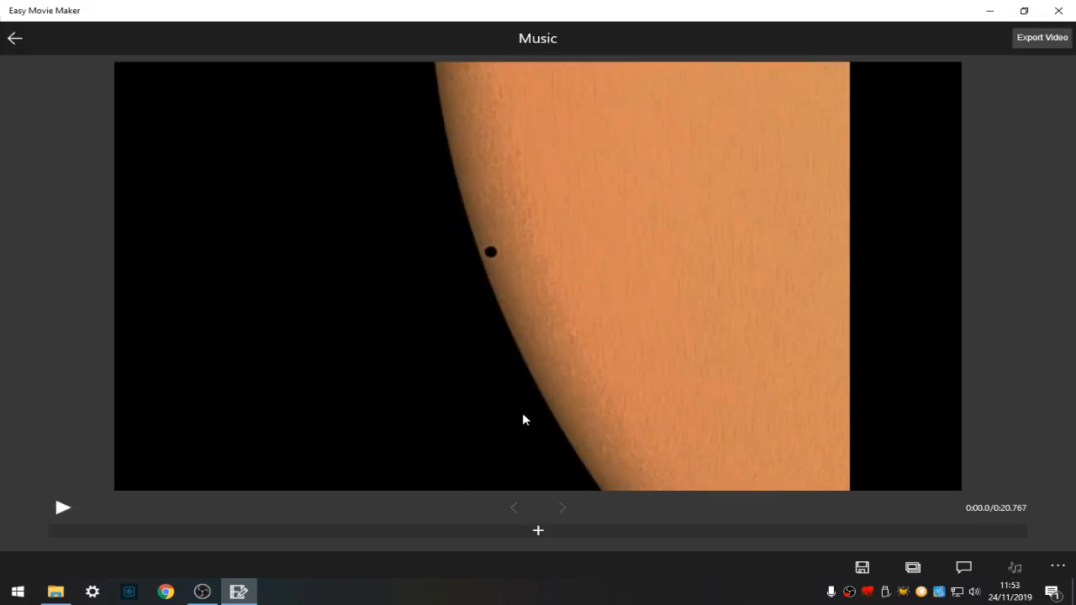
pyautogui.click(538, 529)
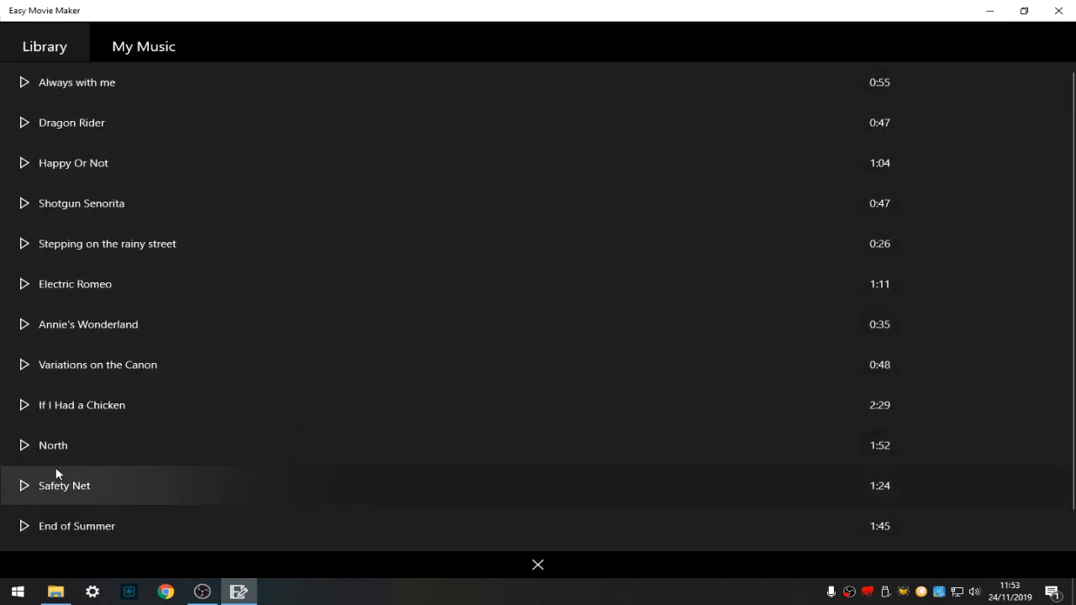
pyautogui.click(143, 45)
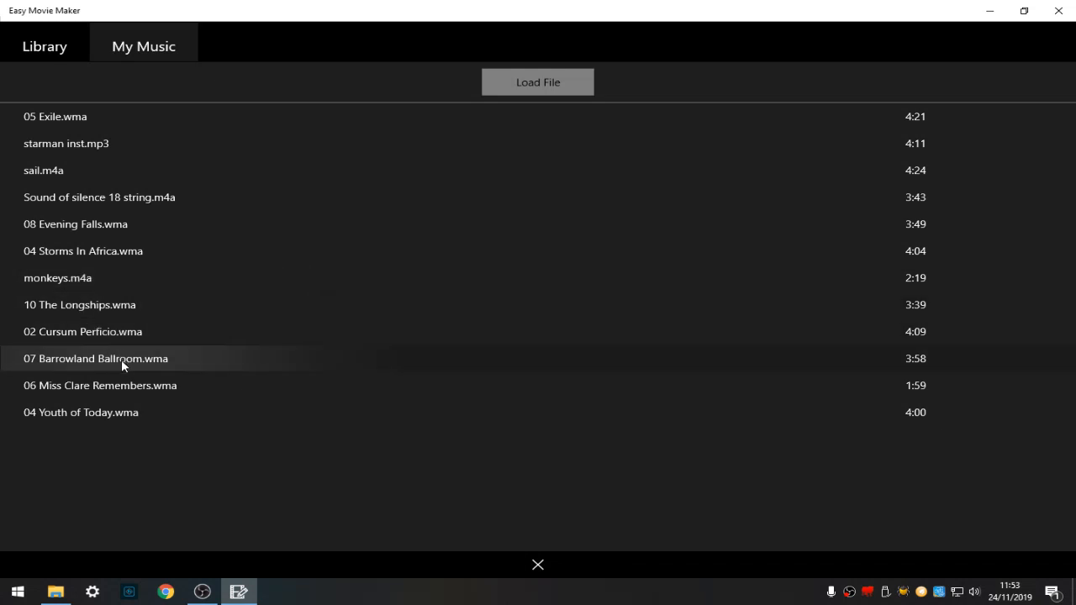
pyautogui.moveTo(108, 354)
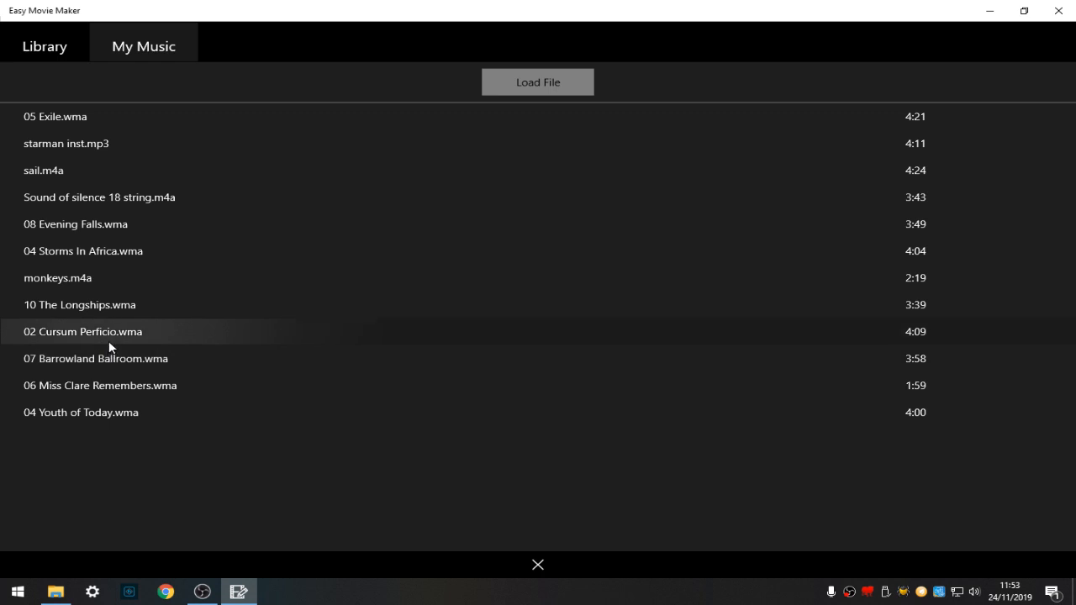
pyautogui.doubleClick(83, 332)
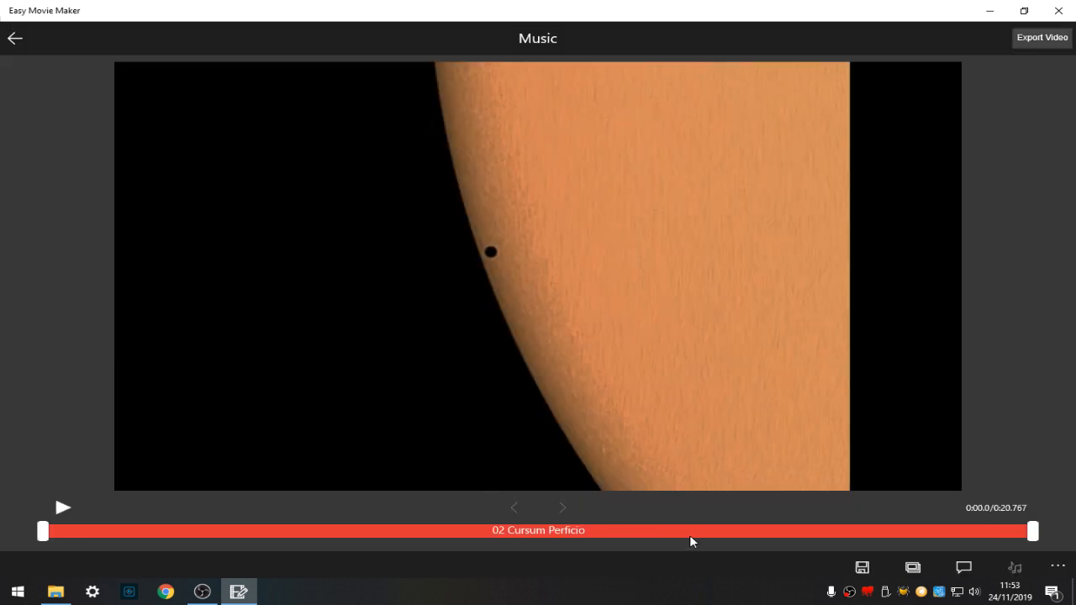
pyautogui.moveTo(673, 534)
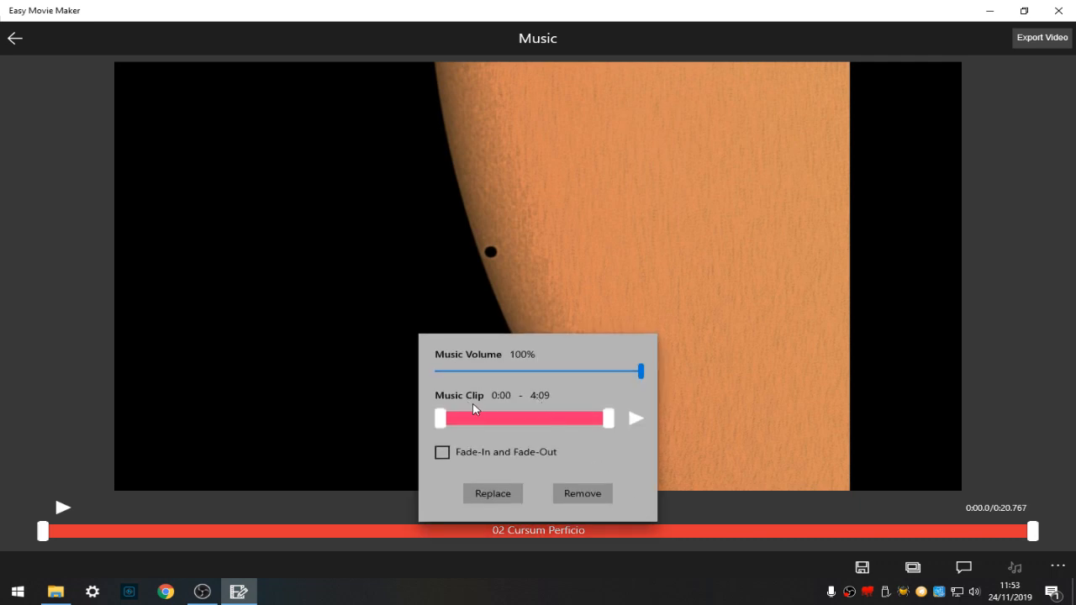
# - Lower the background music volume to 43% and start the track at 0:27
pyautogui.moveTo(643, 371); pyautogui.dragTo(530, 371)
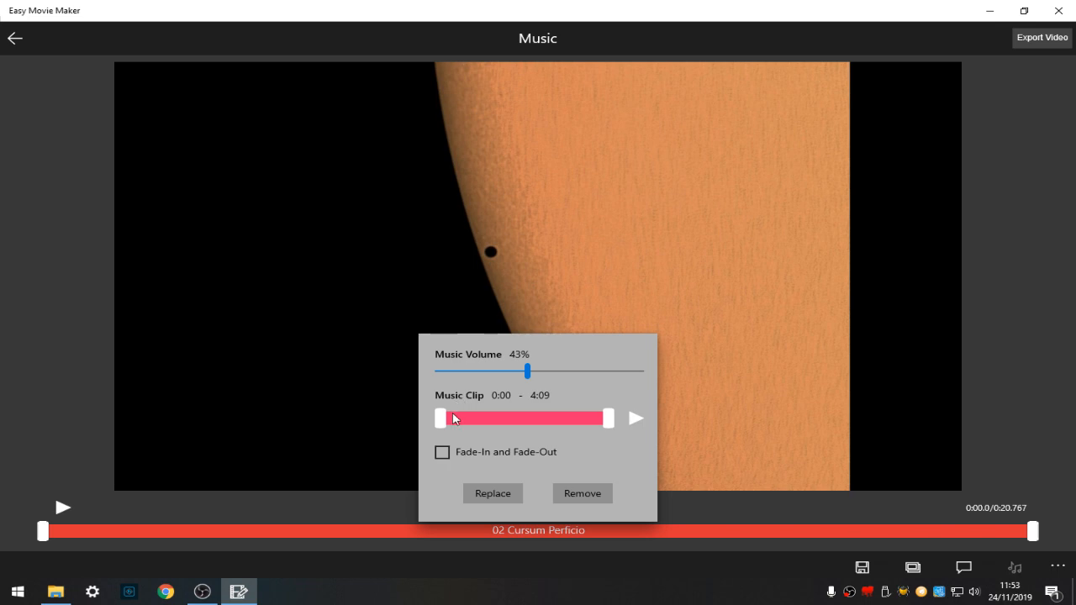
pyautogui.moveTo(441, 418)
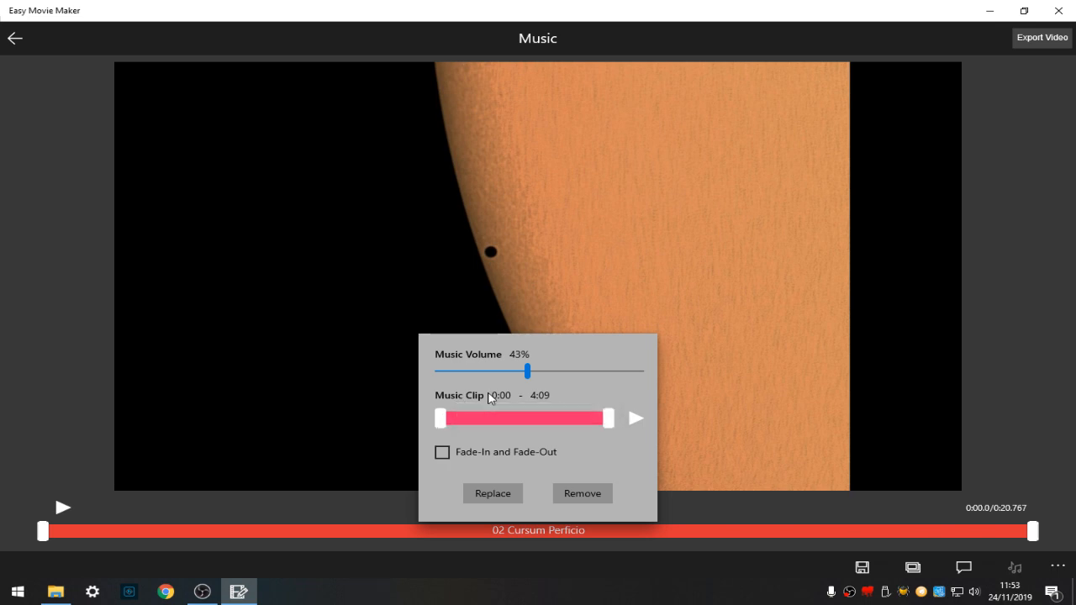
pyautogui.moveTo(438, 418); pyautogui.dragTo(473, 418)
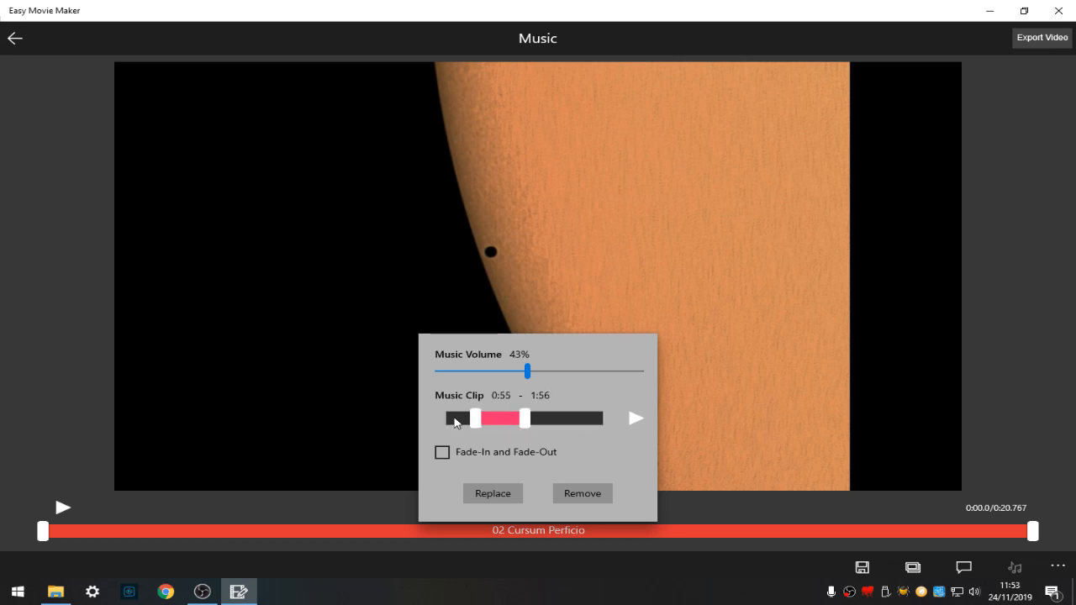
pyautogui.moveTo(458, 418); pyautogui.dragTo(454, 423)
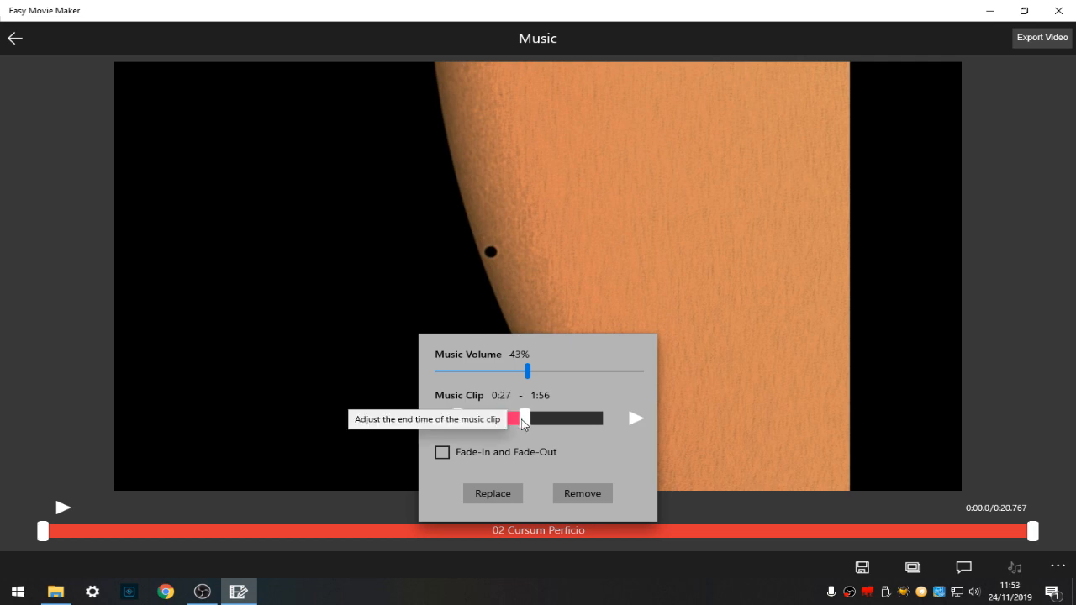
# - Trim the music clip's end to 0:46
pyautogui.moveTo(517, 419); pyautogui.dragTo(559, 419)
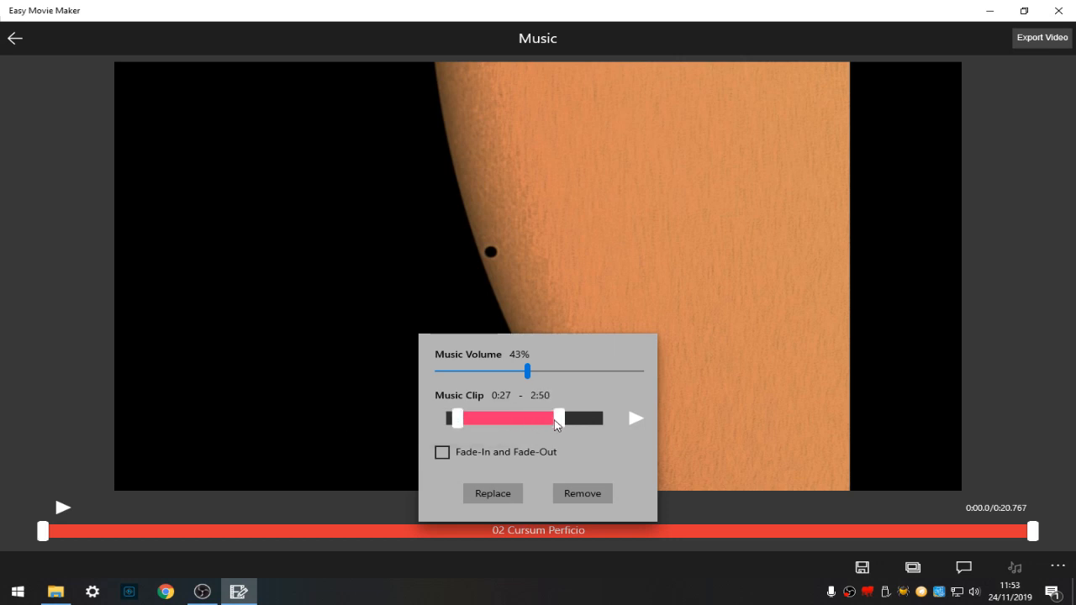
pyautogui.moveTo(559, 418); pyautogui.dragTo(556, 418)
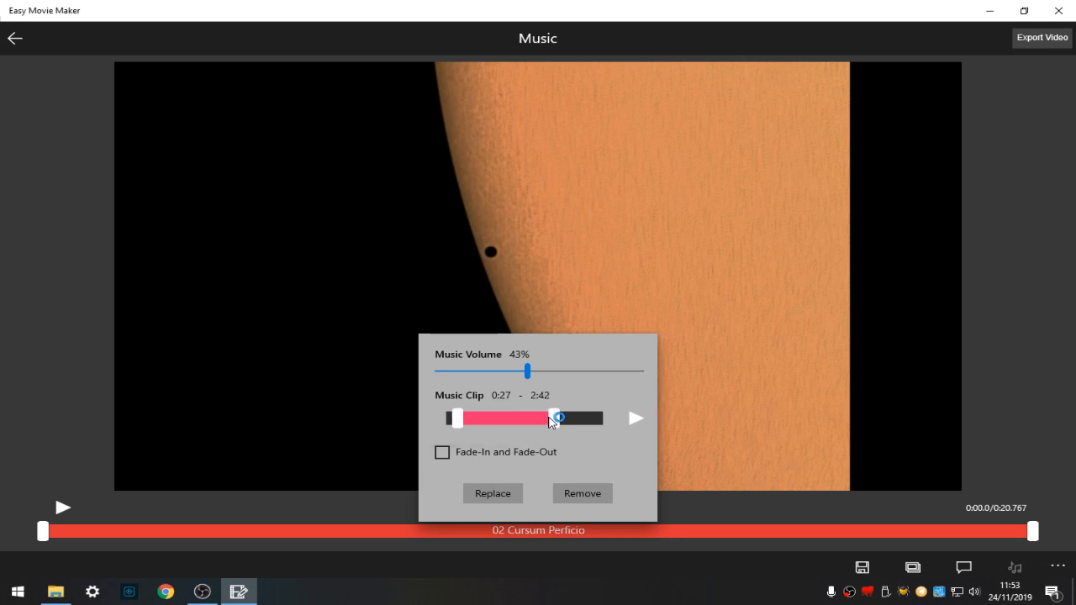
pyautogui.moveTo(557, 418); pyautogui.dragTo(545, 418)
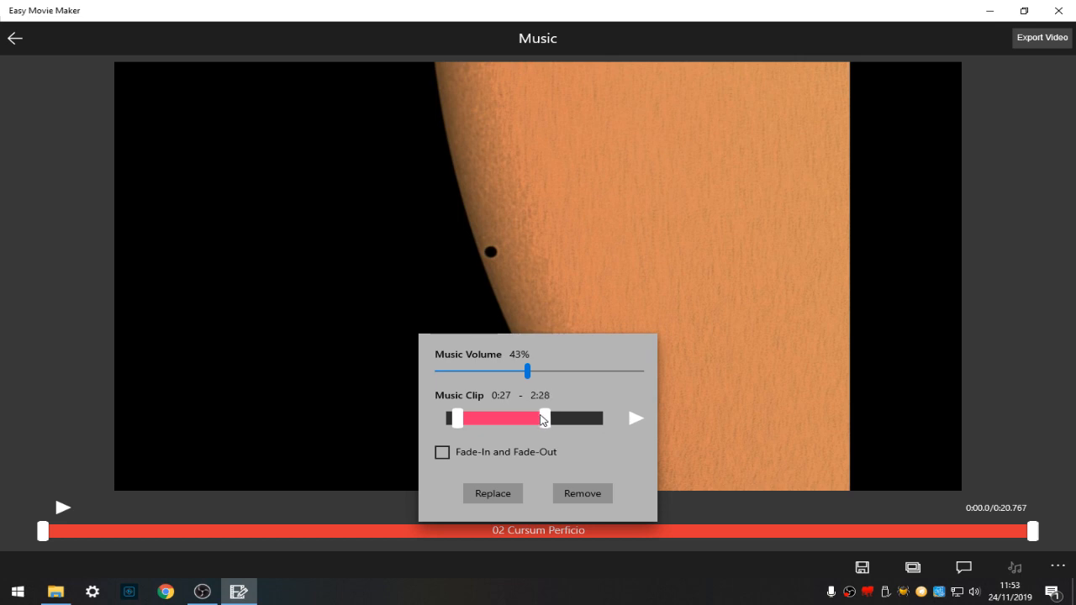
pyautogui.moveTo(545, 418); pyautogui.dragTo(481, 418)
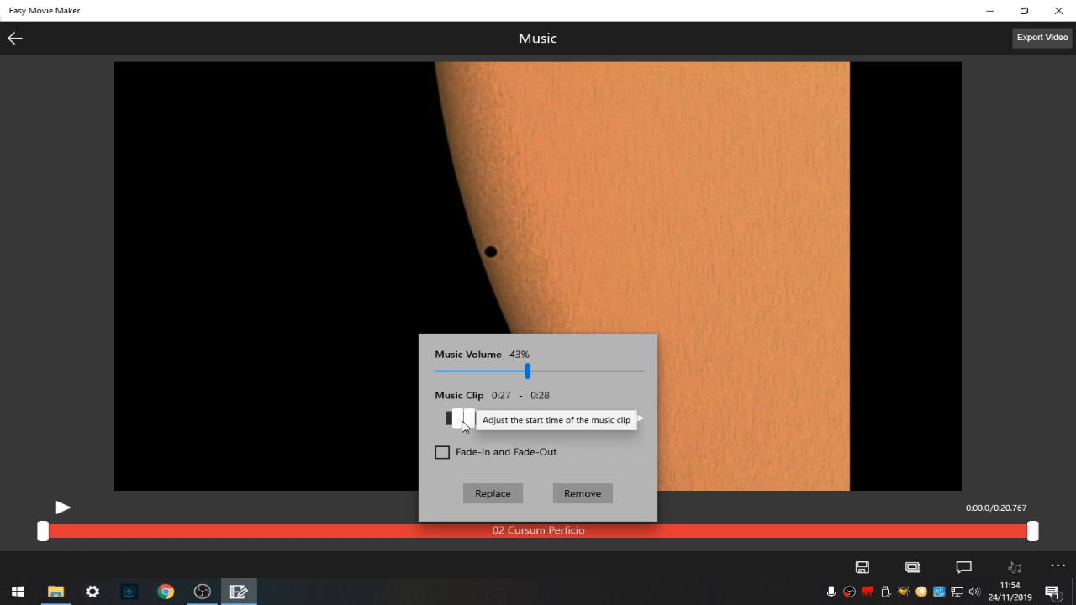
pyautogui.moveTo(467, 418); pyautogui.dragTo(483, 417)
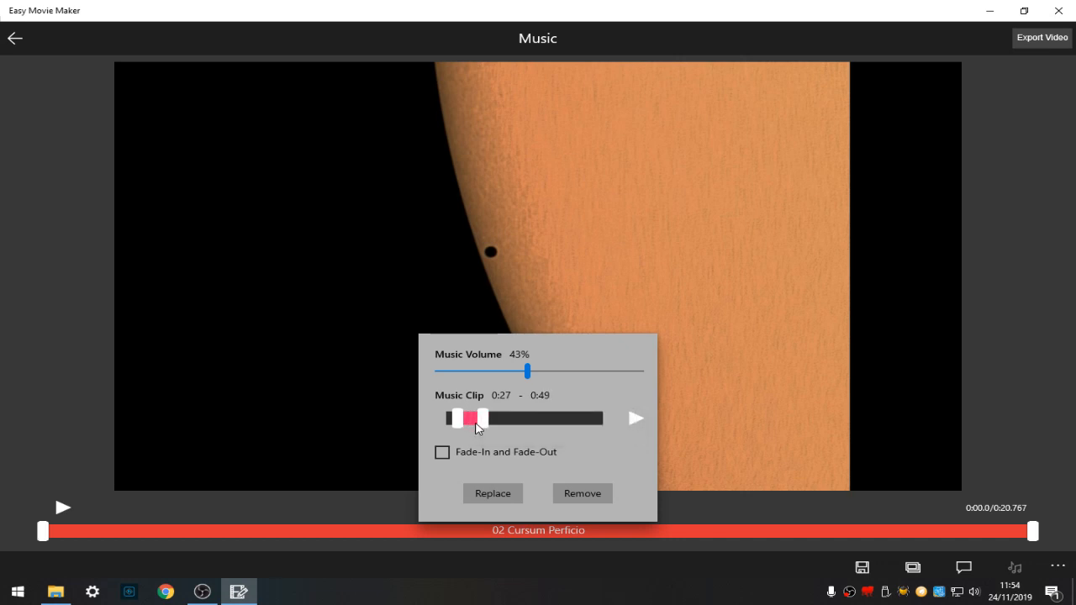
pyautogui.moveTo(484, 418); pyautogui.dragTo(480, 418)
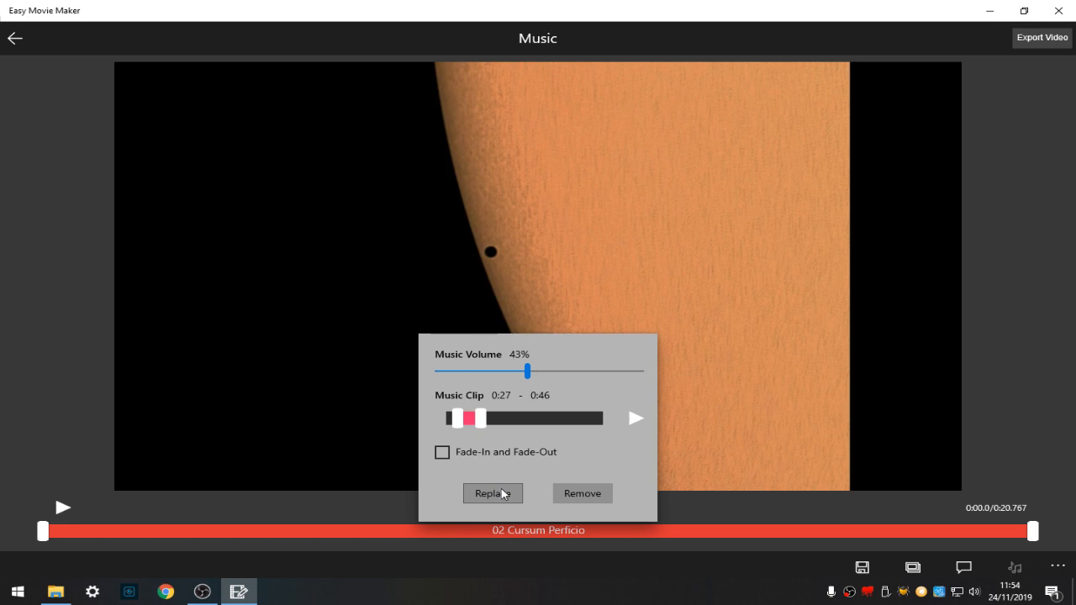
pyautogui.click(442, 452)
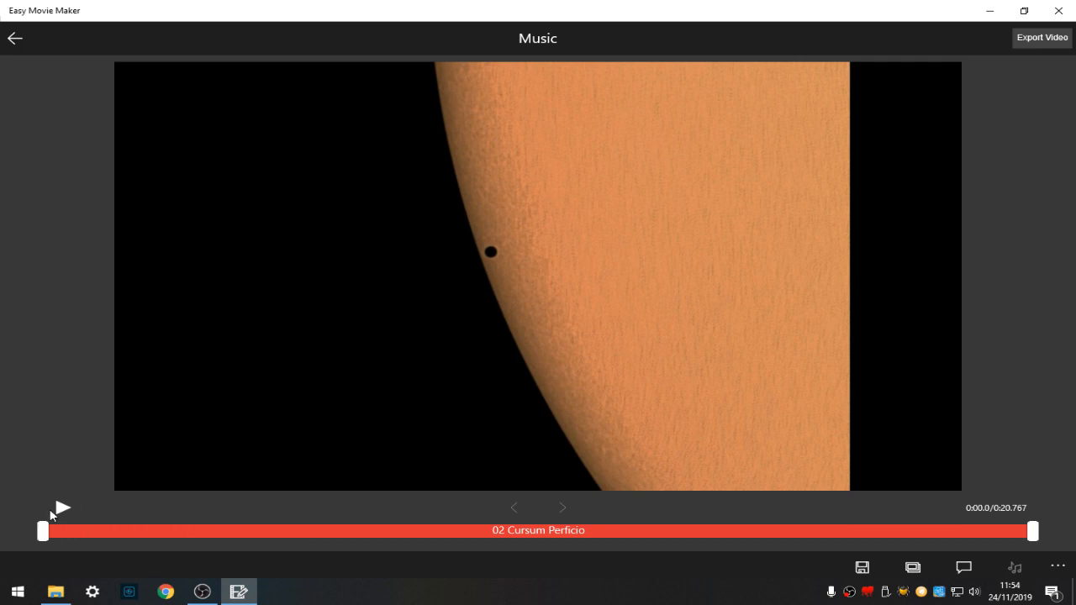
# - Turn on fade-in and fade-out for the 02 Cursum Perficio music and extend its end to 0:48
pyautogui.click(62, 507)
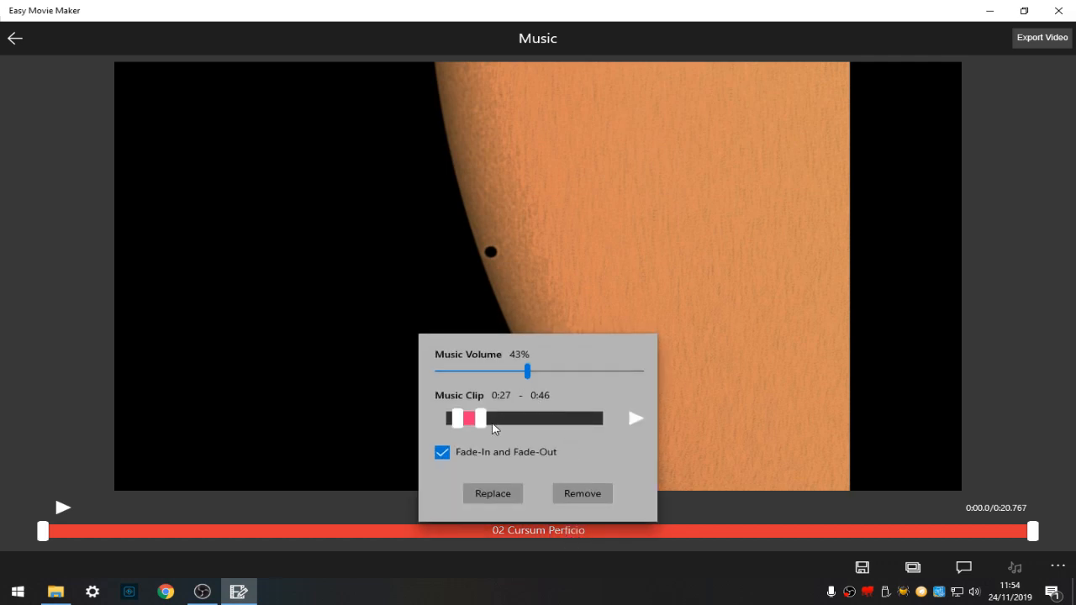
pyautogui.moveTo(479, 418); pyautogui.dragTo(482, 417)
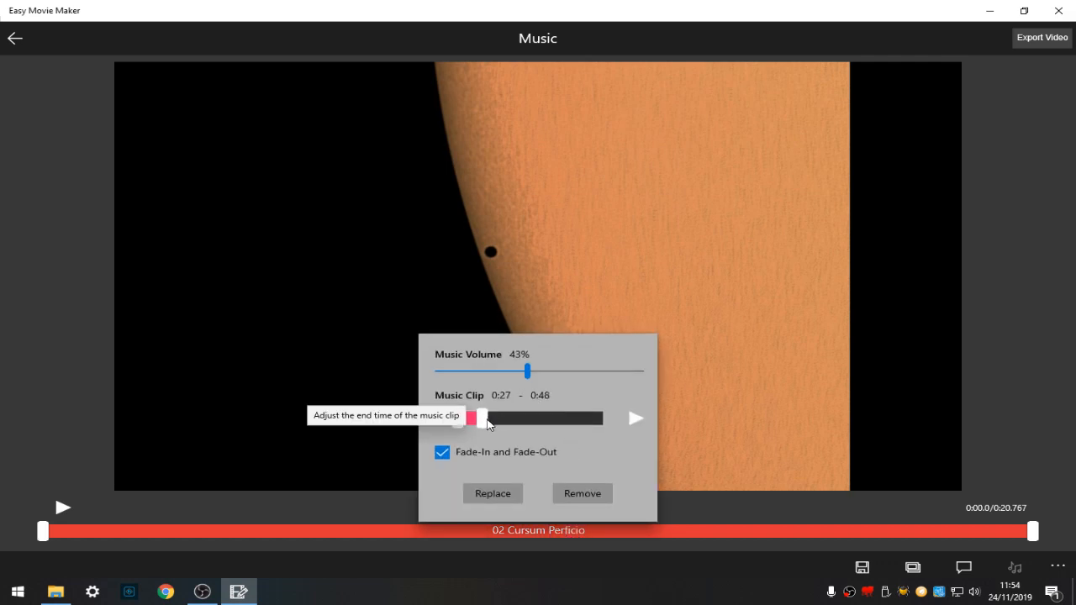
pyautogui.moveTo(478, 418); pyautogui.dragTo(480, 417)
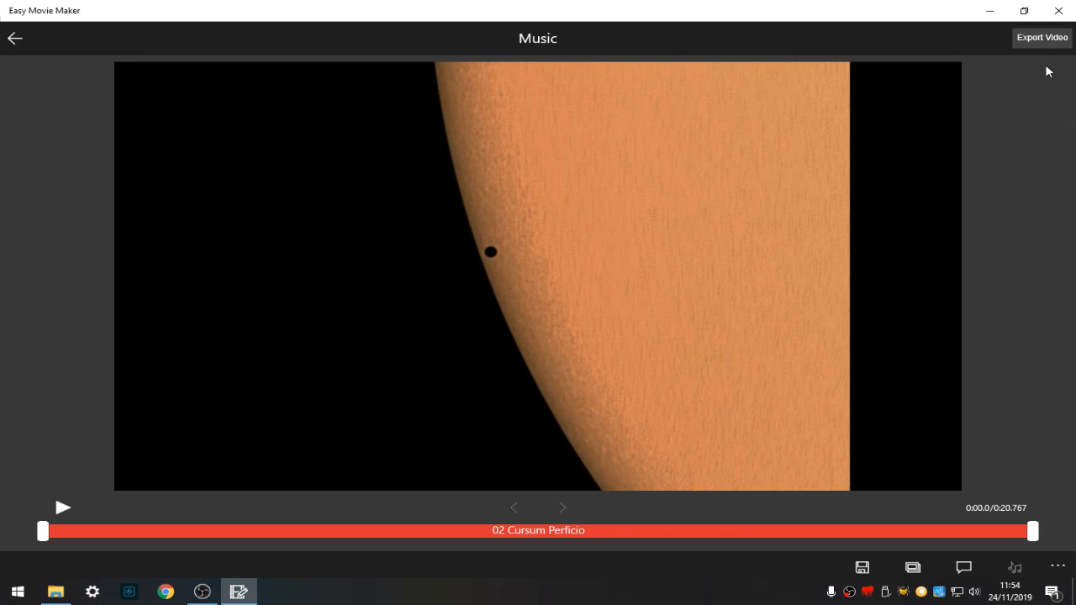
pyautogui.moveTo(1041, 38)
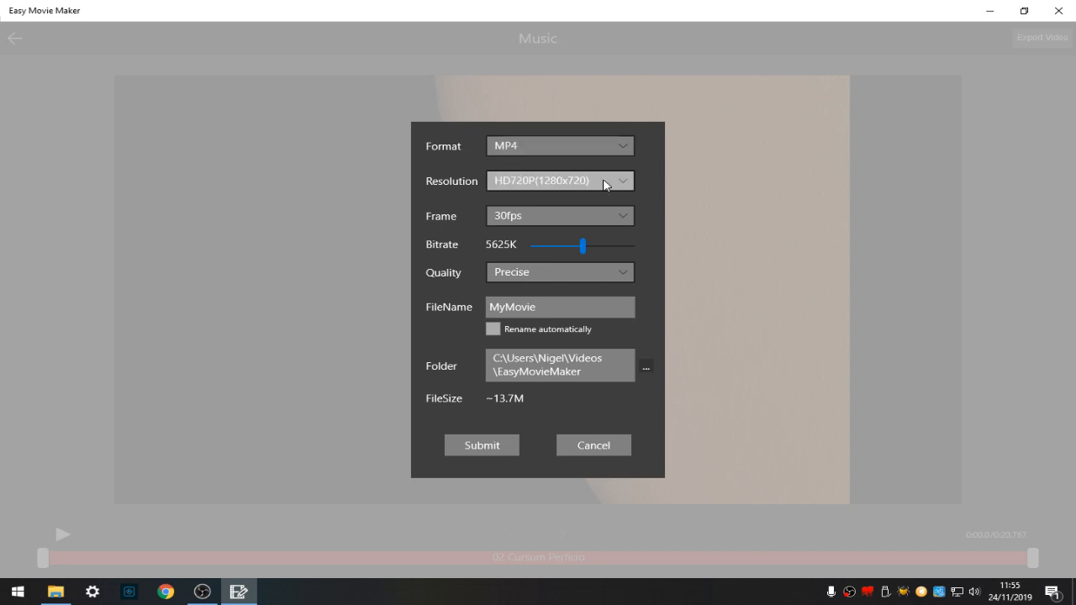
pyautogui.moveTo(530, 234)
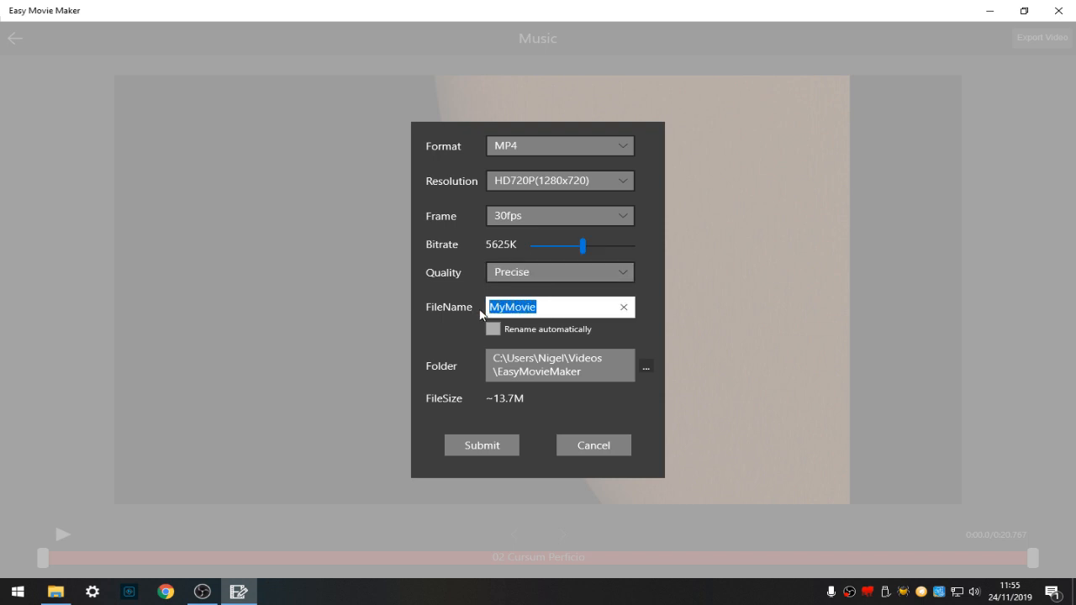
# - Rename the MP4 export file from MyMovie to 'Test' and begin picking its destination folder
pyautogui.write('T')
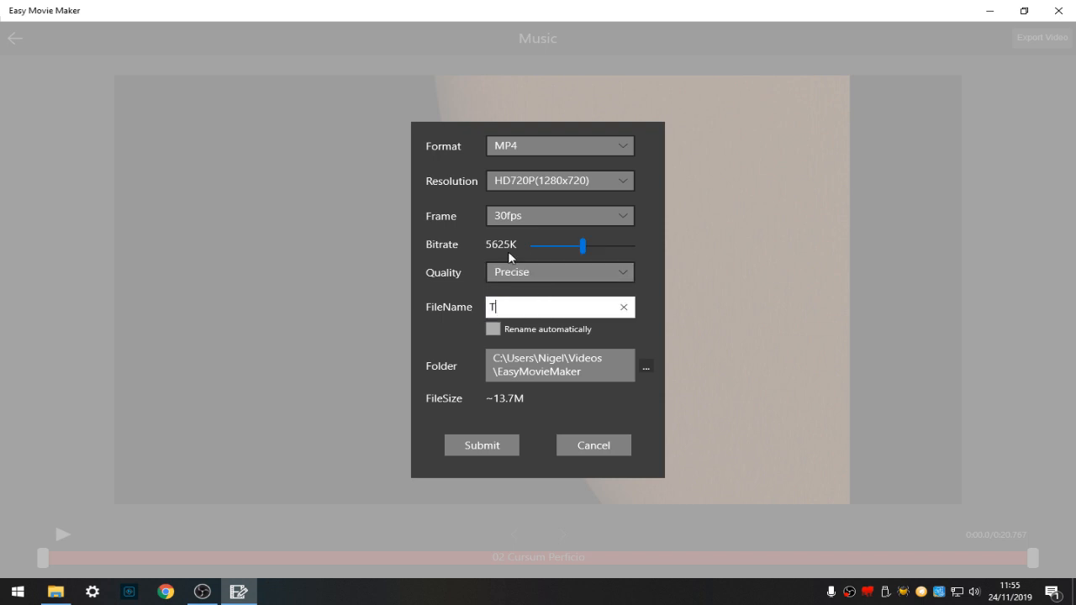
pyautogui.write('est')
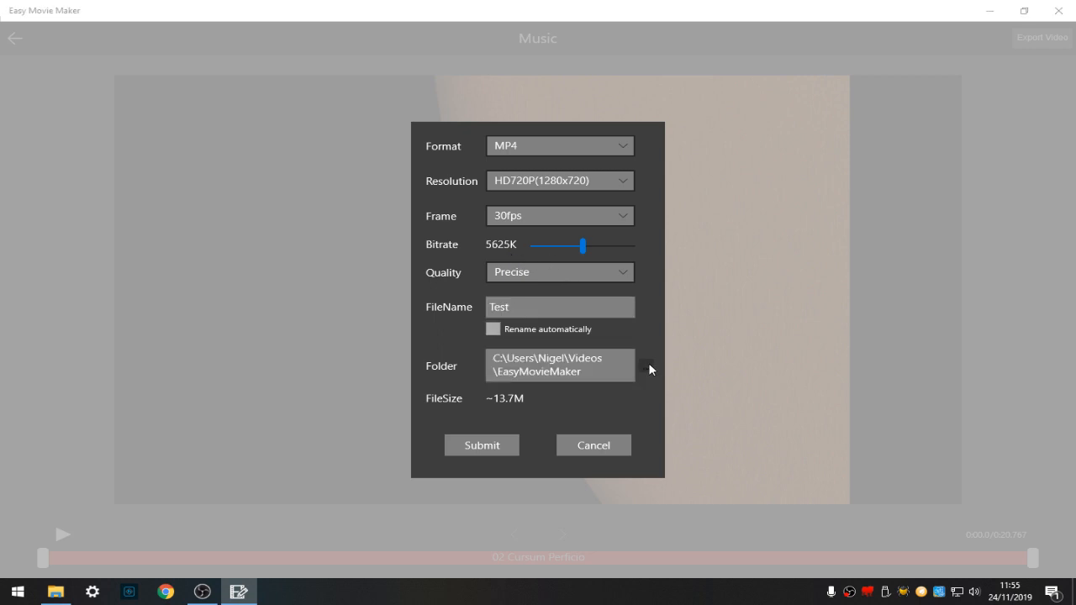
pyautogui.click(646, 365)
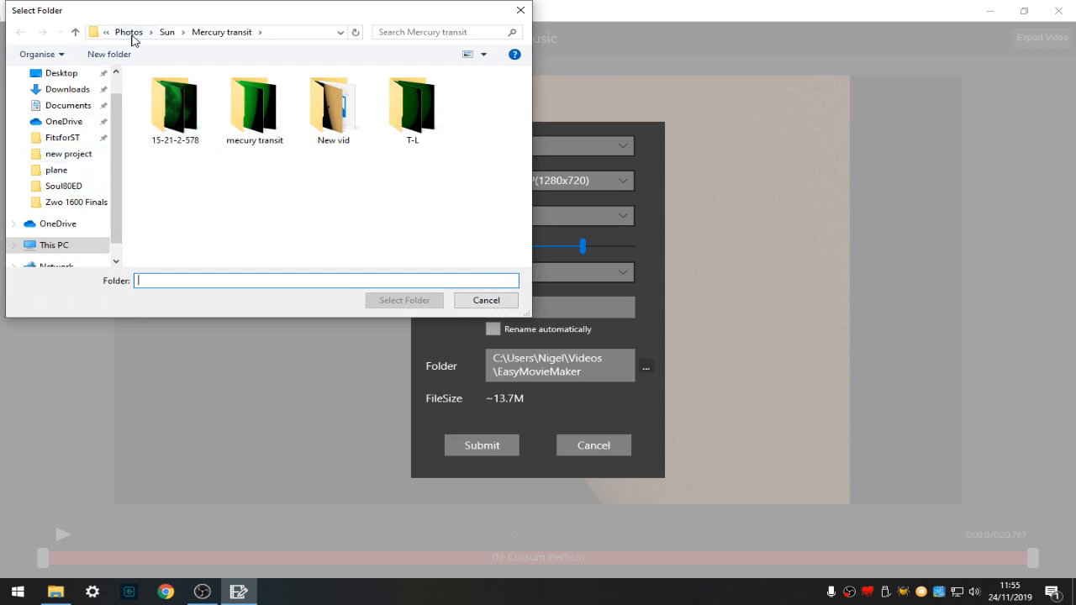
# - Choose Documents\bits\Telescope\Video\easymoviemaker as the export destination folder
pyautogui.click(127, 32)
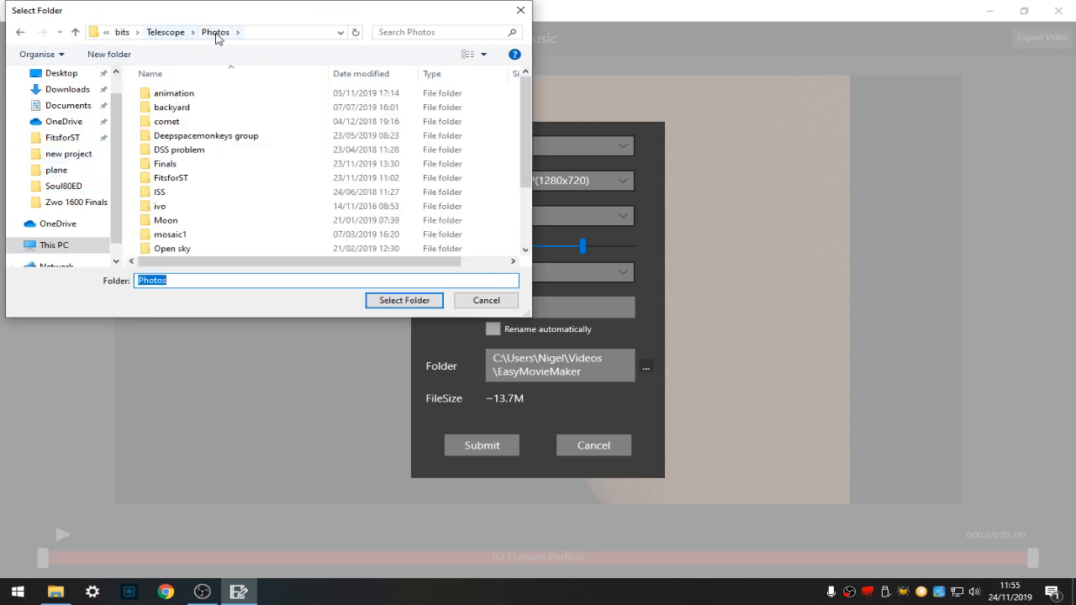
pyautogui.click(165, 32)
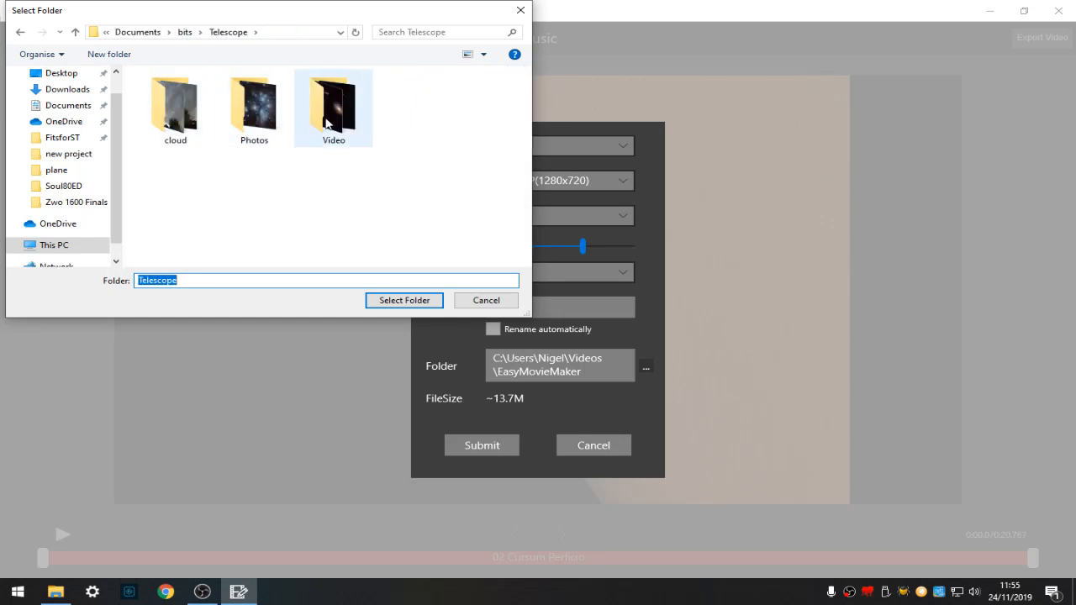
pyautogui.doubleClick(333, 103)
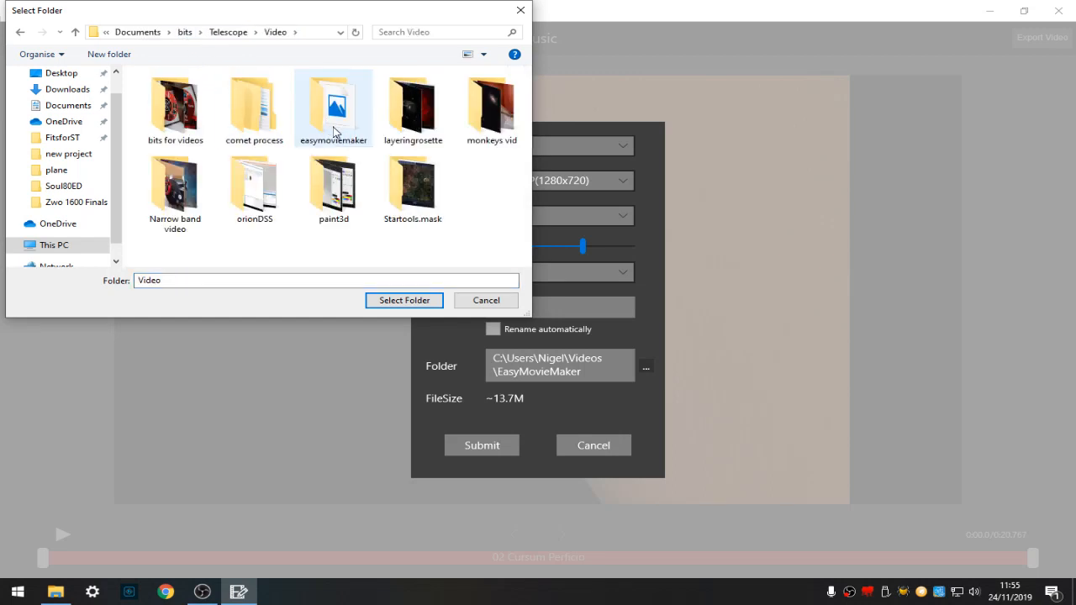
pyautogui.doubleClick(332, 101)
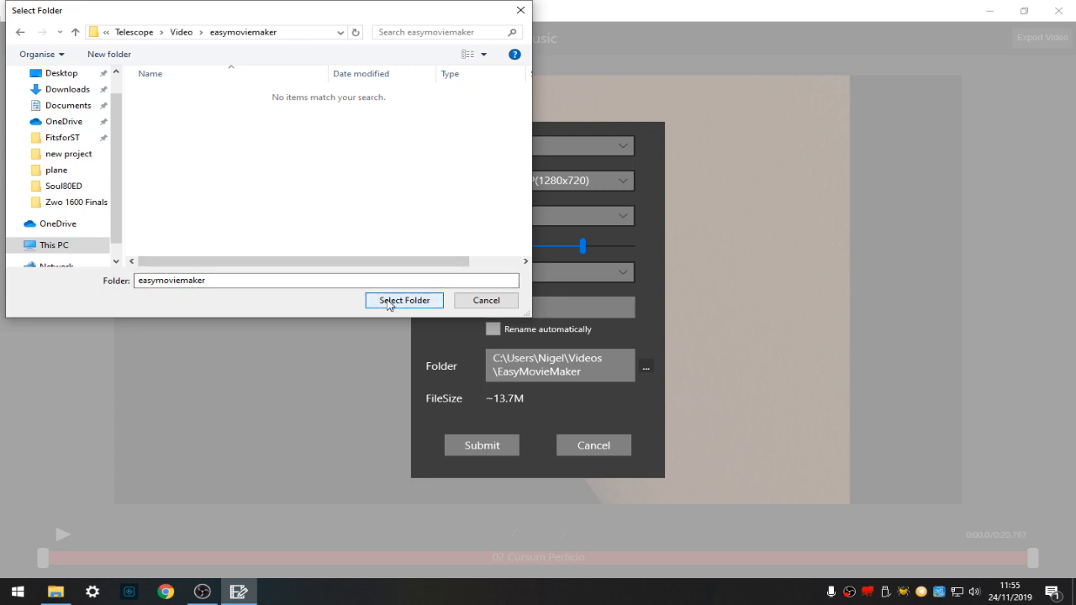
pyautogui.click(403, 300)
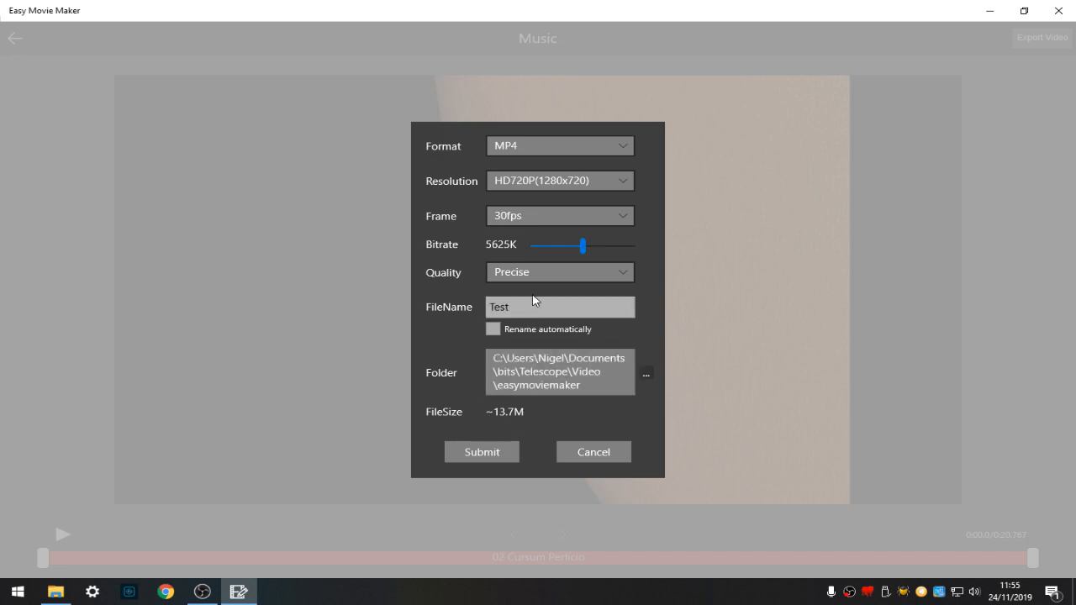
pyautogui.click(559, 180)
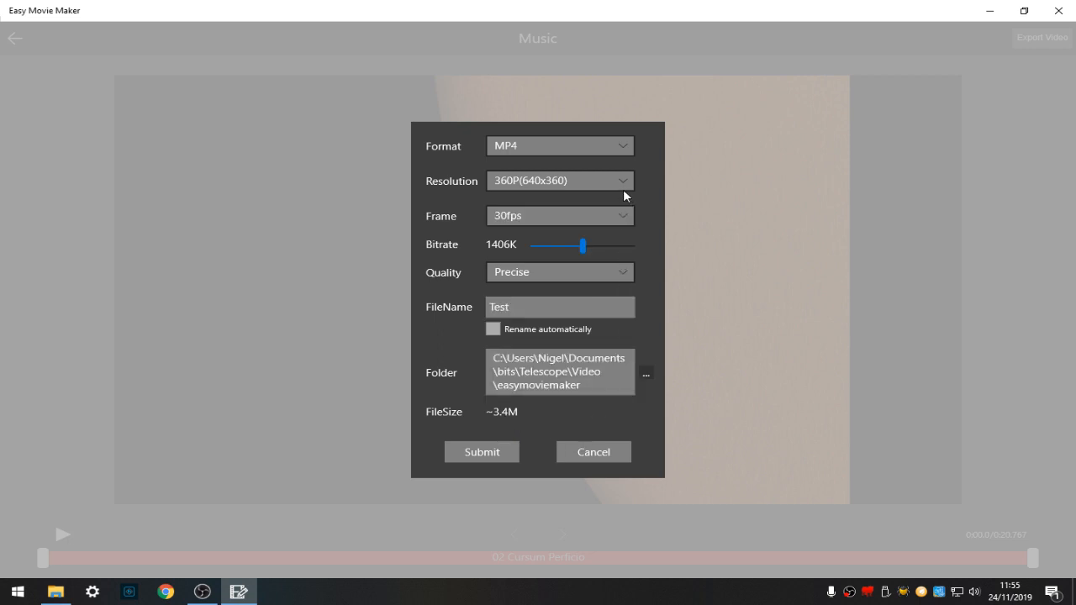
pyautogui.click(559, 180)
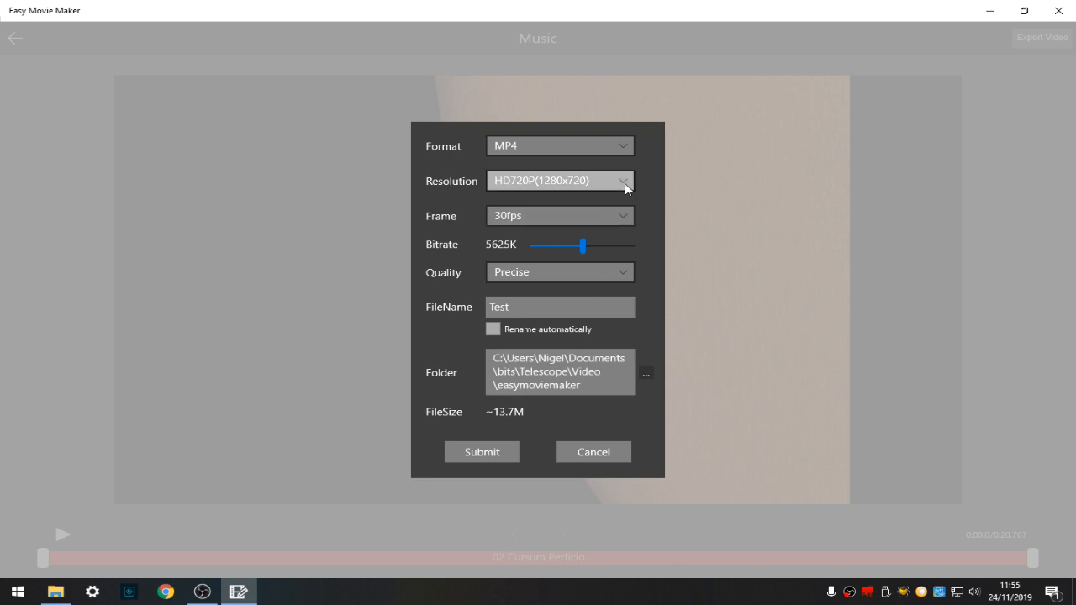
pyautogui.click(559, 181)
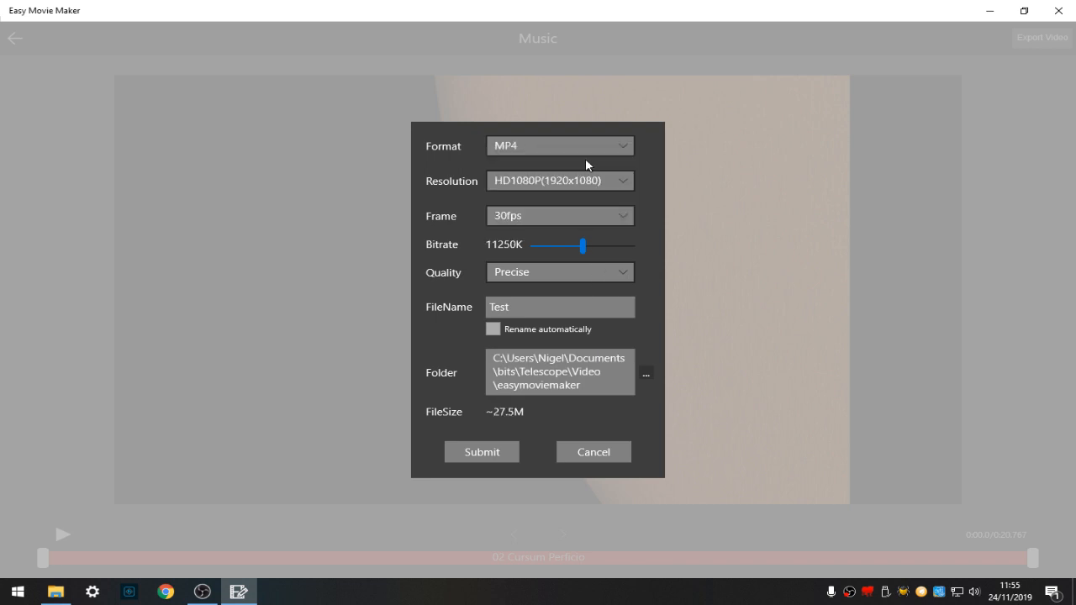
pyautogui.click(559, 181)
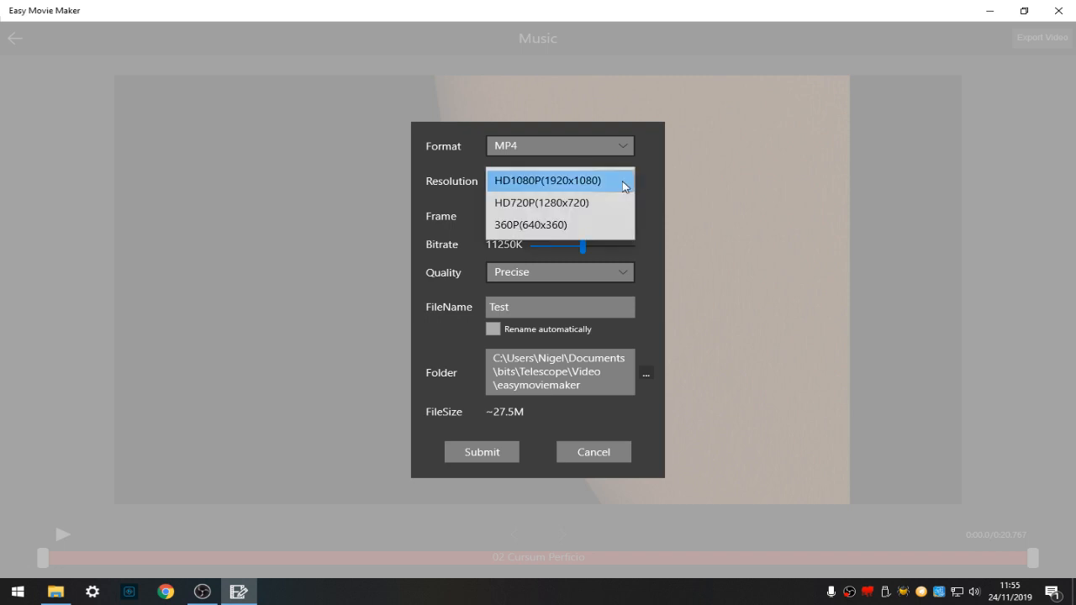
pyautogui.click(542, 203)
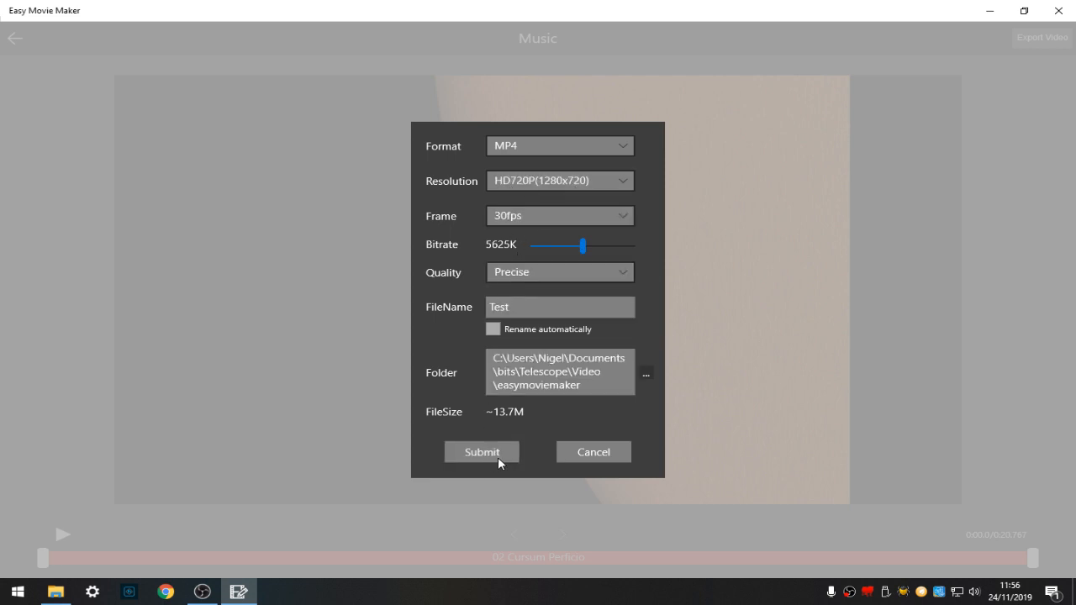
# - Submit the export to start rendering the 720p 'Test' movie
pyautogui.click(482, 452)
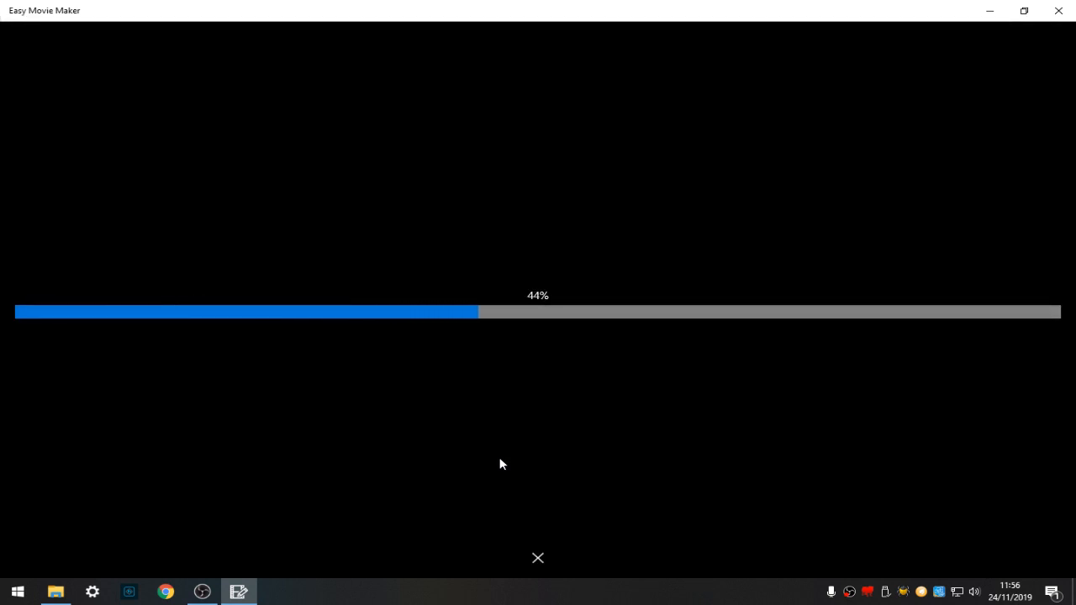